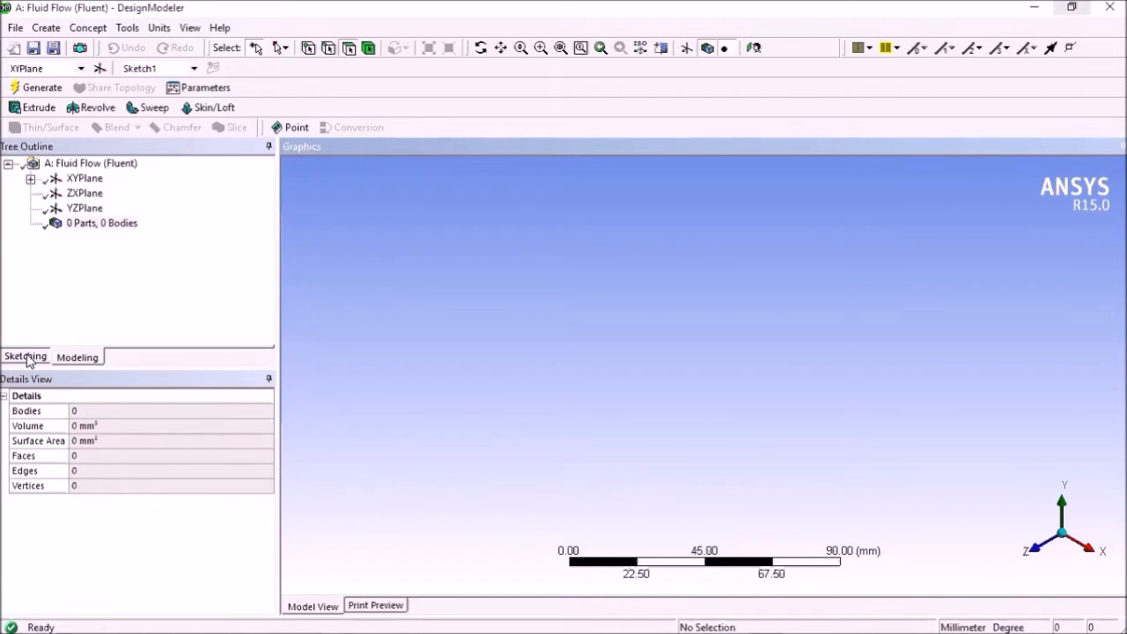
- Draw Sketch1 on the XY plane as a closed venturi profile with zigzag walls and H/V dimensions
{"action": "left_click", "coordinate": [24, 356]}
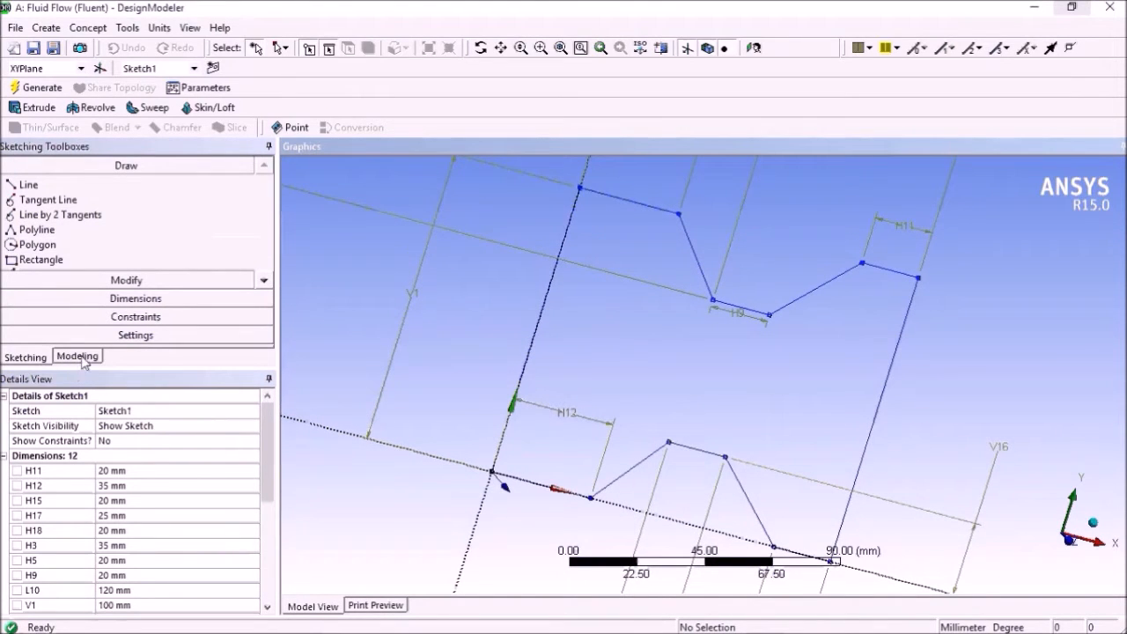
- Create and generate a Surfaces From Sketches body using Sketch1 under XYPlane
{"action": "left_click", "coordinate": [78, 357]}
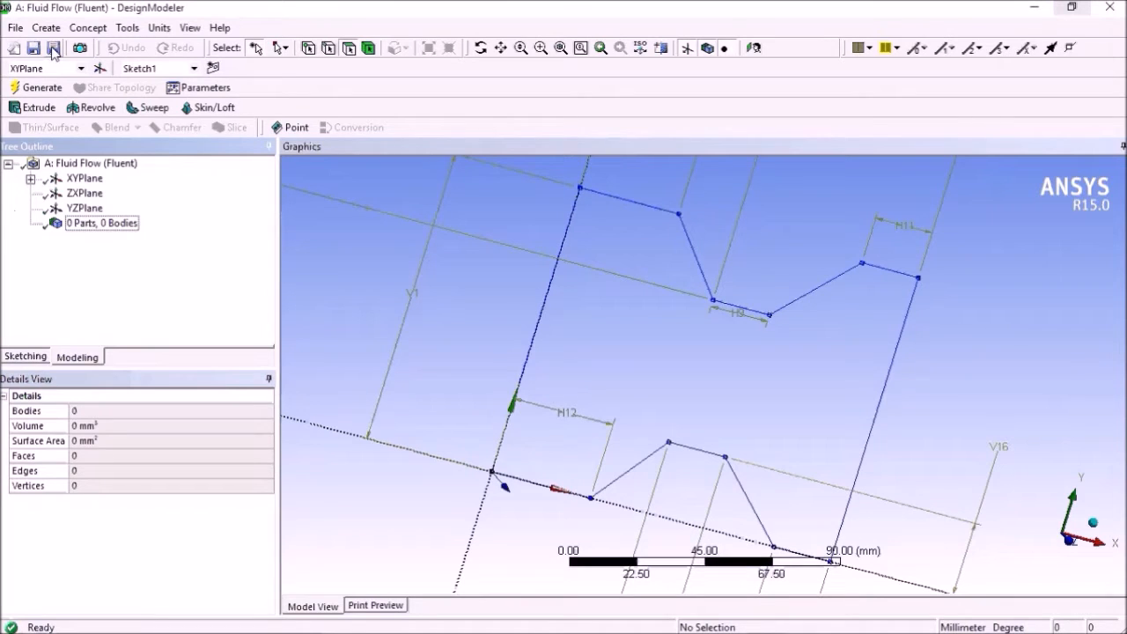
{"action": "left_click", "coordinate": [87, 27]}
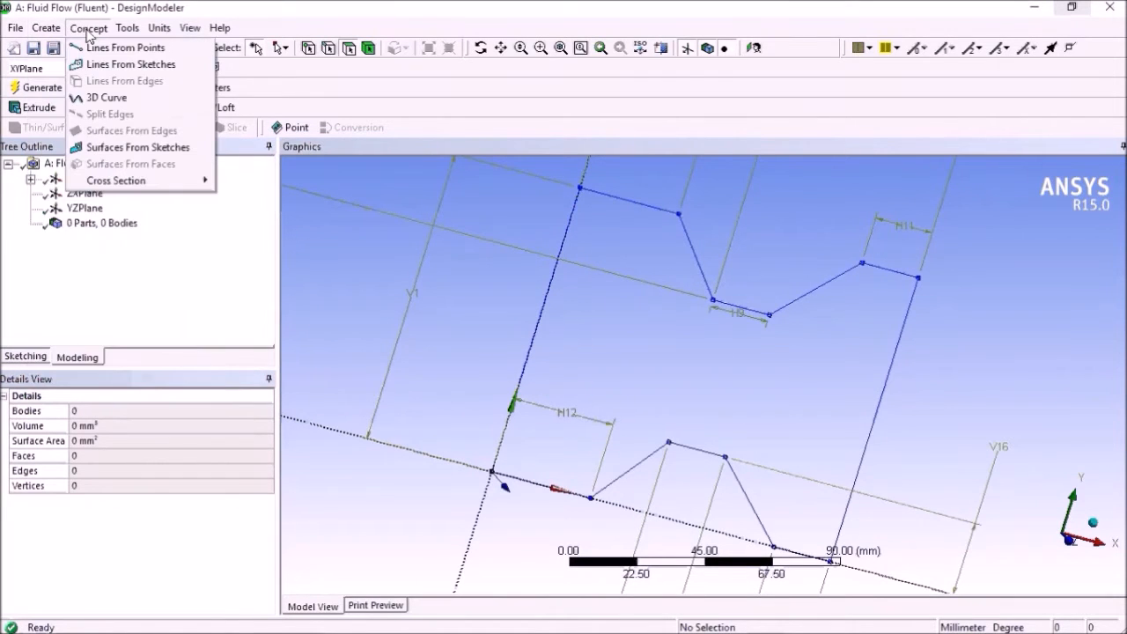
{"action": "mouse_move", "coordinate": [138, 148]}
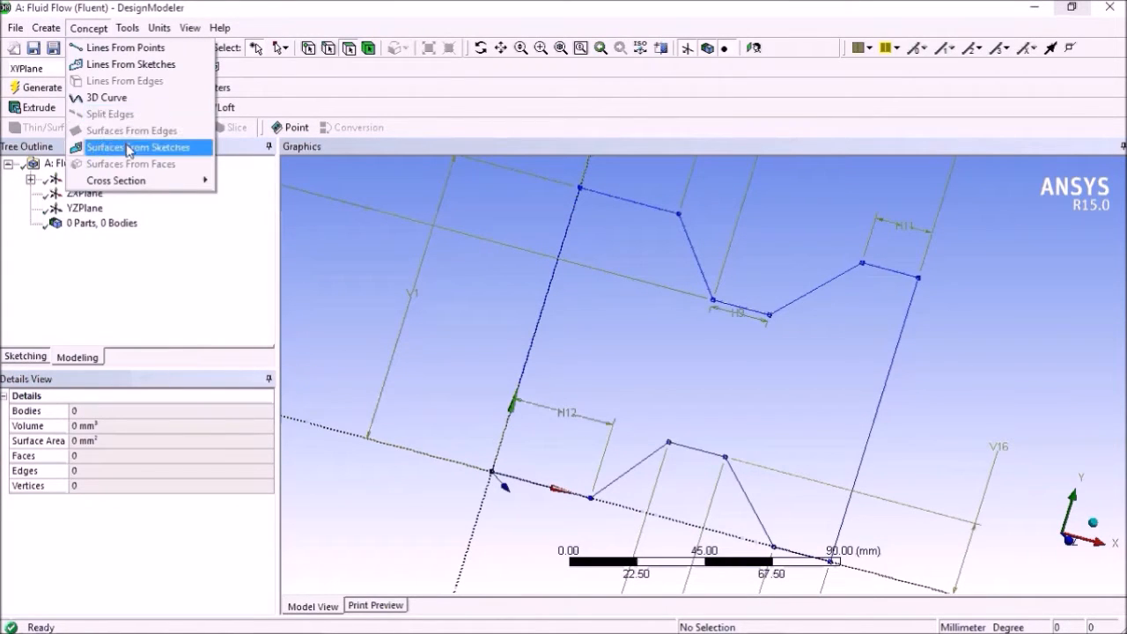
{"action": "left_click", "coordinate": [138, 147]}
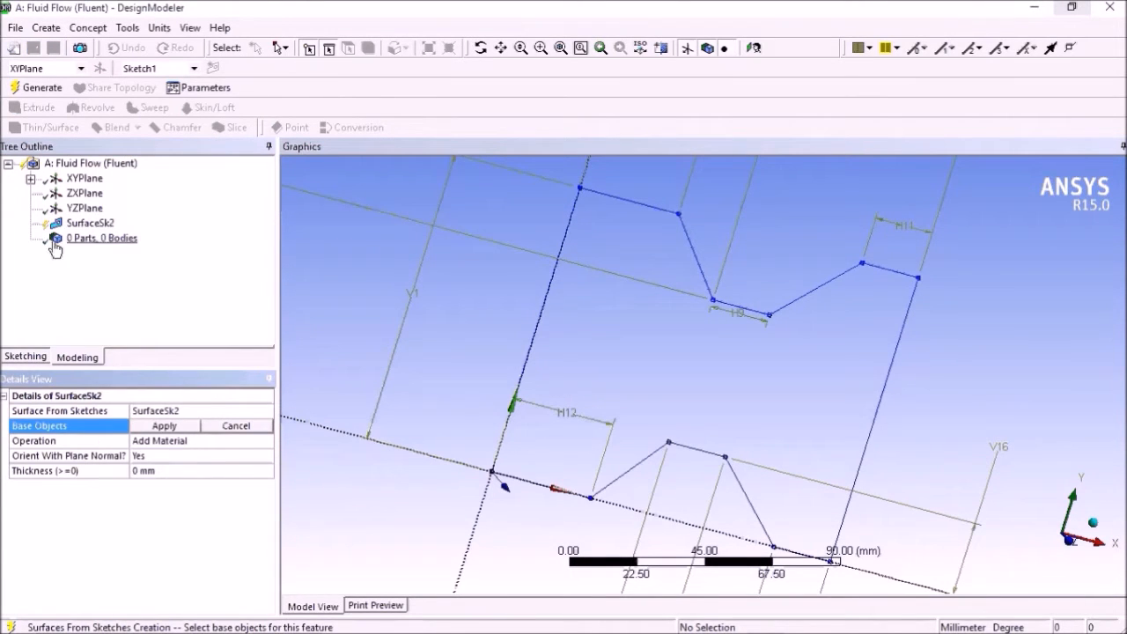
{"action": "left_click", "coordinate": [31, 177]}
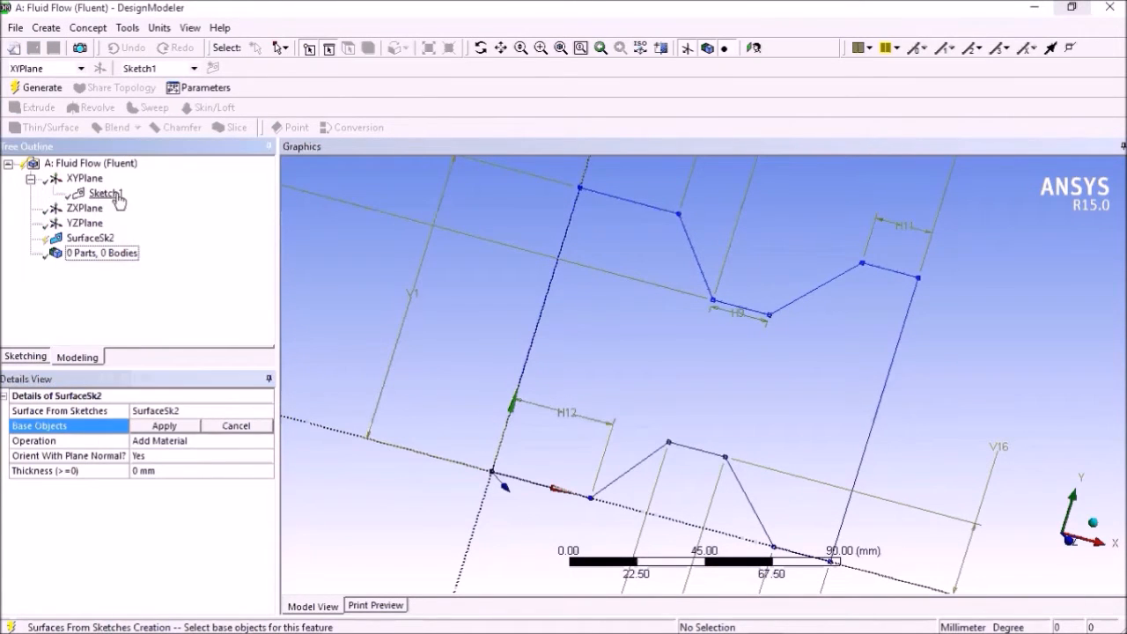
{"action": "left_click", "coordinate": [105, 193]}
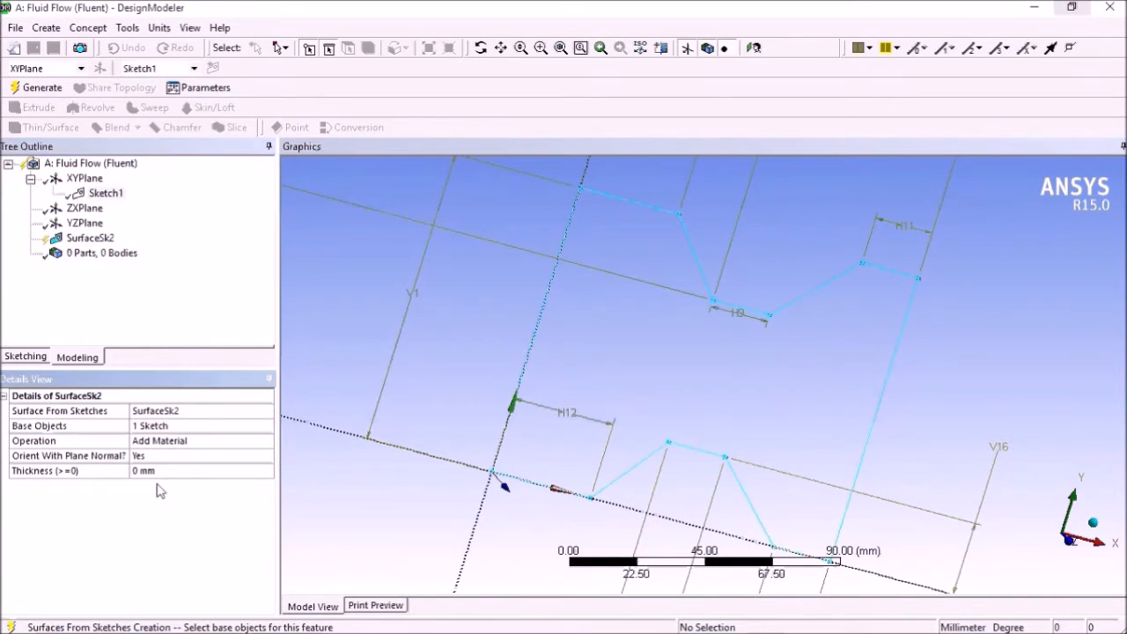
{"action": "left_click", "coordinate": [37, 87]}
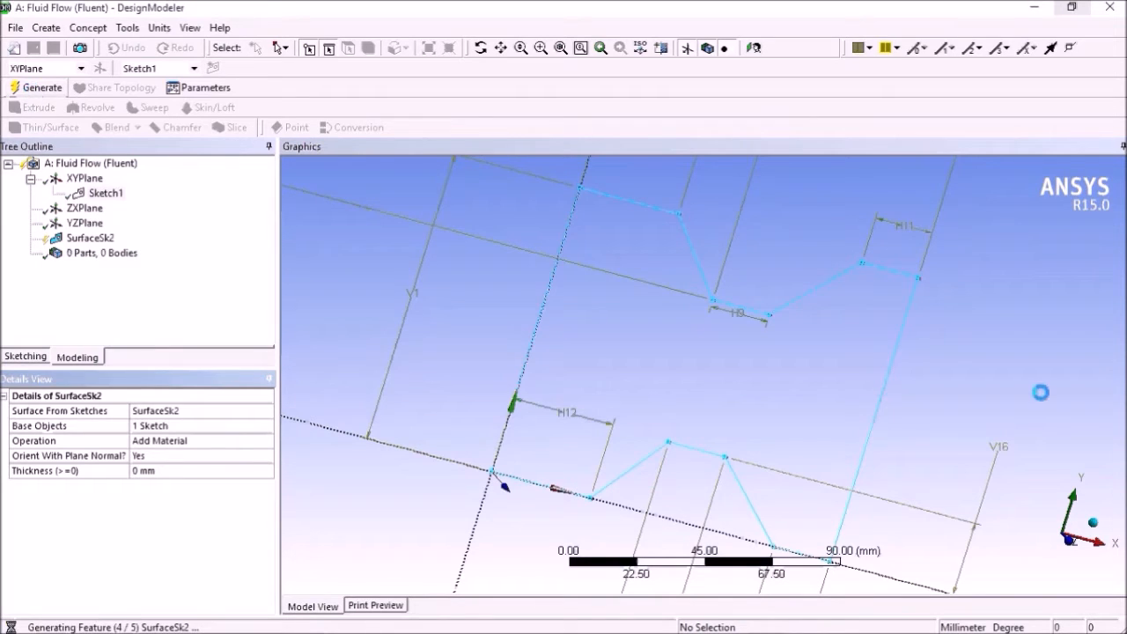
{"action": "left_click", "coordinate": [35, 87]}
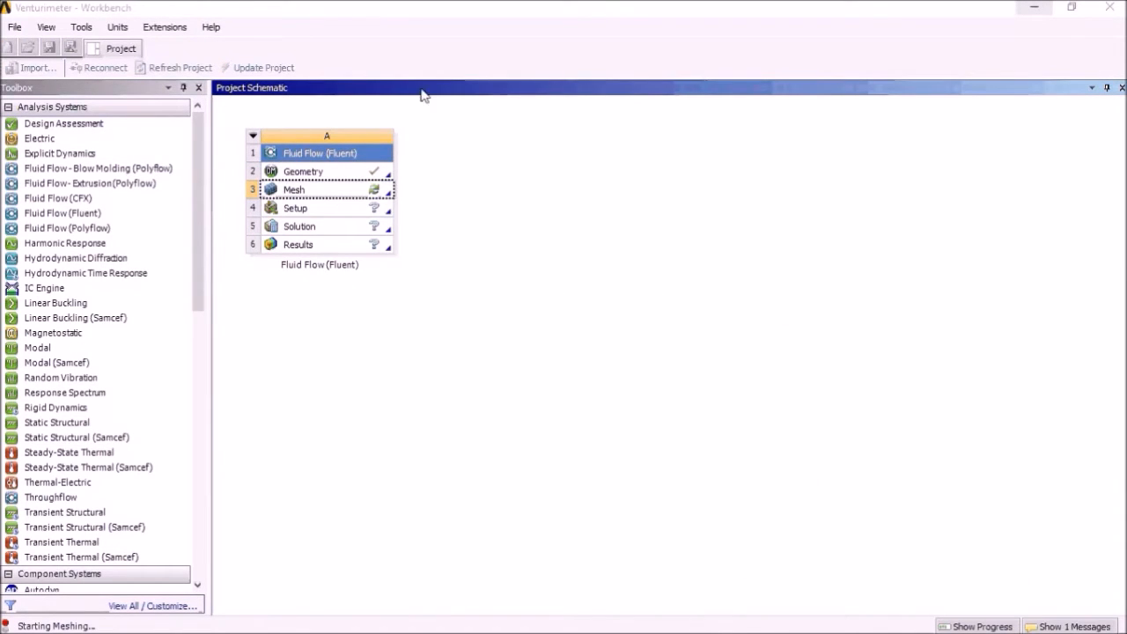
{"action": "mouse_move", "coordinate": [422, 366]}
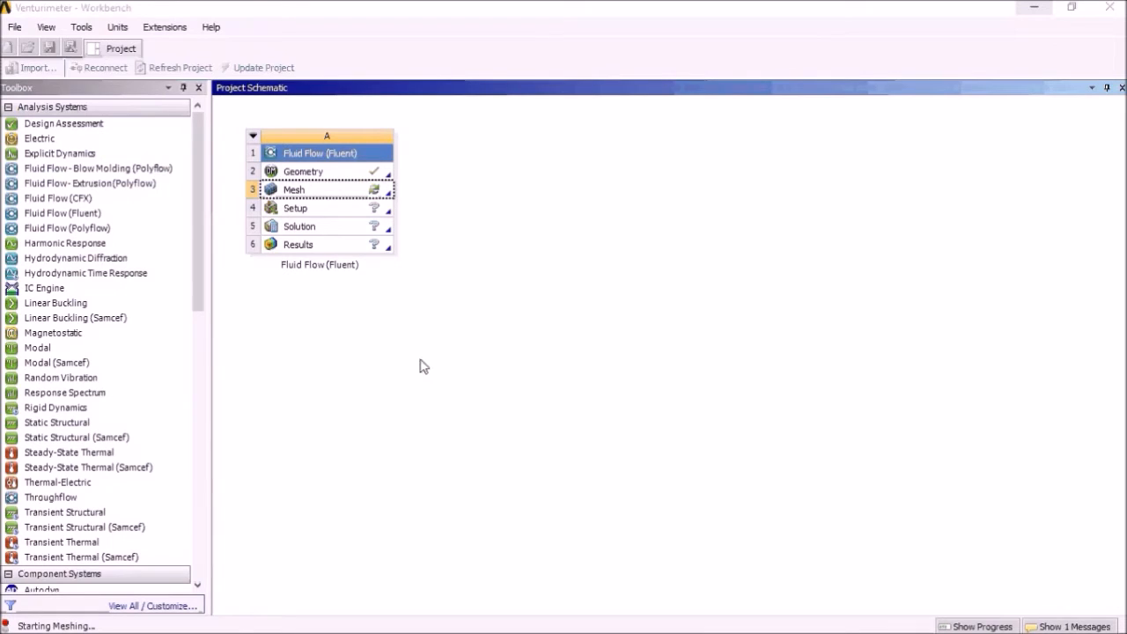
{"action": "mouse_move", "coordinate": [426, 360]}
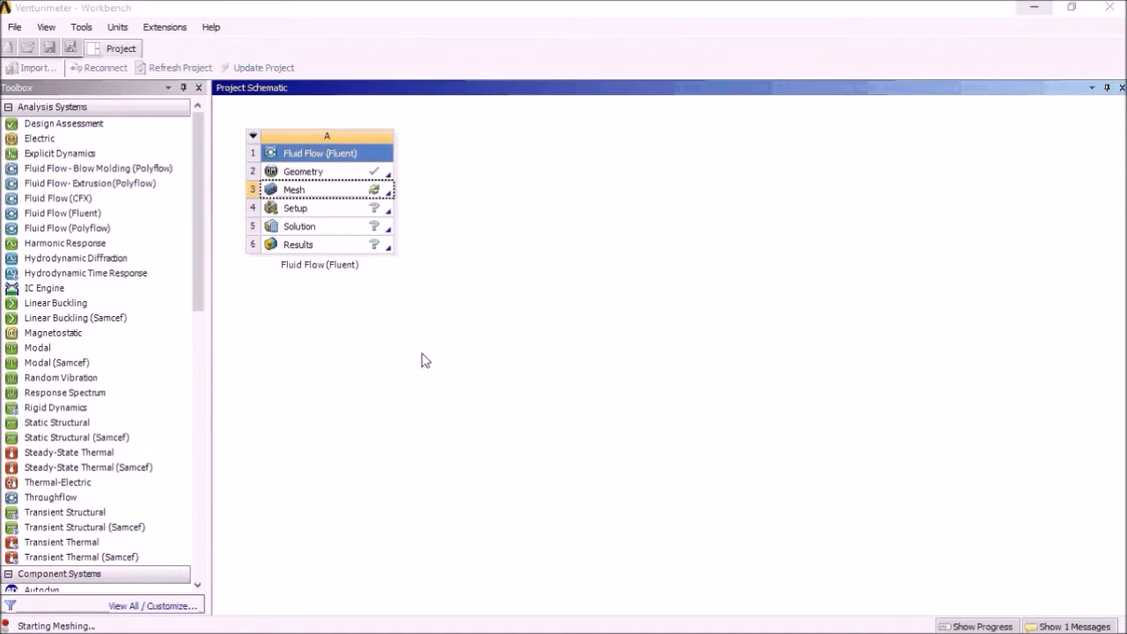
{"action": "mouse_move", "coordinate": [422, 313]}
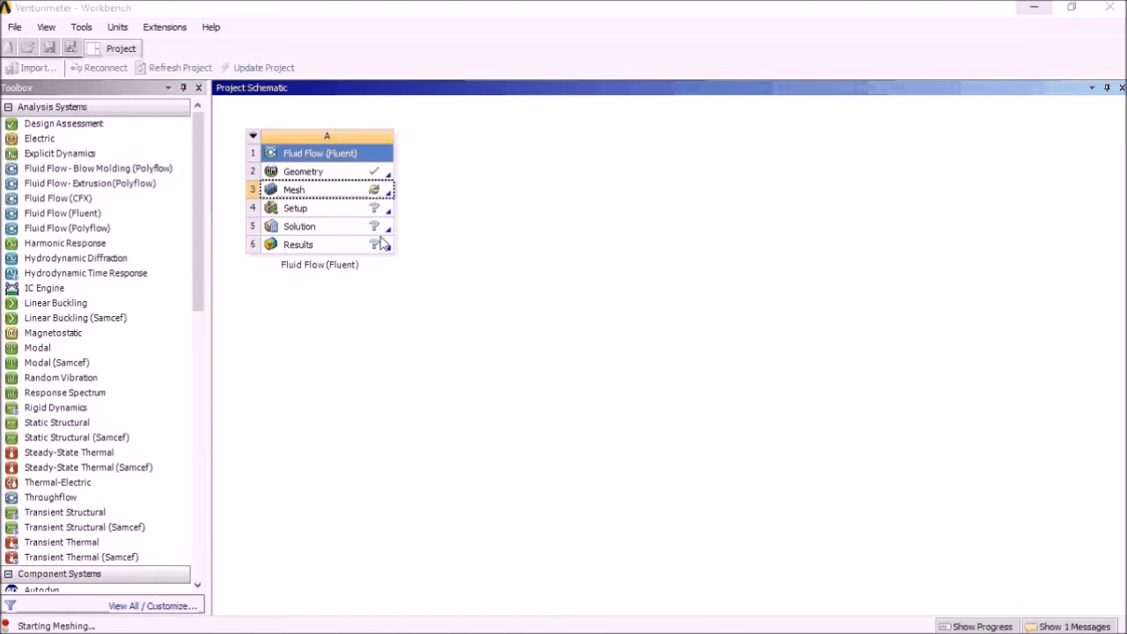
- Open Meshing so the venturi Surface Body loads under Geometry, then clear the selection
{"action": "double_click", "coordinate": [294, 189]}
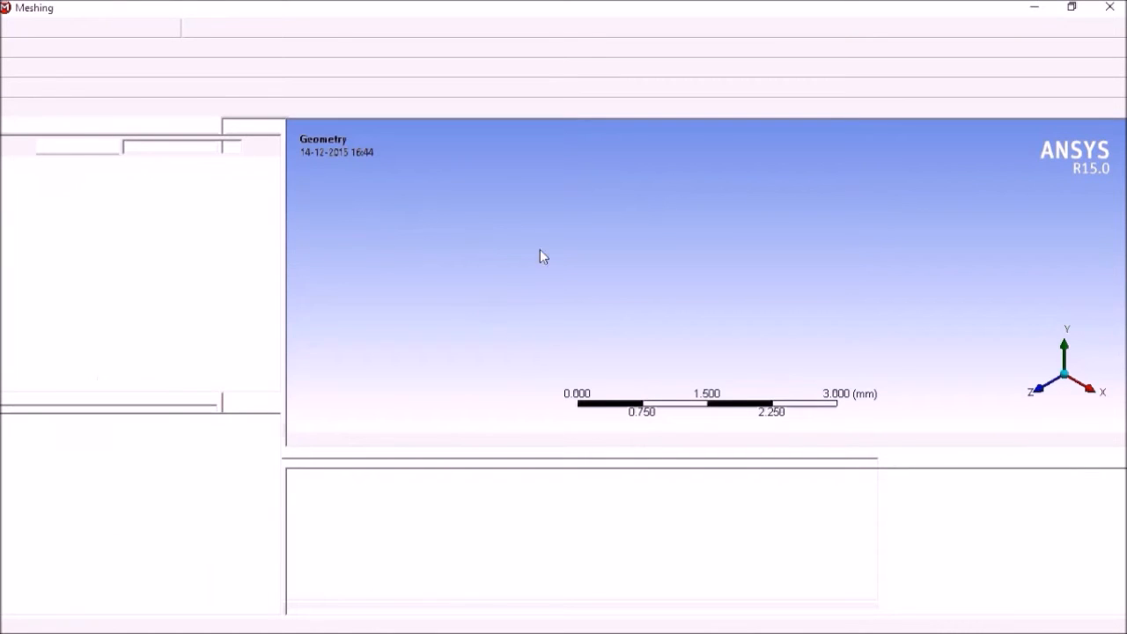
{"action": "mouse_move", "coordinate": [468, 317]}
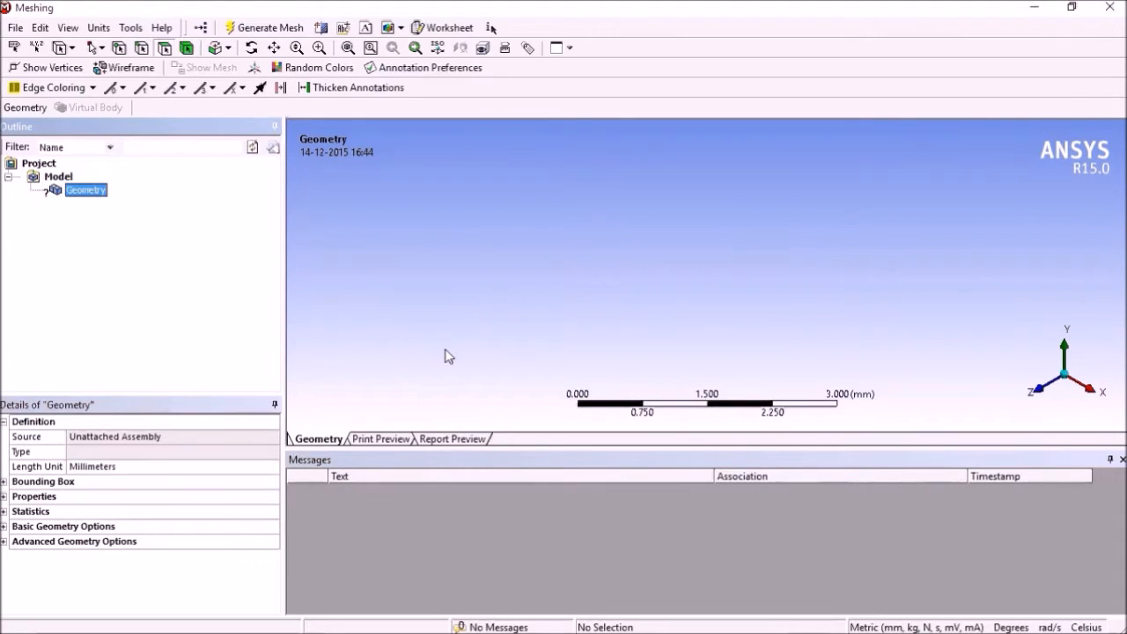
{"action": "mouse_move", "coordinate": [147, 238]}
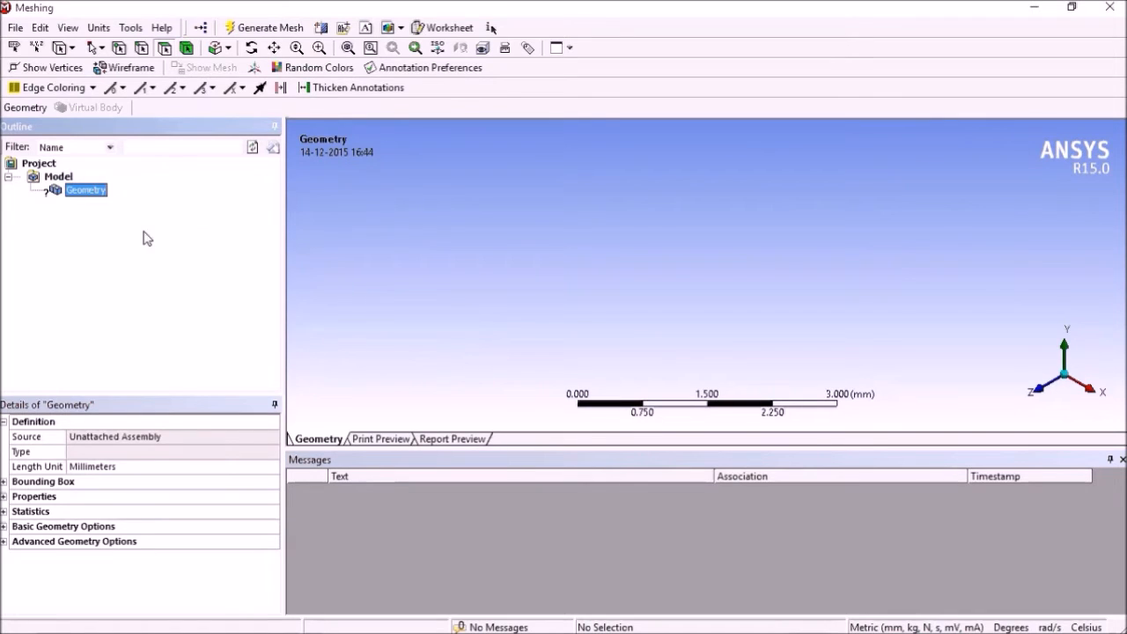
{"action": "left_click", "coordinate": [39, 163]}
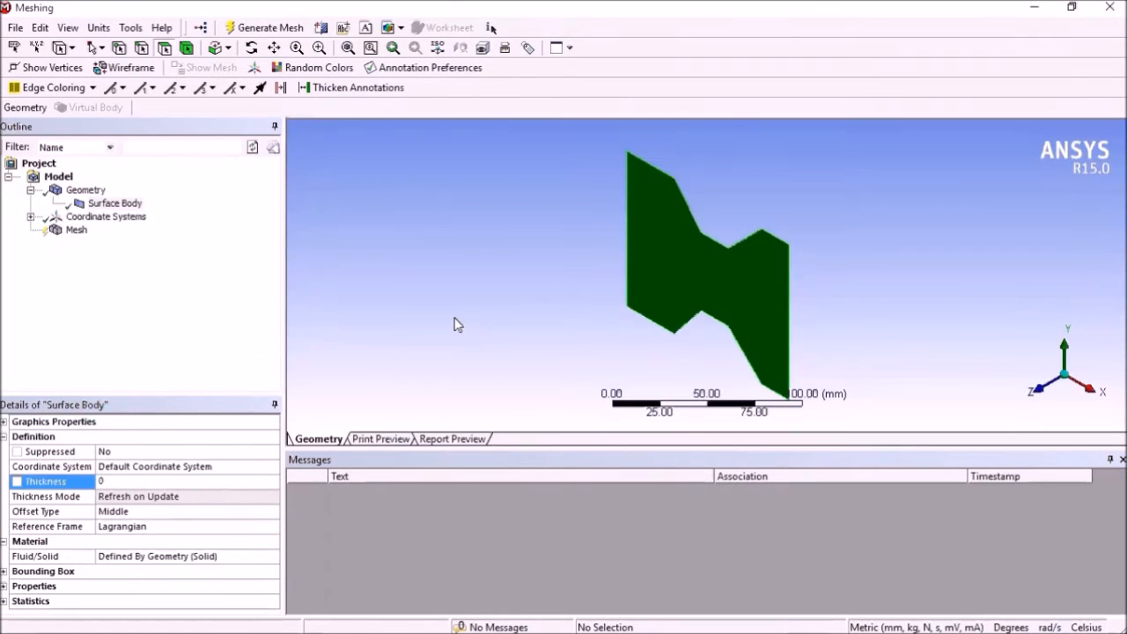
{"action": "left_click", "coordinate": [58, 176]}
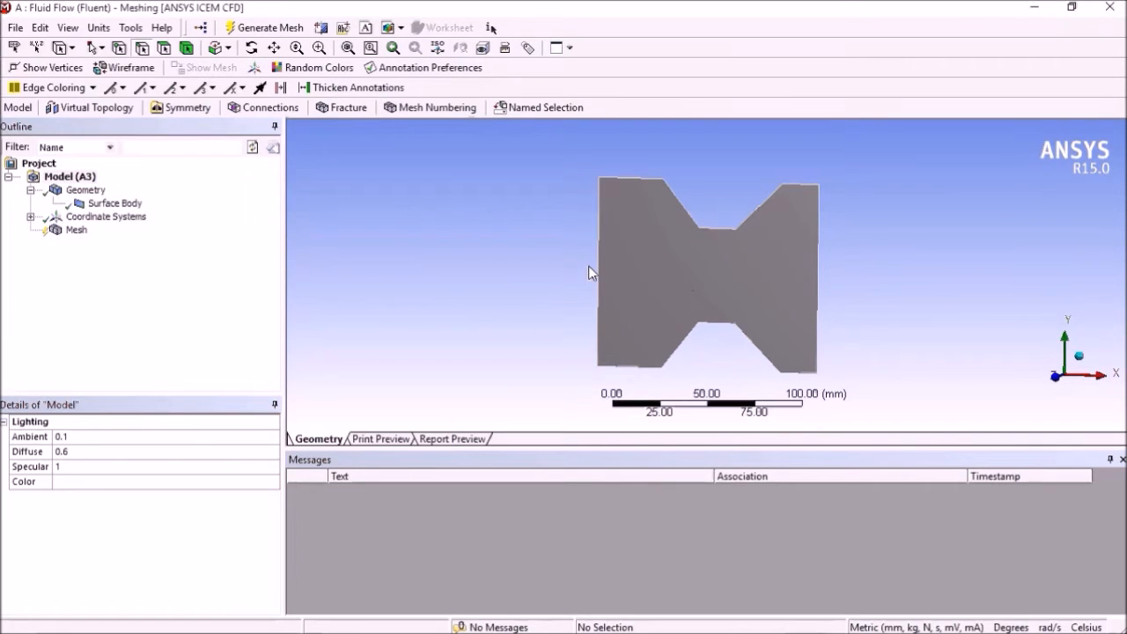
- Create a named selection 'Inlet' on the venturi's left edge
{"action": "left_click", "coordinate": [597, 268]}
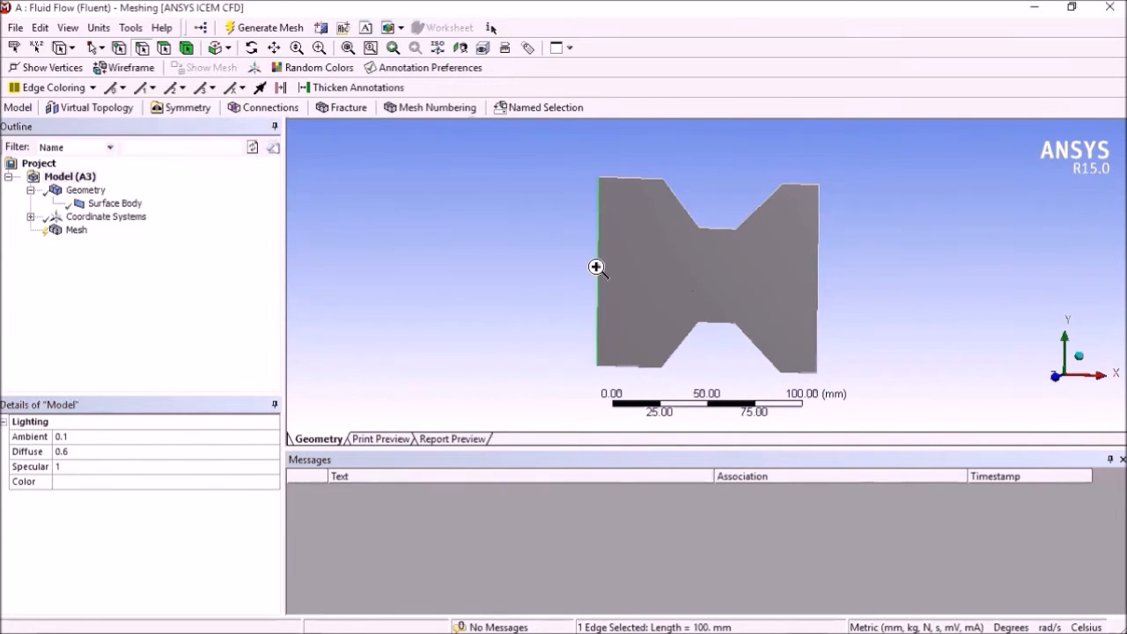
{"action": "right_click", "coordinate": [596, 267]}
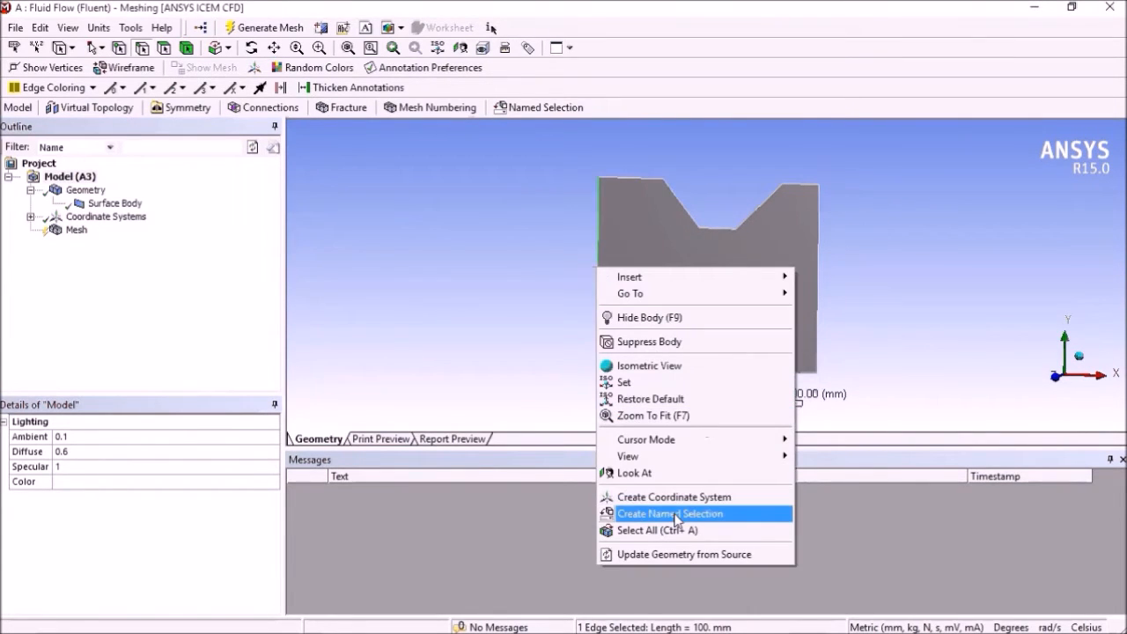
{"action": "left_click", "coordinate": [670, 513]}
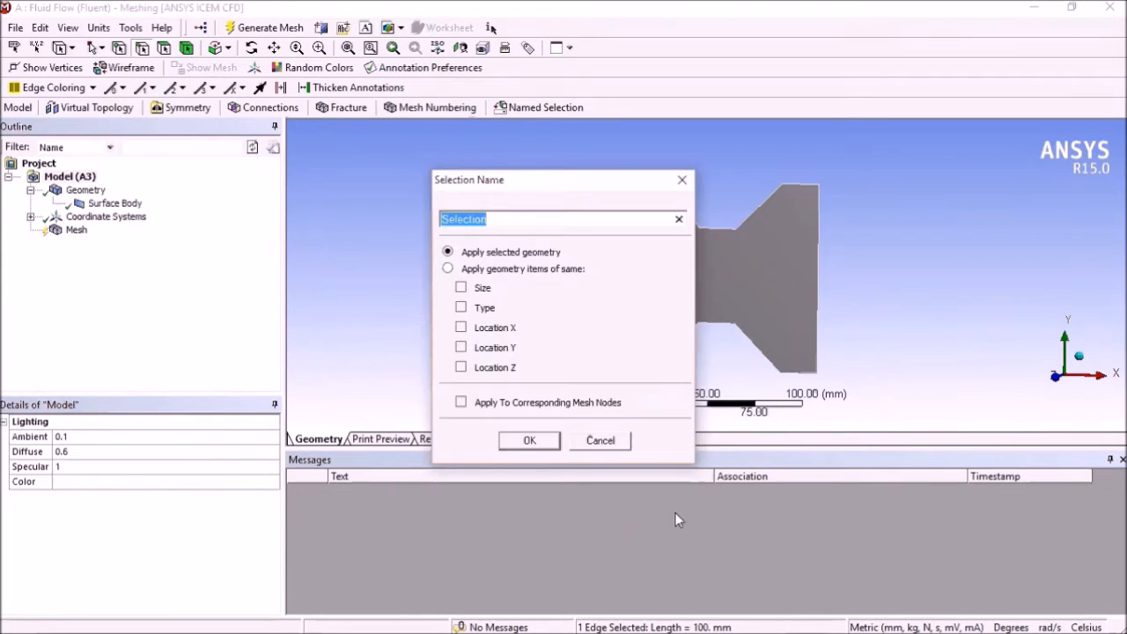
{"action": "key", "text": "Delete"}
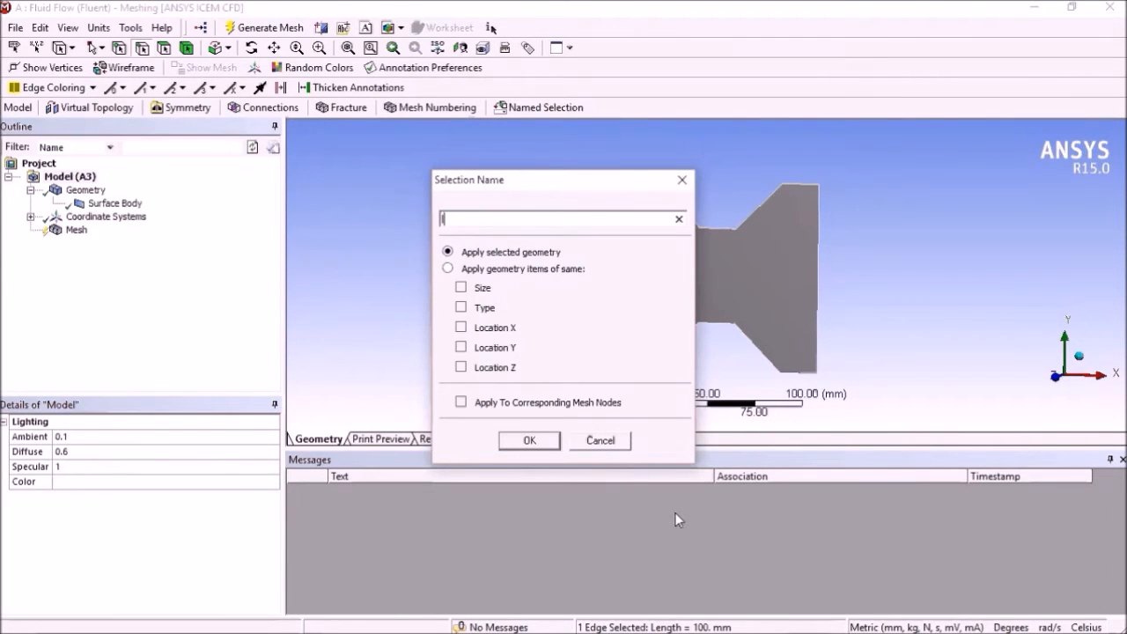
{"action": "type", "text": "Inlet"}
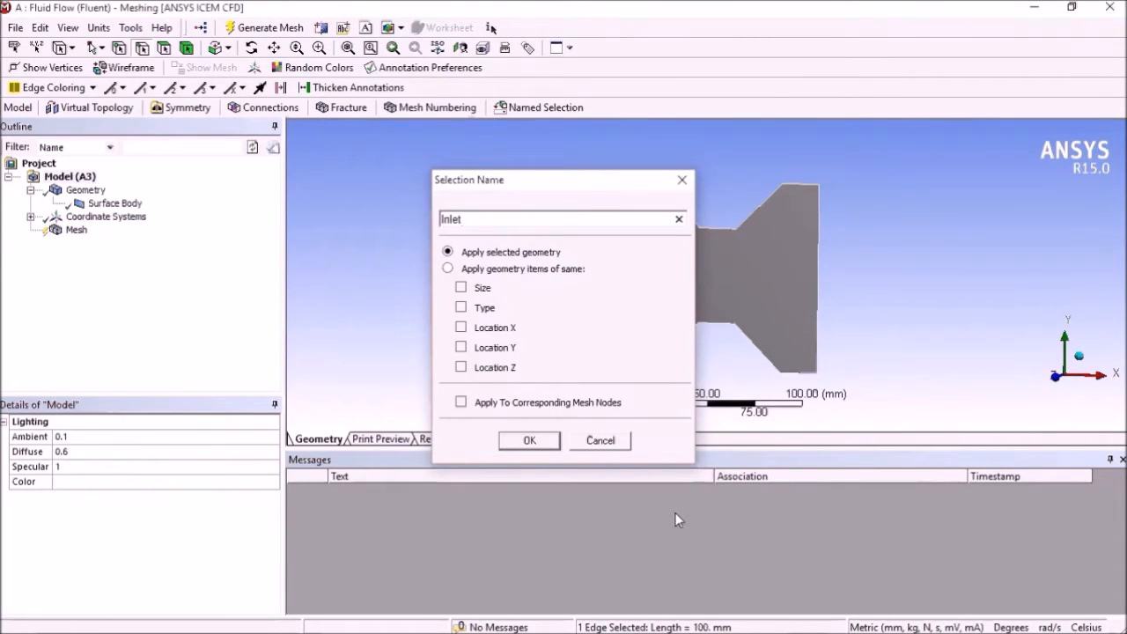
{"action": "left_click", "coordinate": [528, 439]}
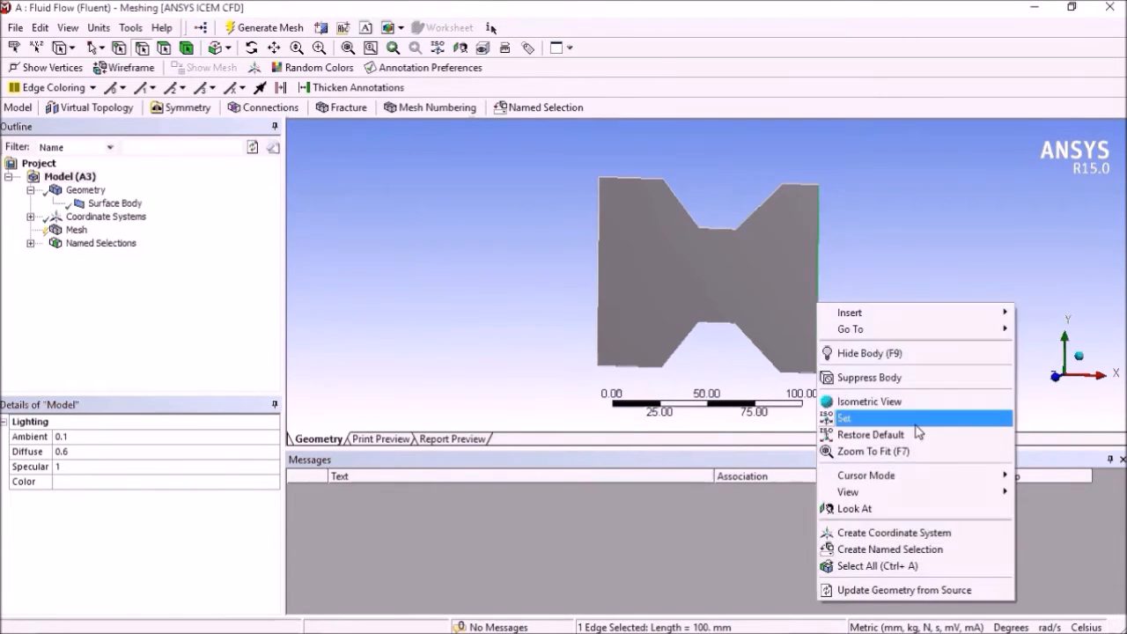
- Create a named selection 'Outlet' on the right edge
{"action": "left_click", "coordinate": [891, 549]}
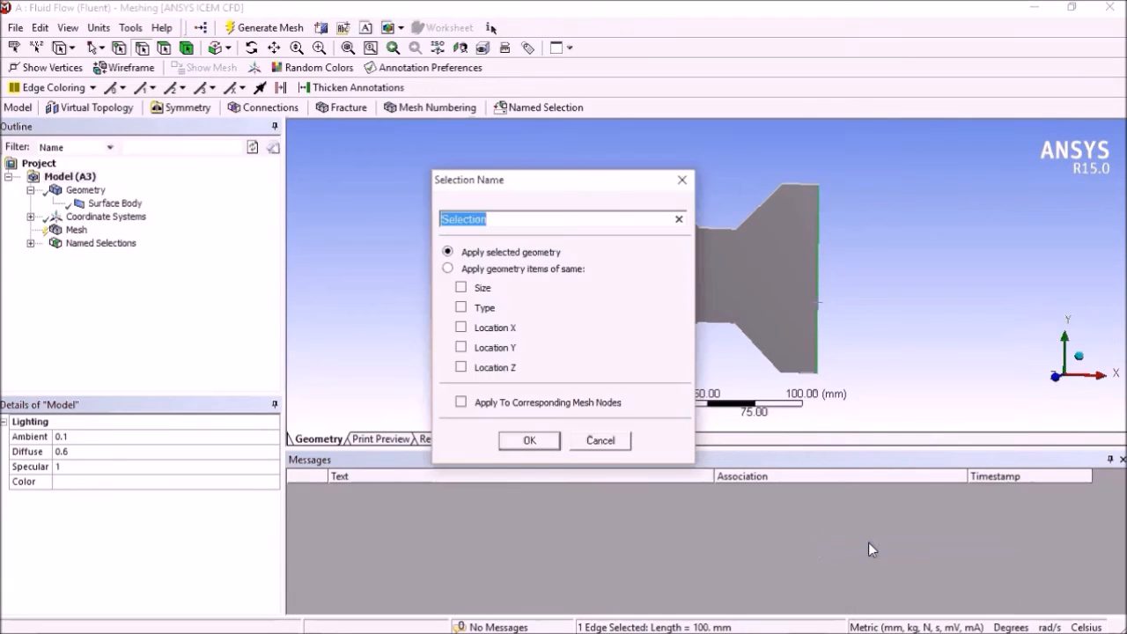
{"action": "type", "text": "Outlet"}
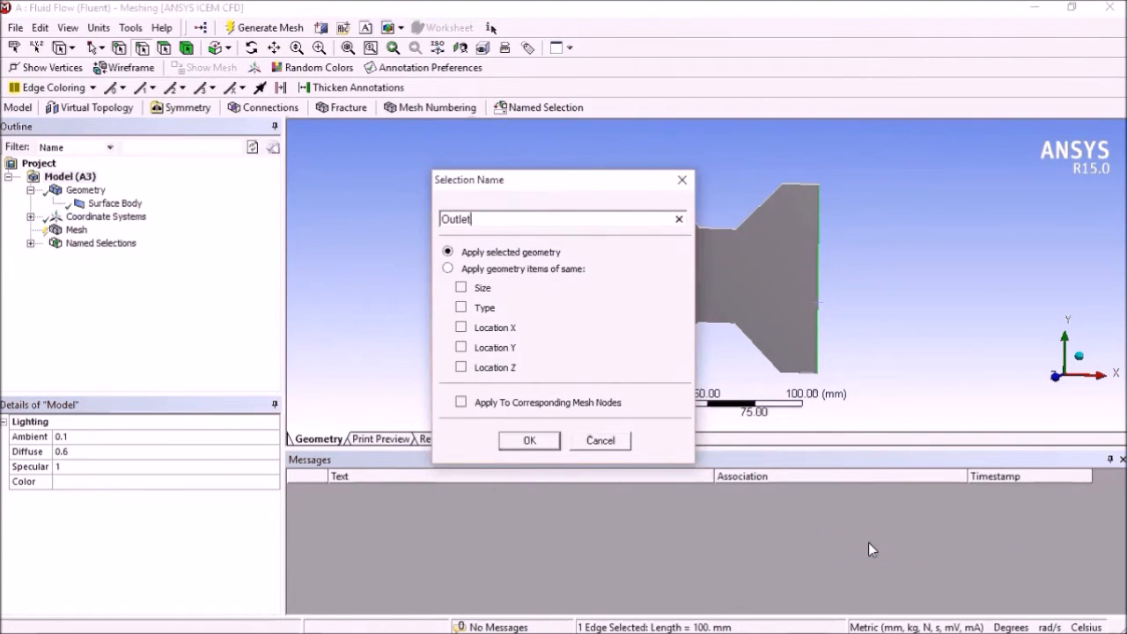
{"action": "left_click", "coordinate": [529, 440]}
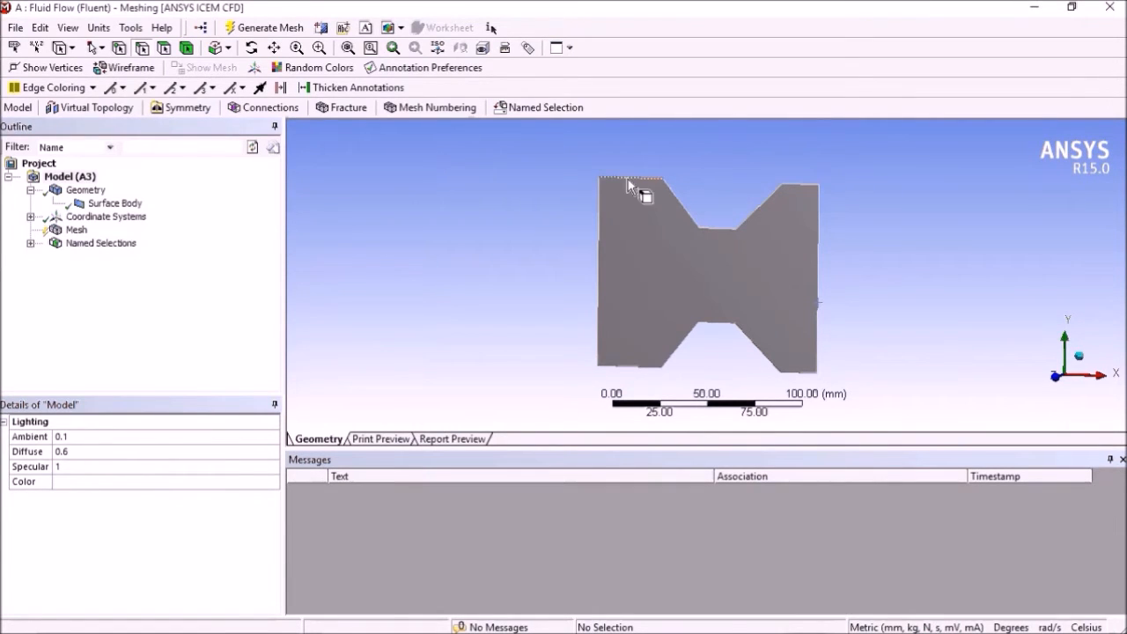
- Name the upper boundary edges 'Wall1'
{"action": "left_click", "coordinate": [744, 231]}
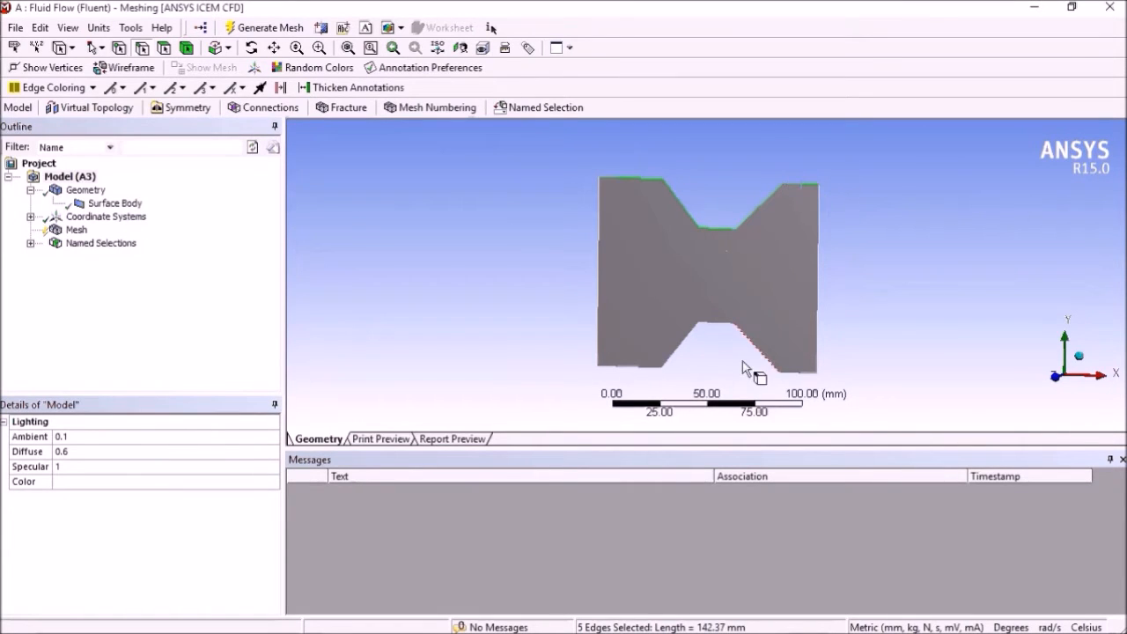
{"action": "right_click", "coordinate": [744, 368]}
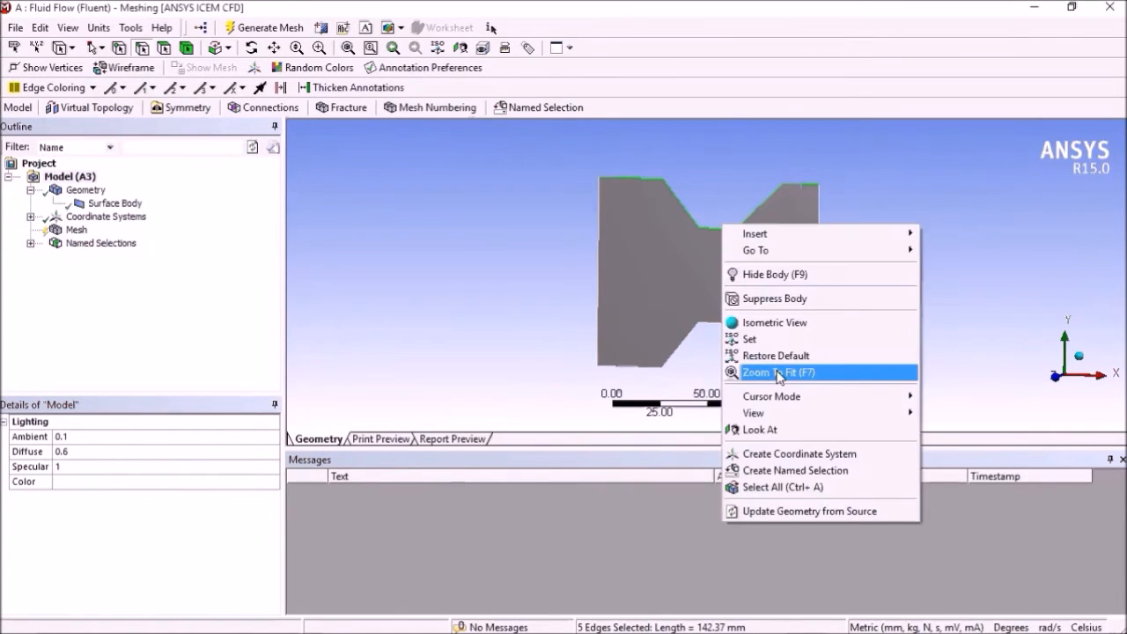
{"action": "left_click", "coordinate": [794, 469]}
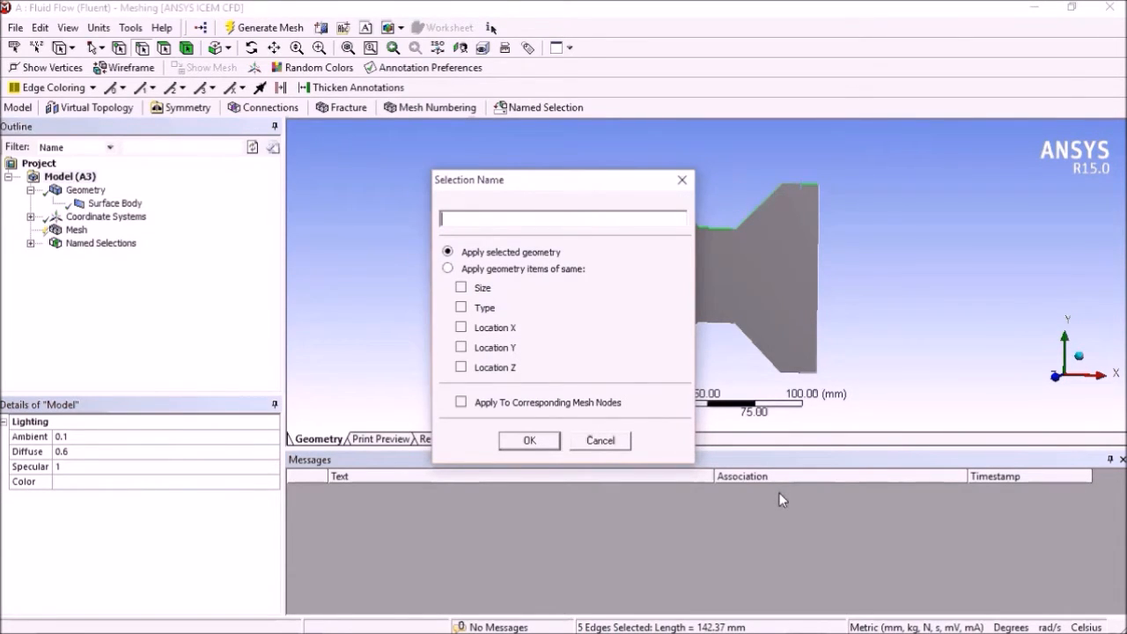
{"action": "type", "text": "Wall1"}
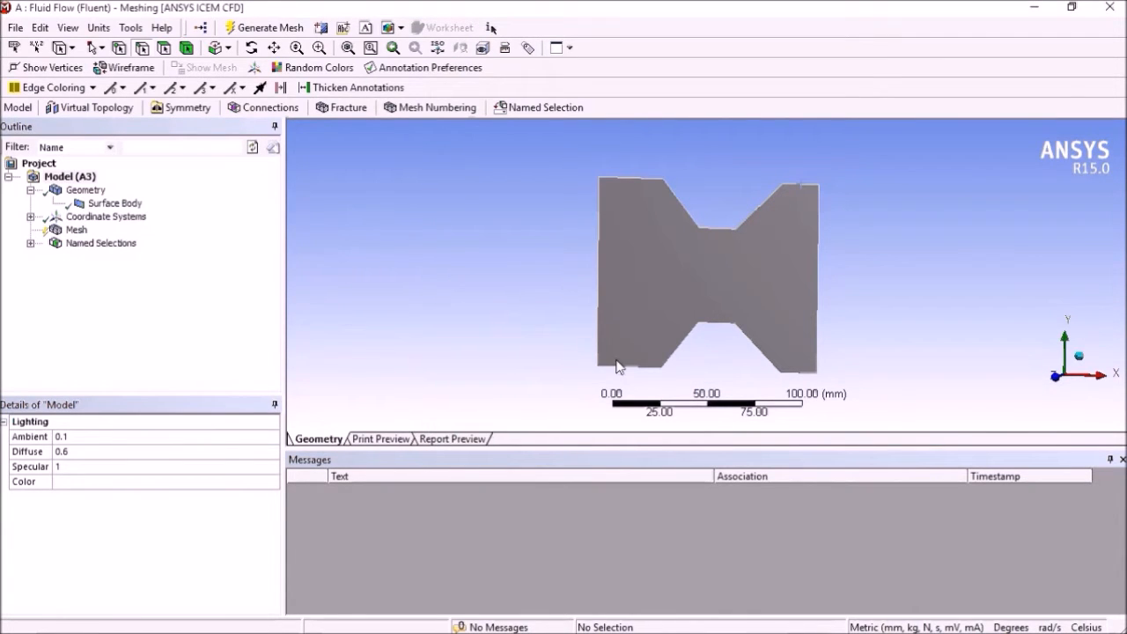
- Name the lower boundary edges 'Wall'
{"action": "left_click", "coordinate": [691, 341]}
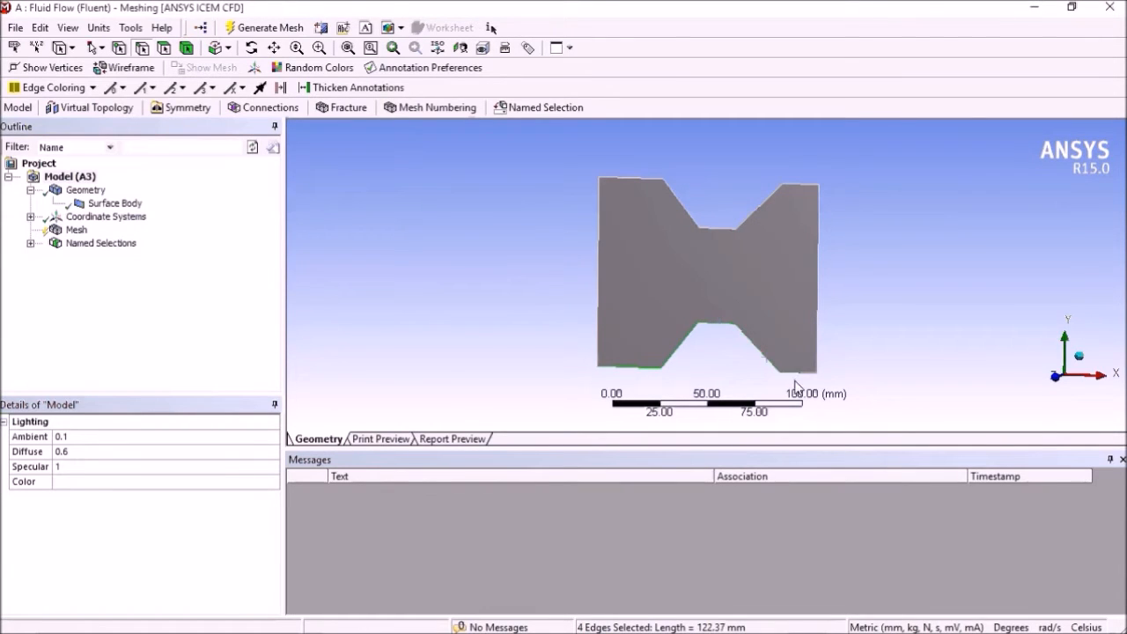
{"action": "right_click", "coordinate": [796, 383]}
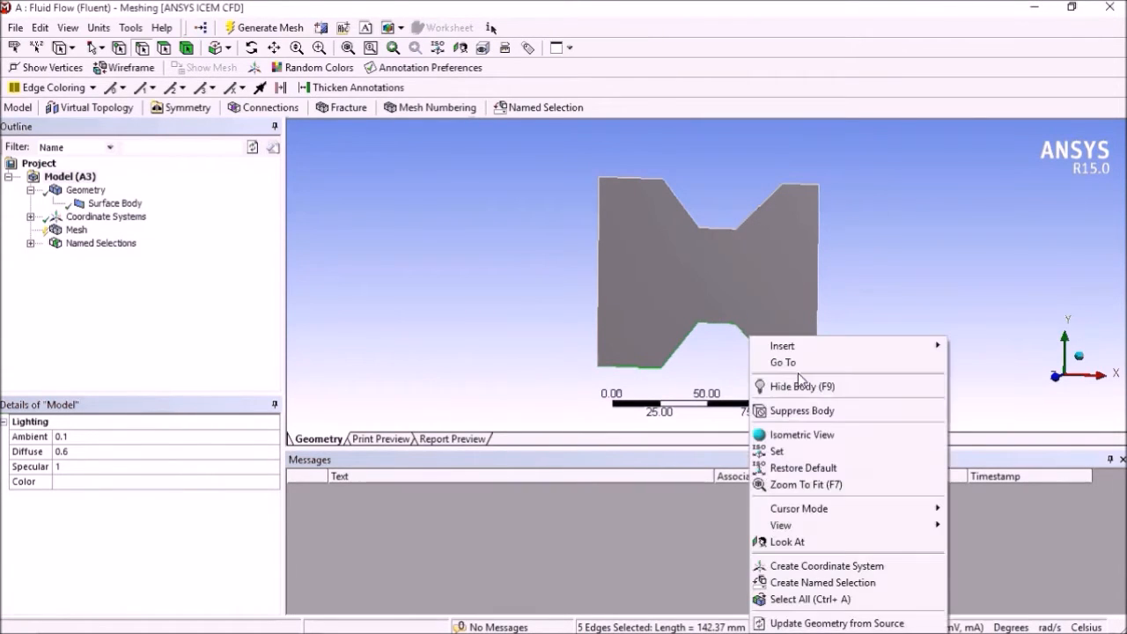
{"action": "mouse_move", "coordinate": [824, 582]}
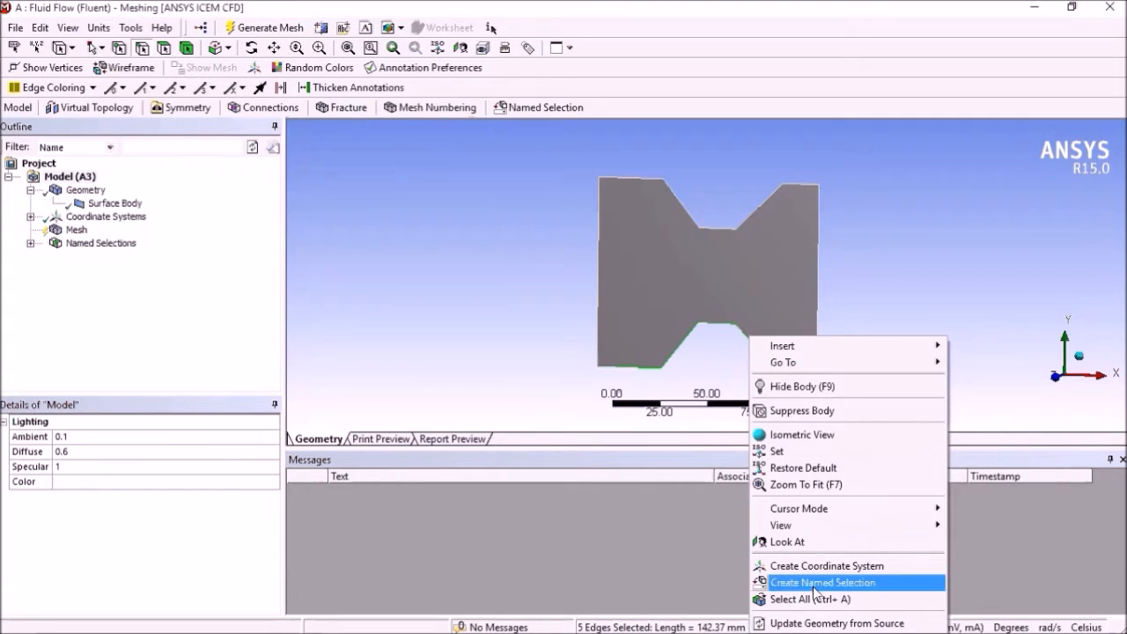
{"action": "left_click", "coordinate": [823, 582]}
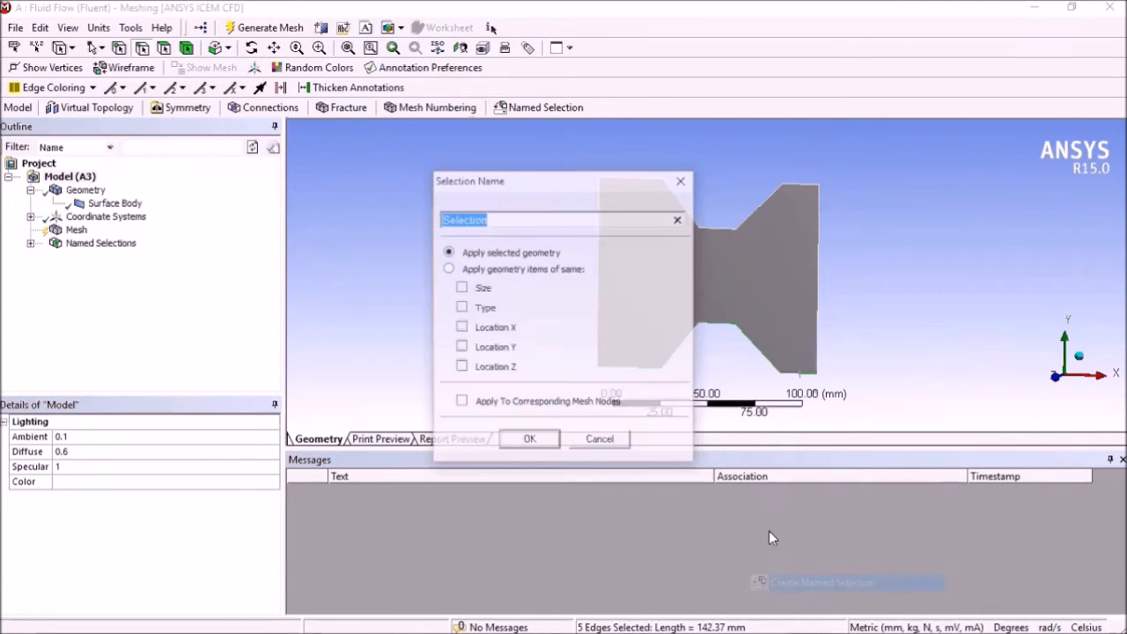
{"action": "type", "text": "Wa"}
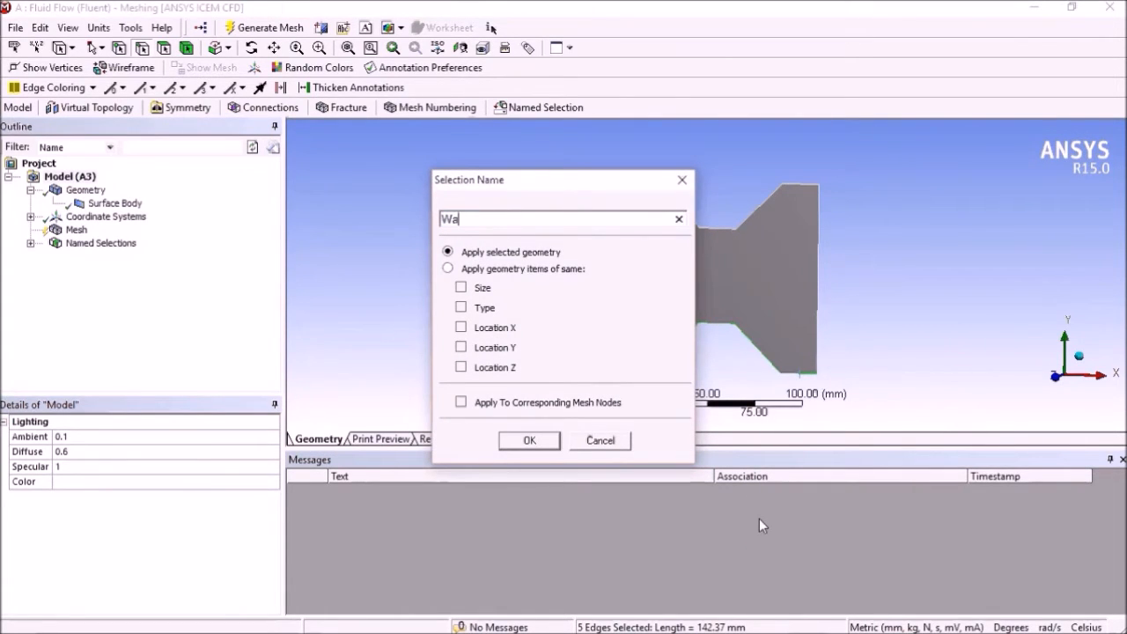
{"action": "type", "text": "ll"}
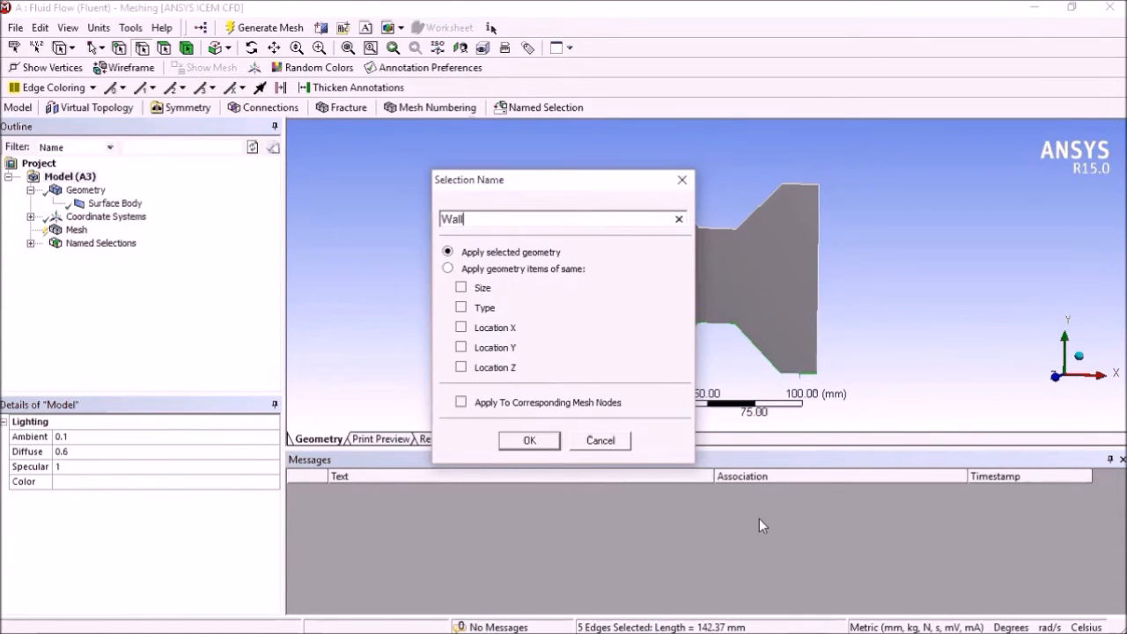
{"action": "left_click", "coordinate": [529, 441]}
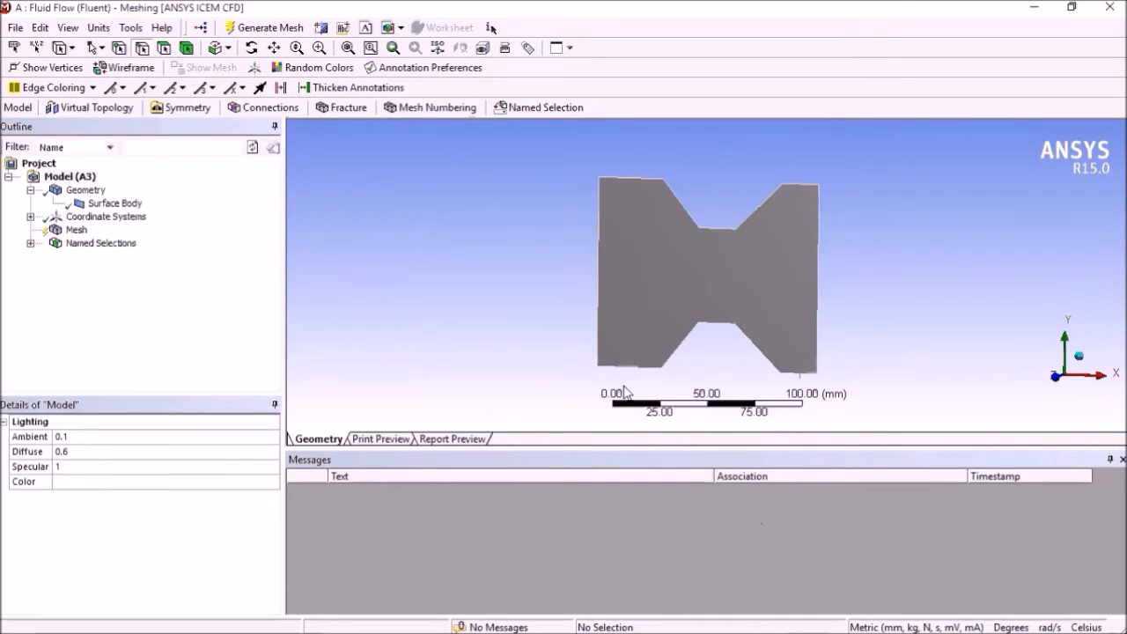
{"action": "mouse_move", "coordinate": [535, 289]}
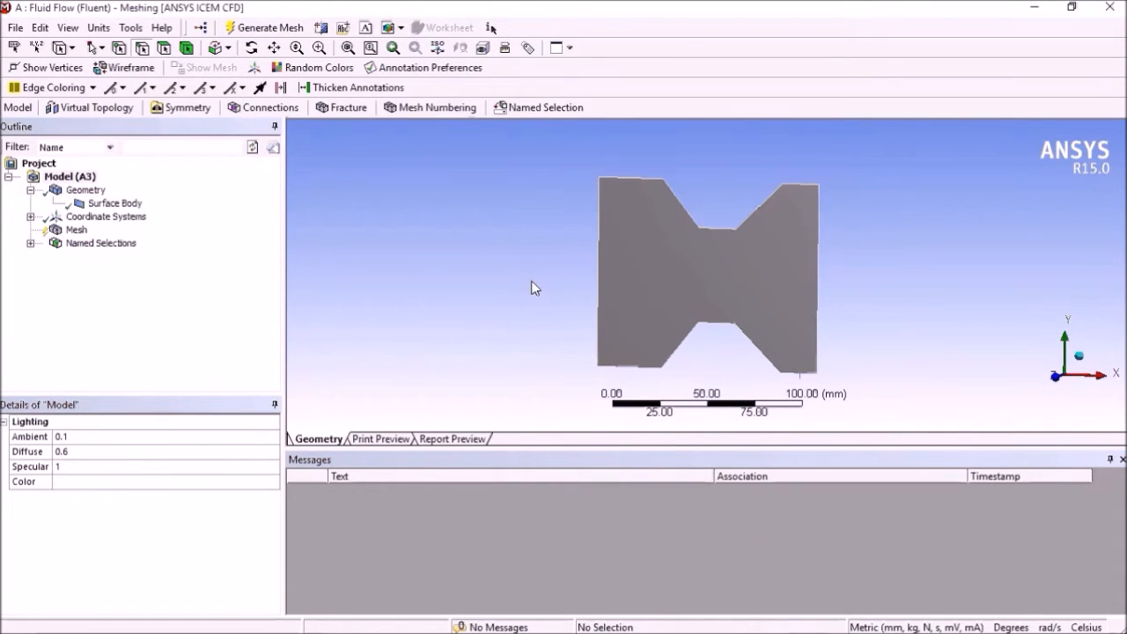
- Change the Mesh sizing Relevance Center from Coarse to Fine
{"action": "left_click", "coordinate": [76, 230]}
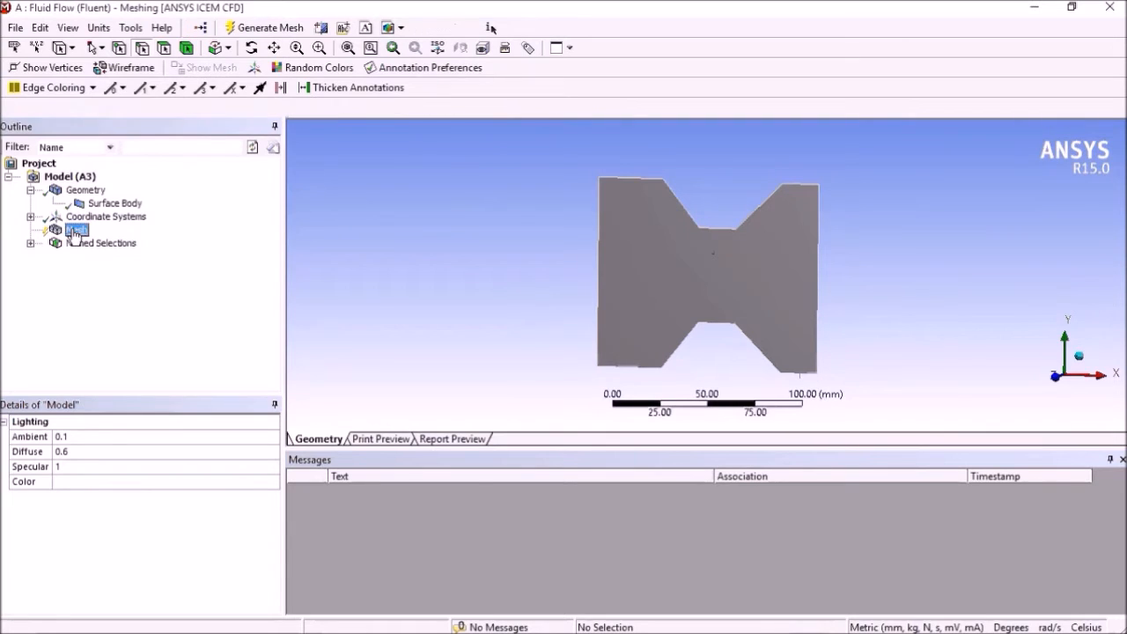
{"action": "left_click", "coordinate": [77, 230]}
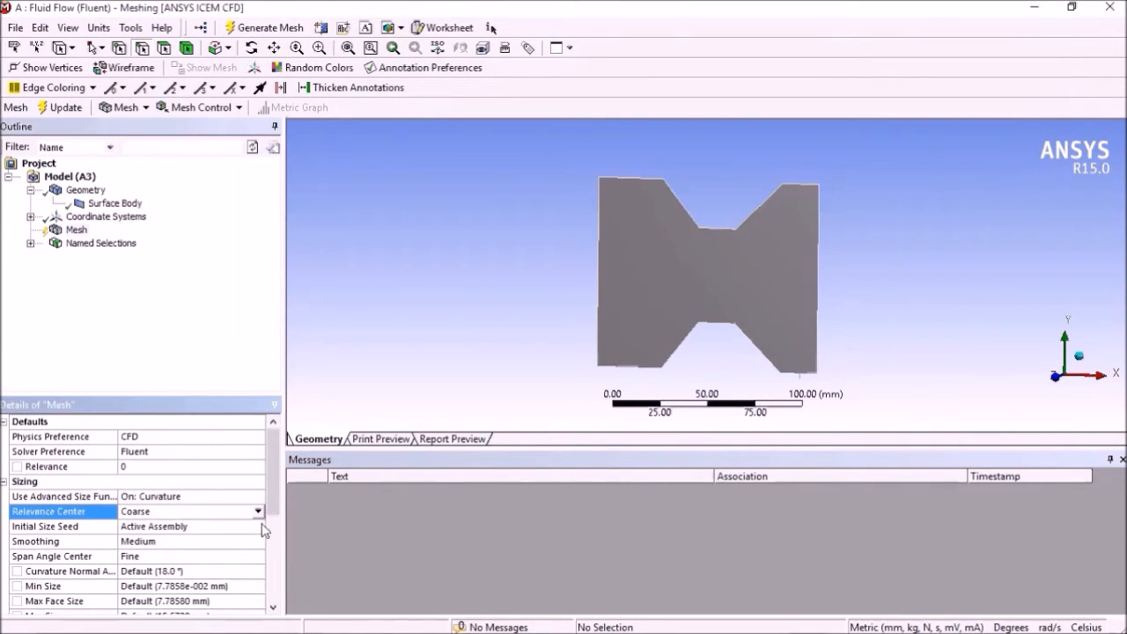
{"action": "left_click", "coordinate": [176, 511]}
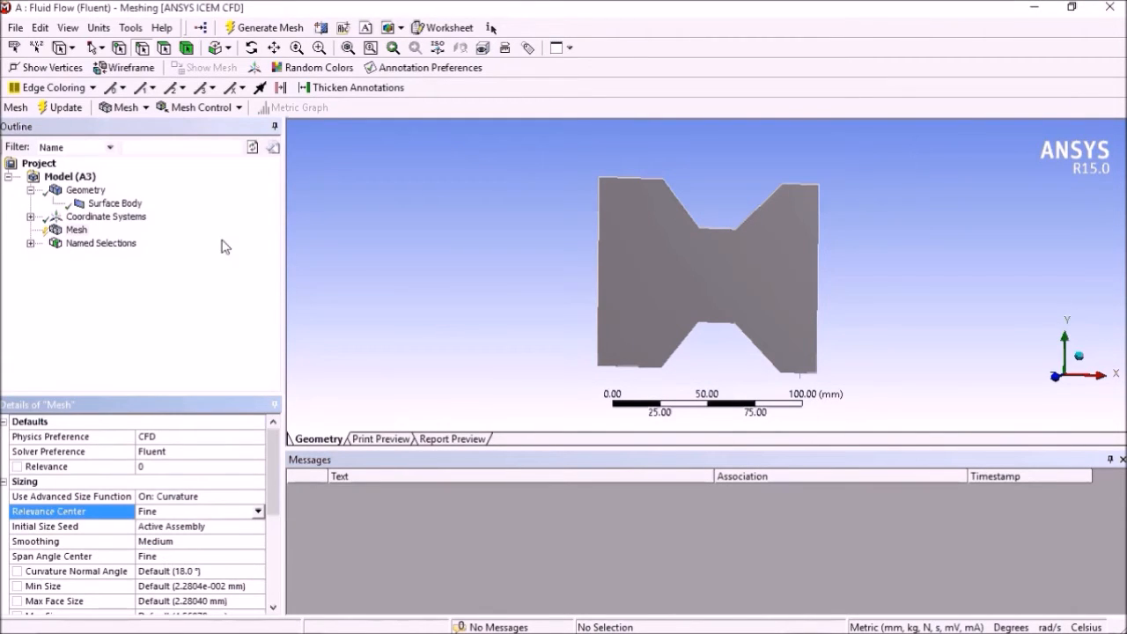
- Add an Inflation control on the face with six boundary edges and Maximum Layers 10
{"action": "left_click", "coordinate": [200, 107]}
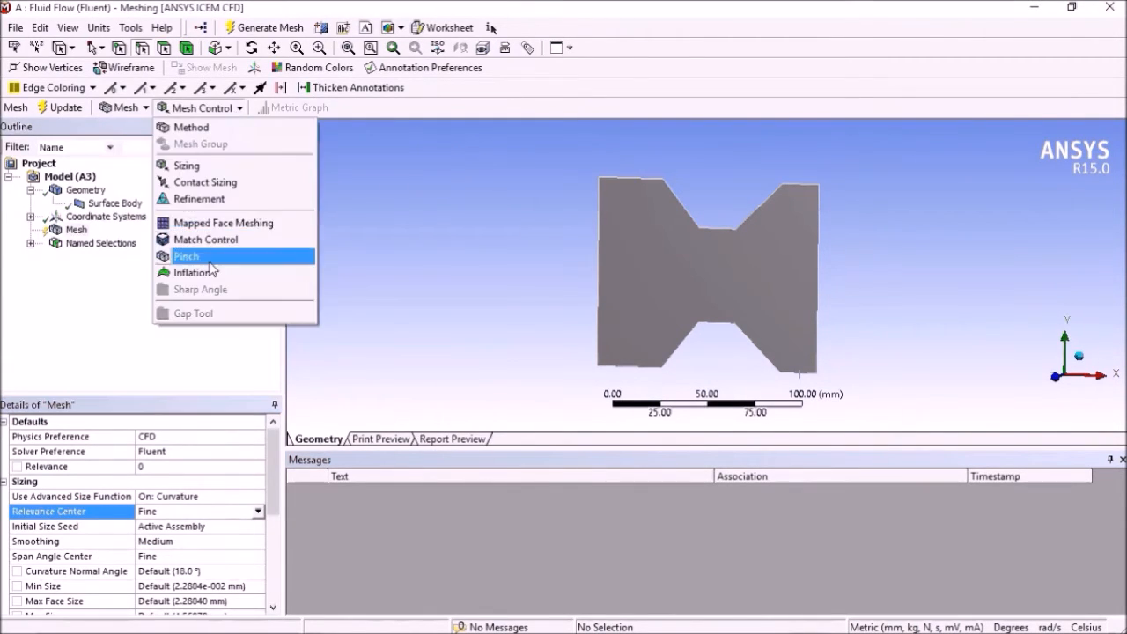
{"action": "mouse_move", "coordinate": [207, 272]}
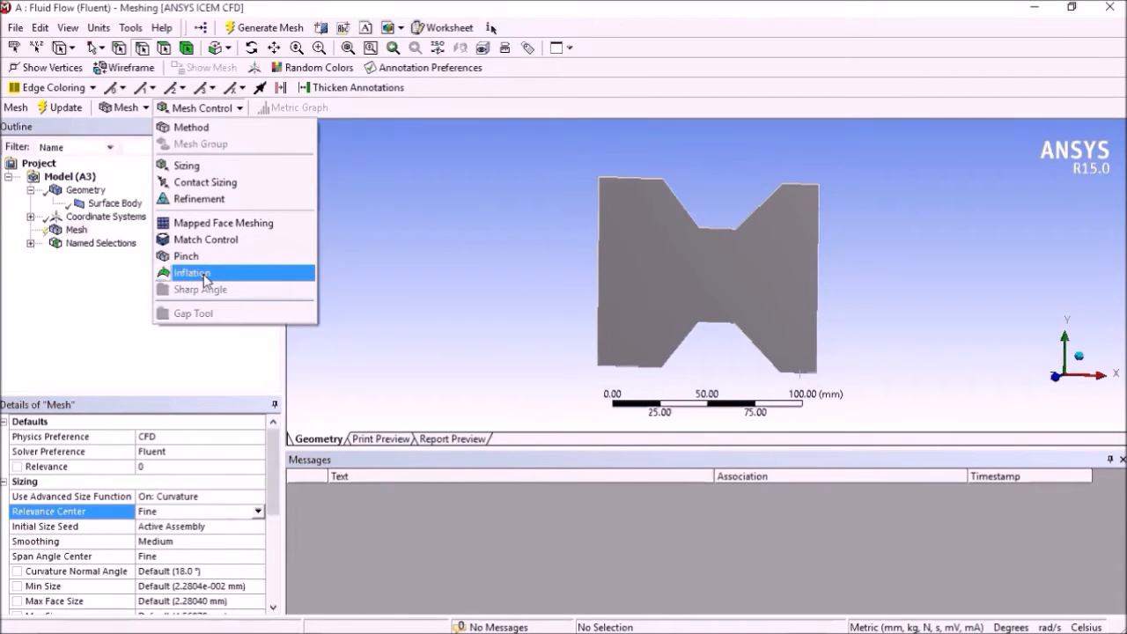
{"action": "left_click", "coordinate": [192, 272]}
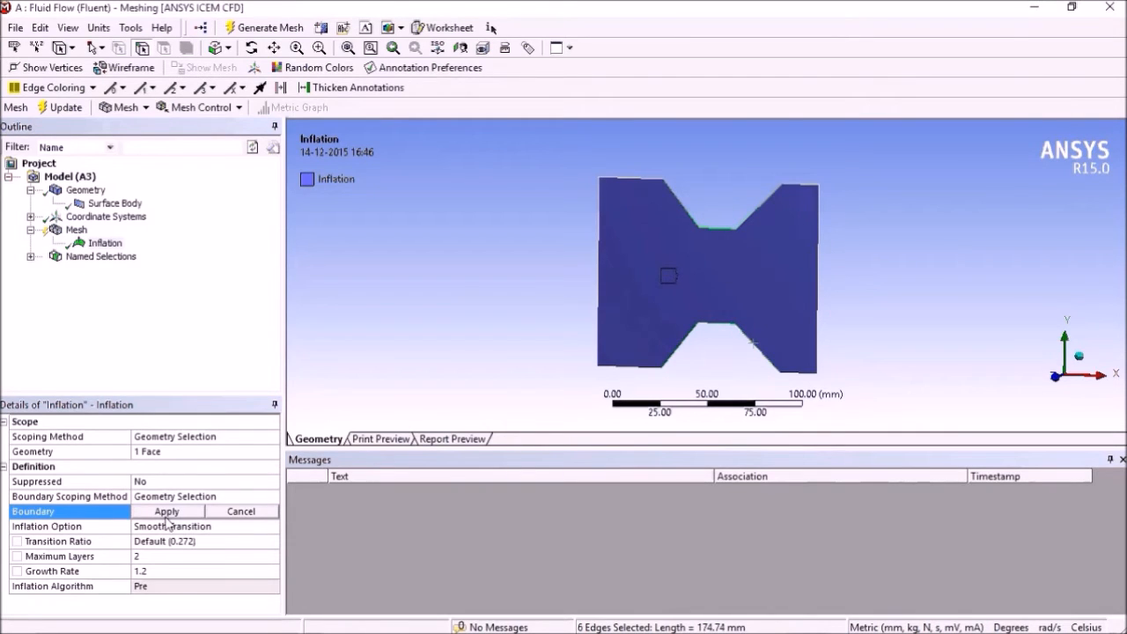
{"action": "left_click", "coordinate": [166, 511]}
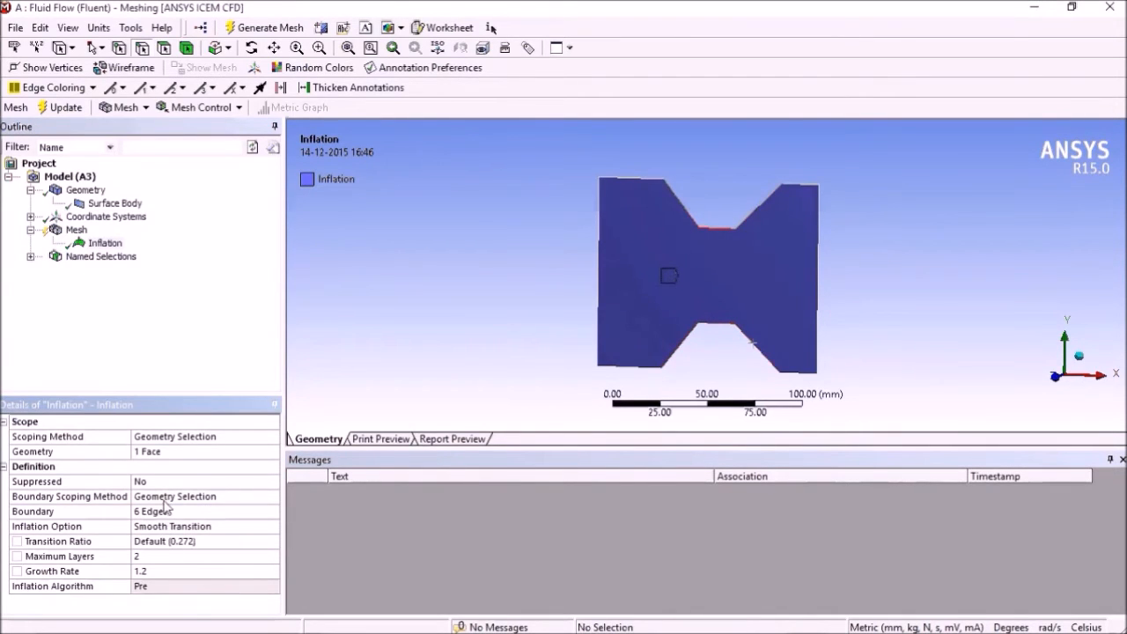
{"action": "left_click", "coordinate": [69, 556]}
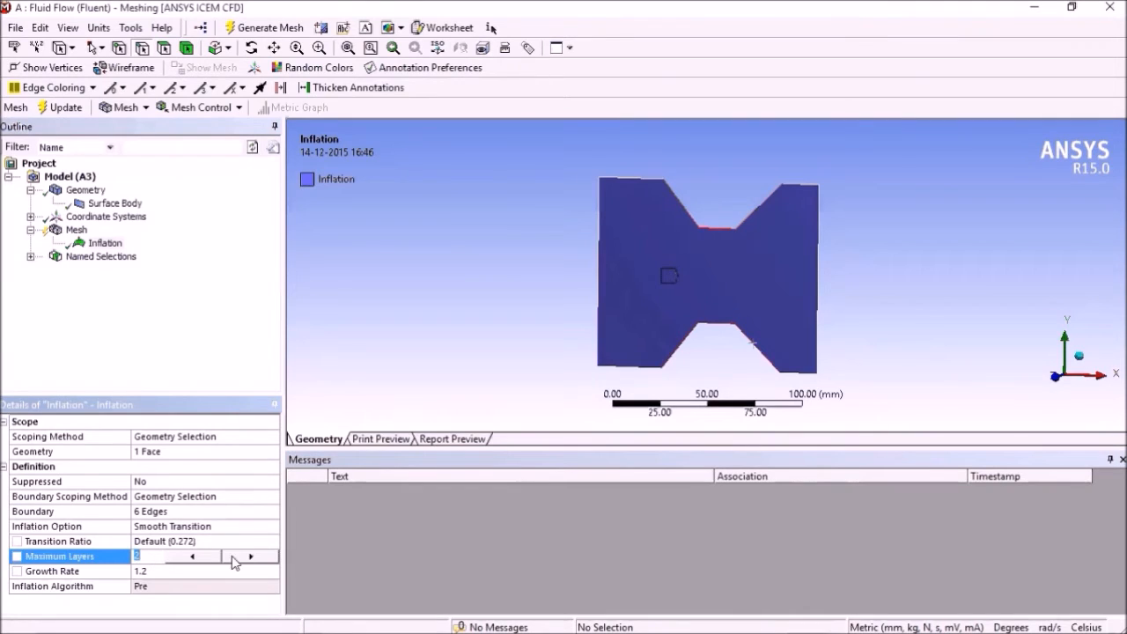
{"action": "type", "text": "10"}
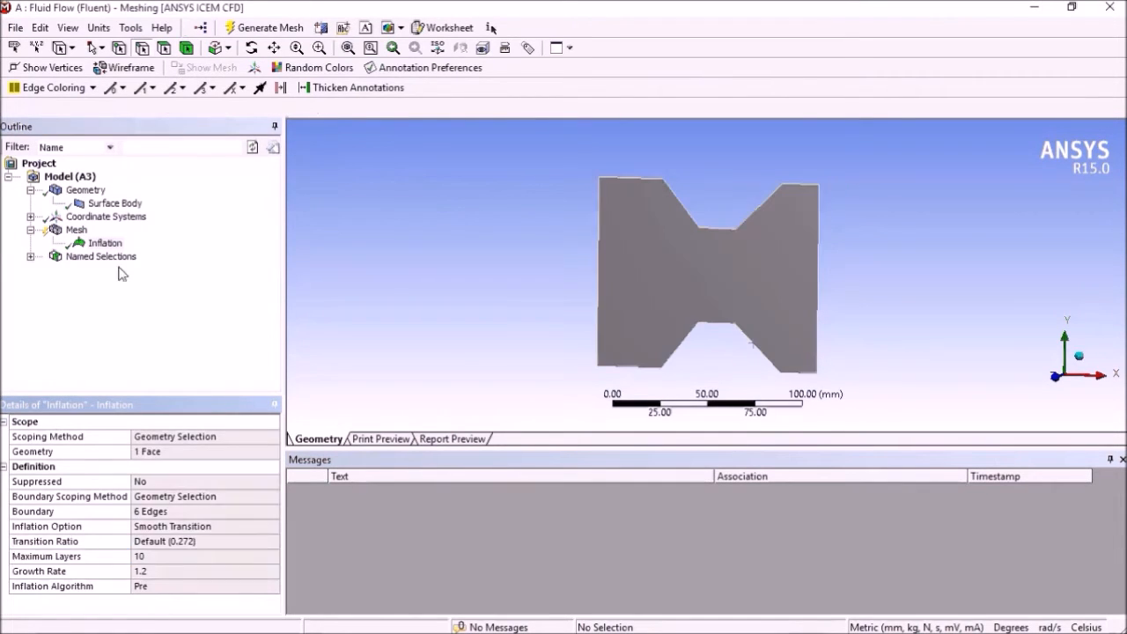
{"action": "left_click", "coordinate": [262, 27]}
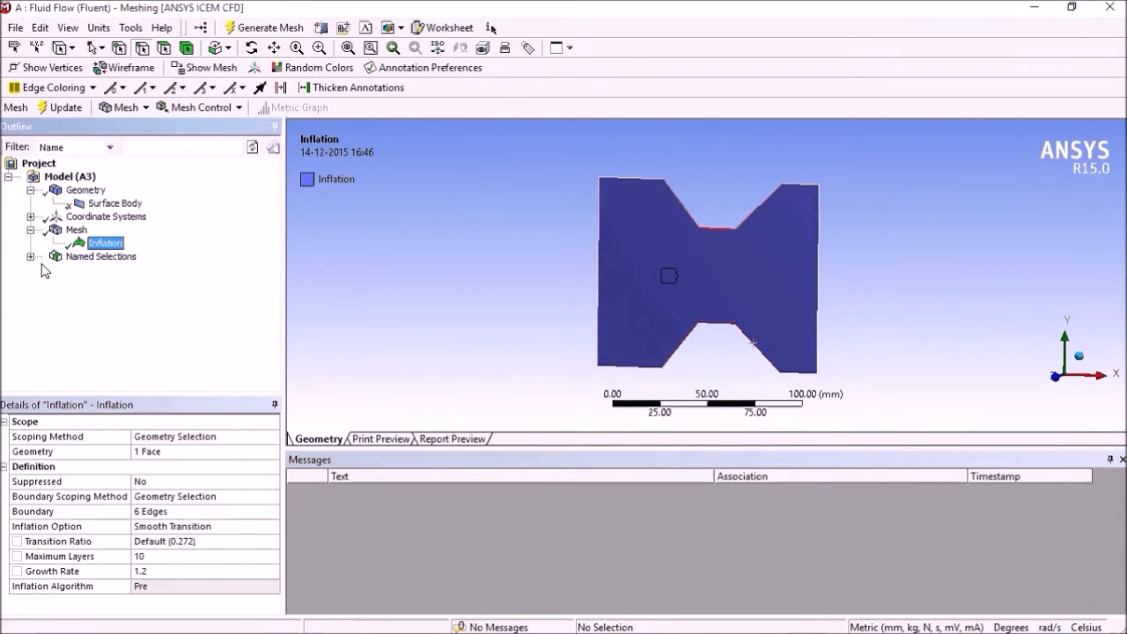
- Close Meshing and return to the Workbench project with the mesh up to date
{"action": "left_click", "coordinate": [75, 228]}
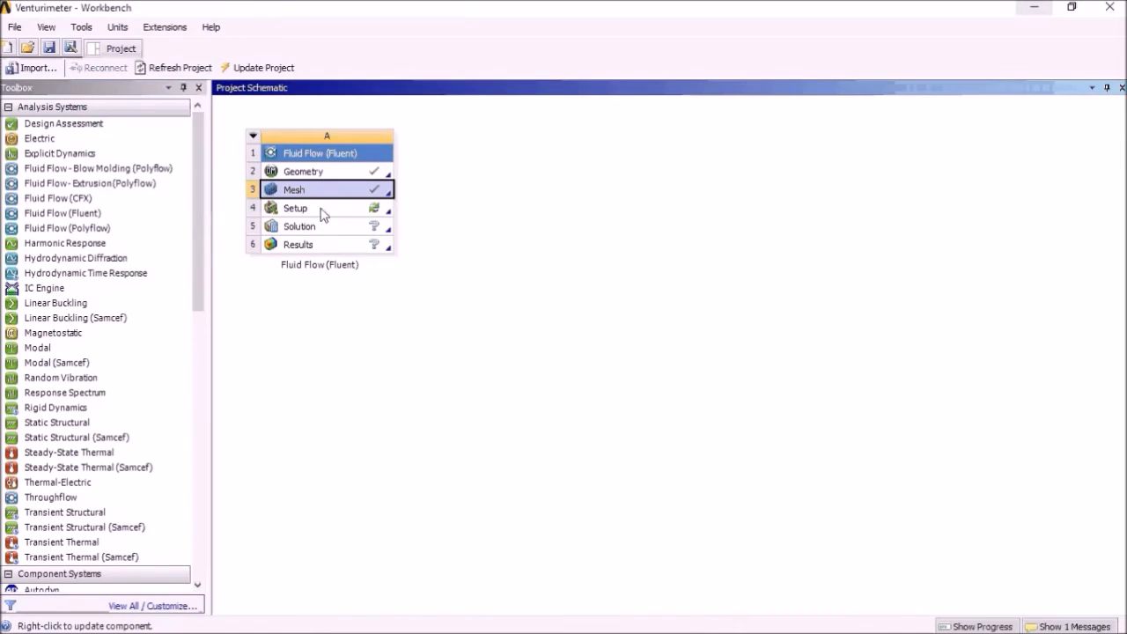
- Launch Fluent from the Fluid Flow Setup cell and accept the Fluent Launcher settings
{"action": "double_click", "coordinate": [294, 208]}
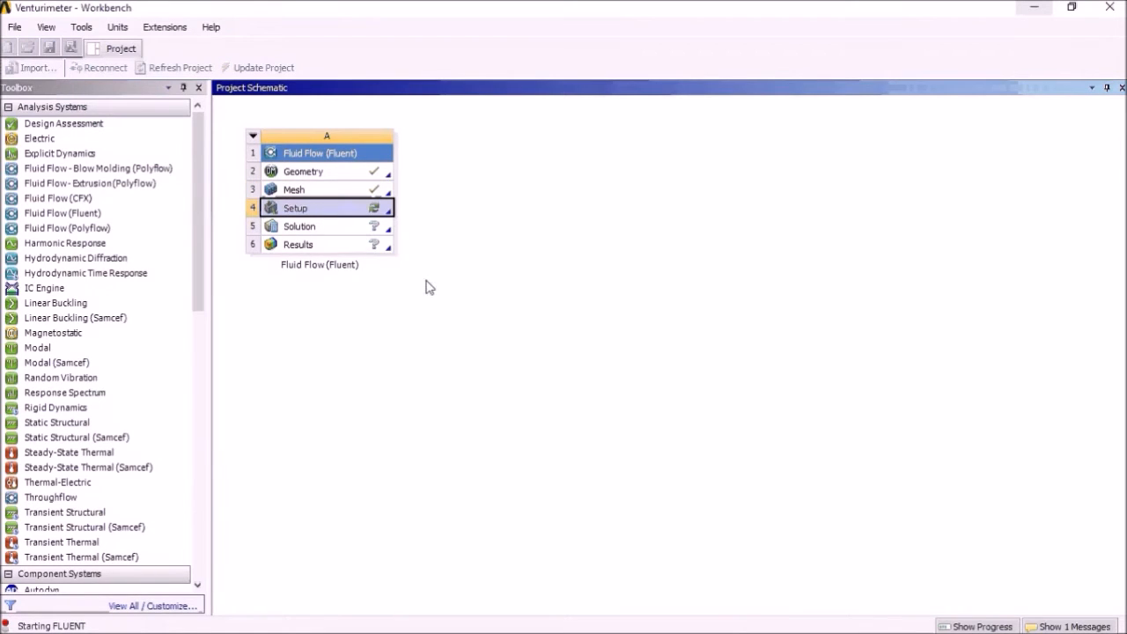
{"action": "double_click", "coordinate": [295, 208]}
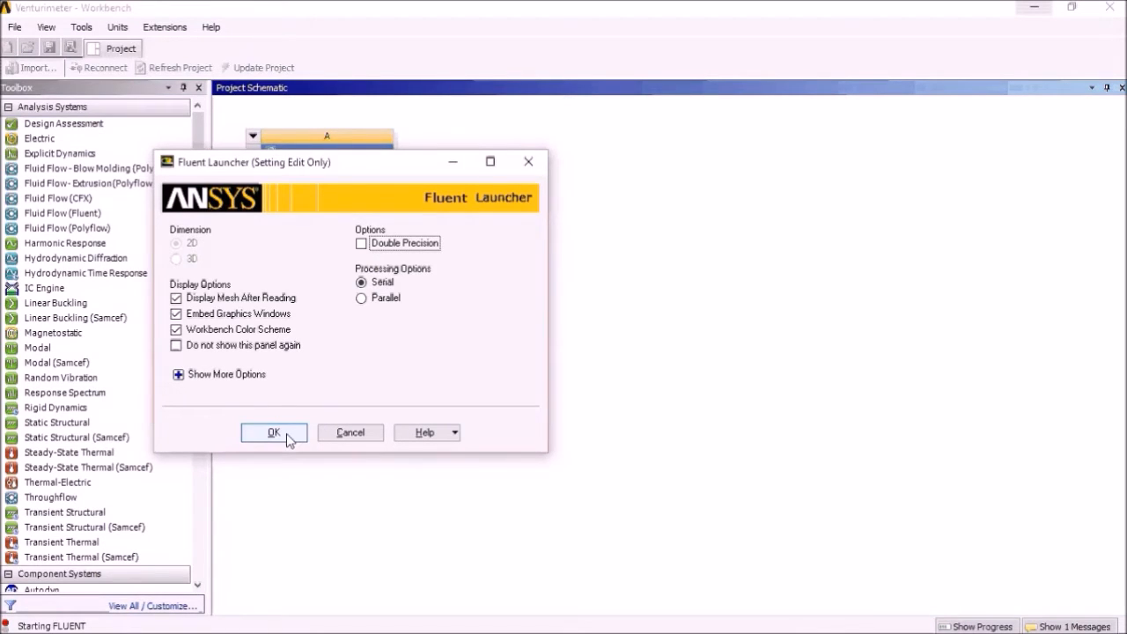
{"action": "left_click", "coordinate": [273, 432]}
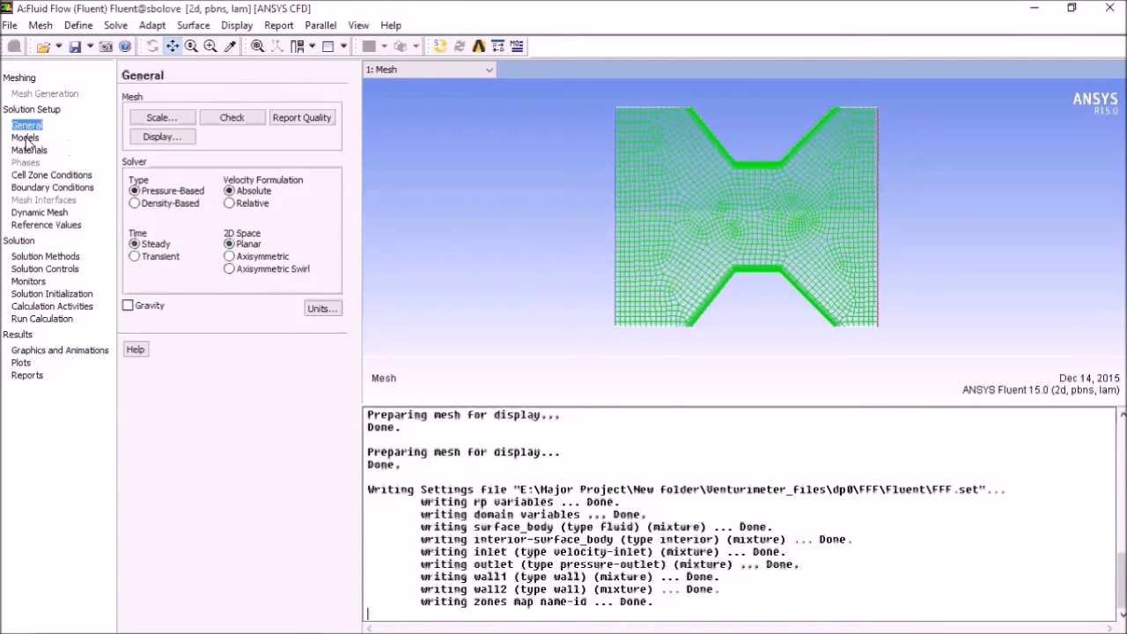
- Review the Models list, then show the Materials page listing air and aluminum
{"action": "left_click", "coordinate": [26, 137]}
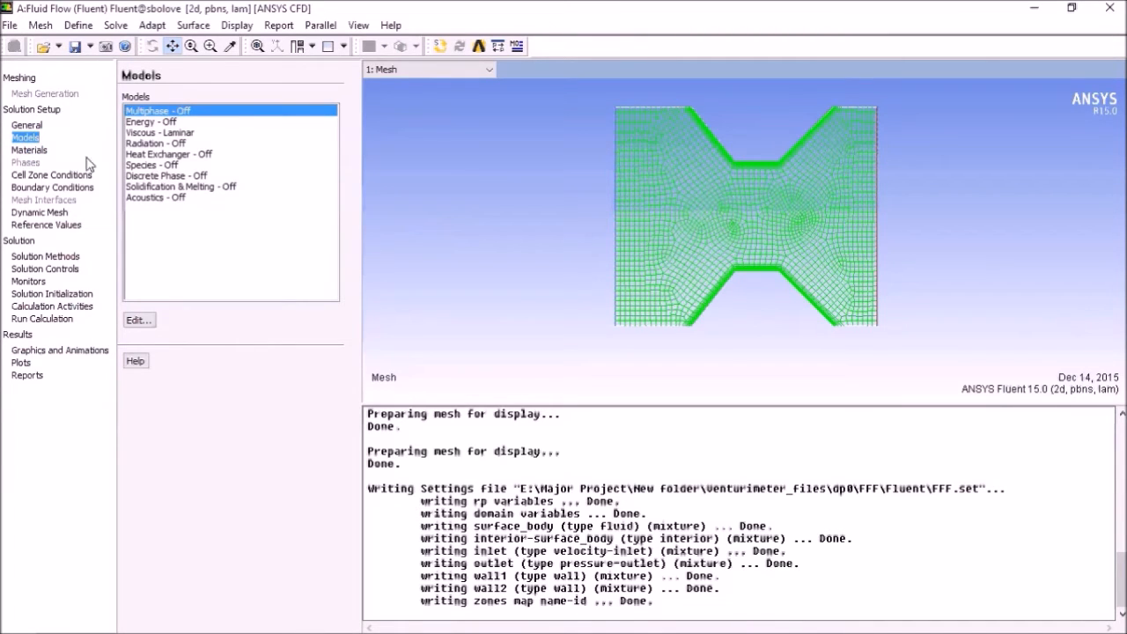
{"action": "mouse_move", "coordinate": [149, 132]}
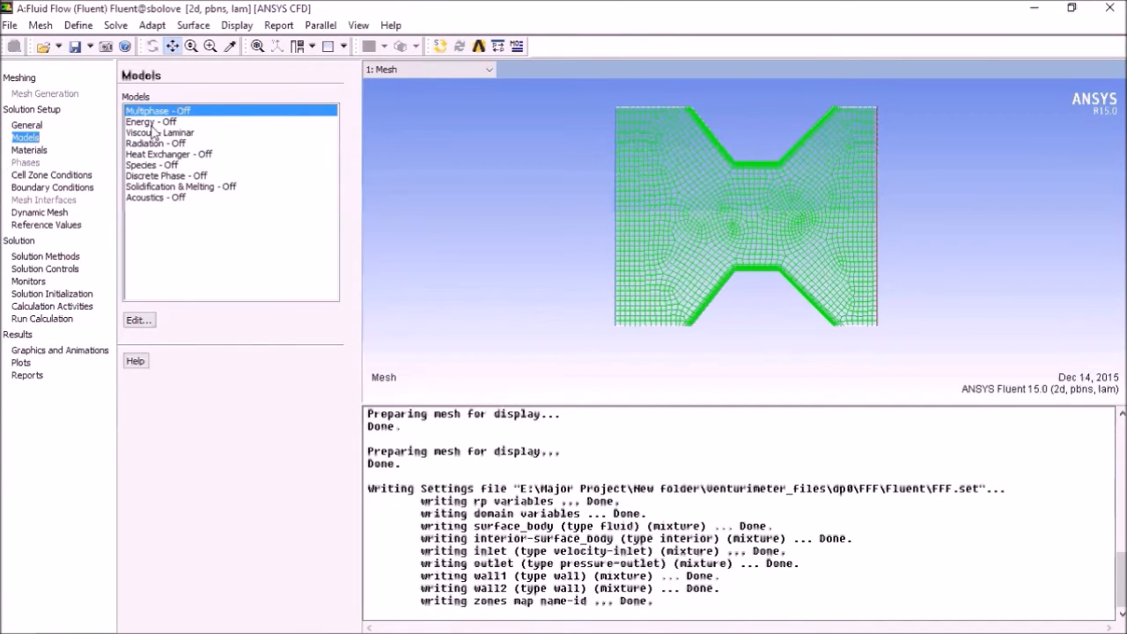
{"action": "left_click", "coordinate": [29, 150]}
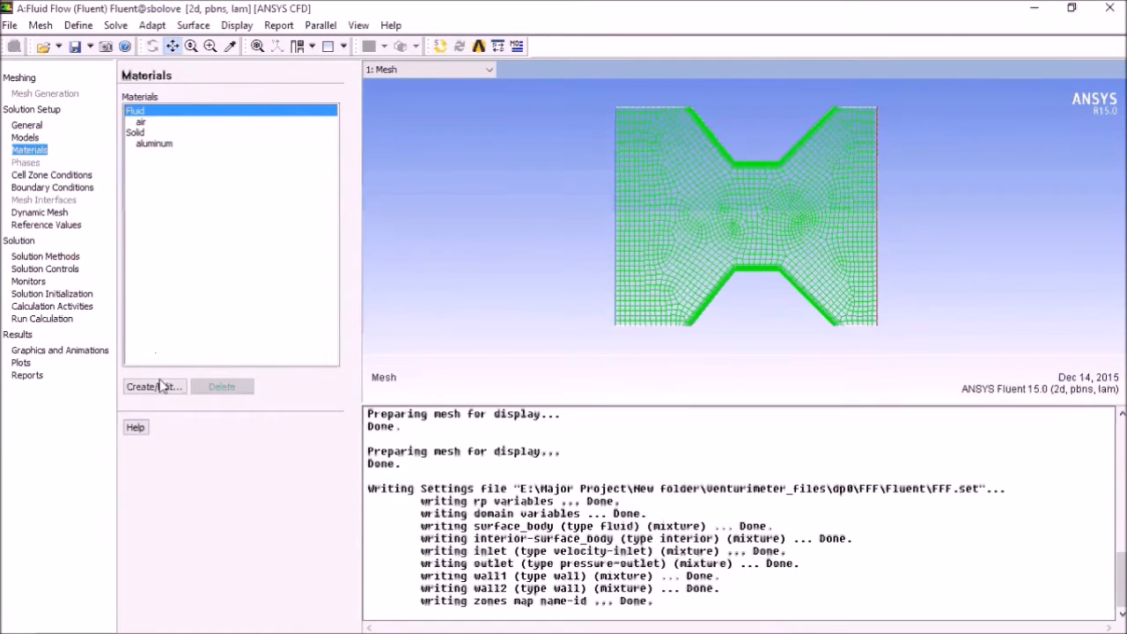
- Copy water-liquid (h2o<l>) from the Fluent database into the case's fluid materials
{"action": "left_click", "coordinate": [154, 387]}
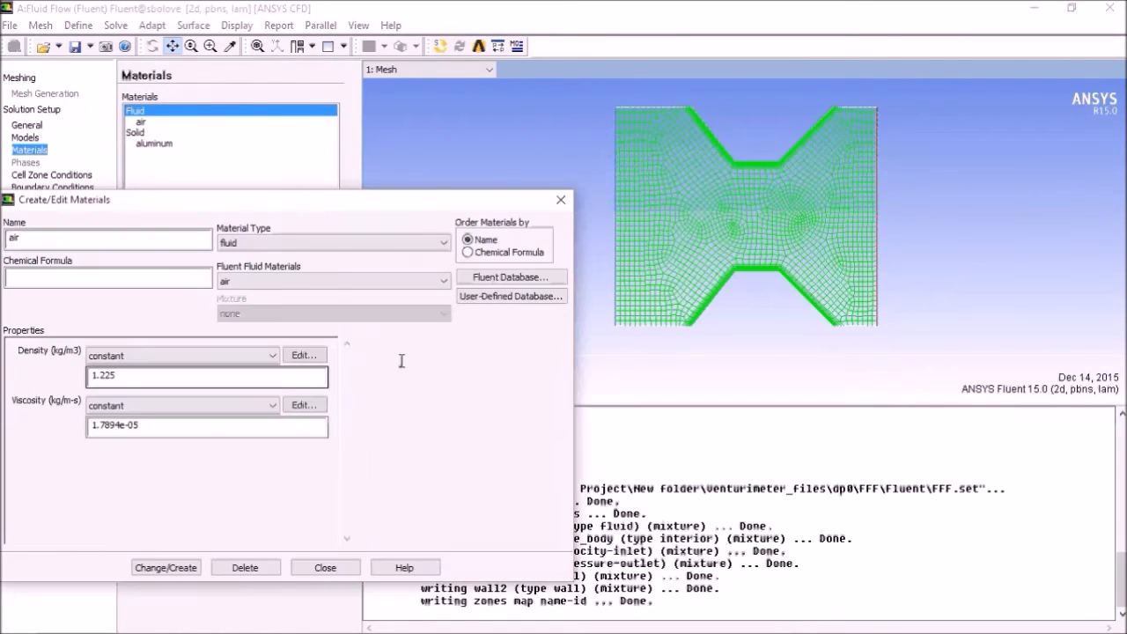
{"action": "left_click", "coordinate": [510, 276]}
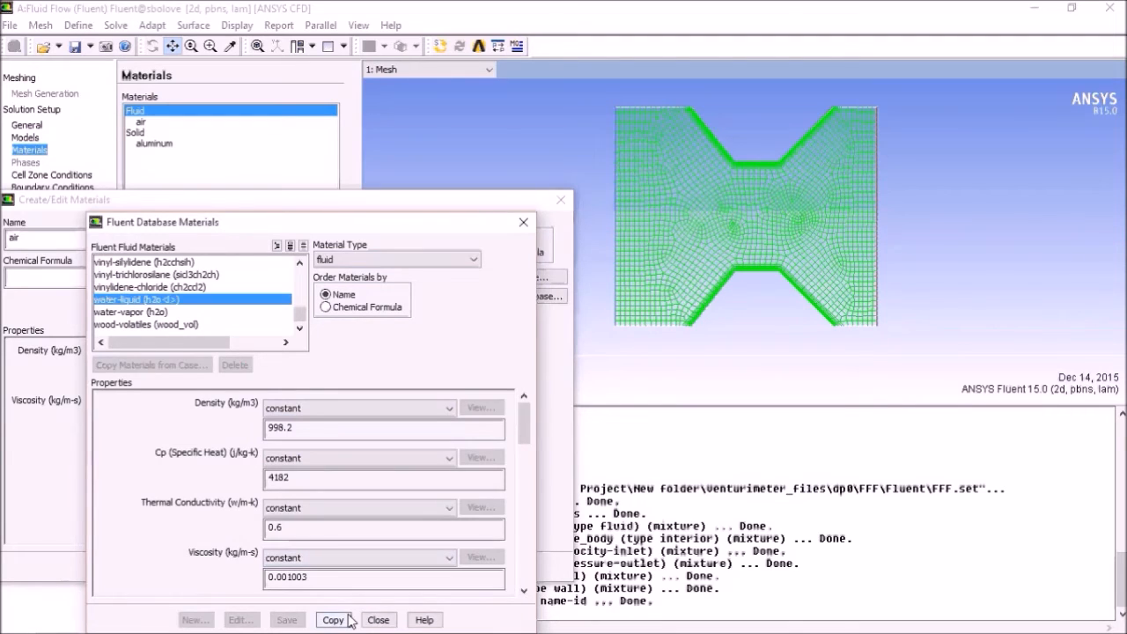
{"action": "left_click", "coordinate": [332, 619]}
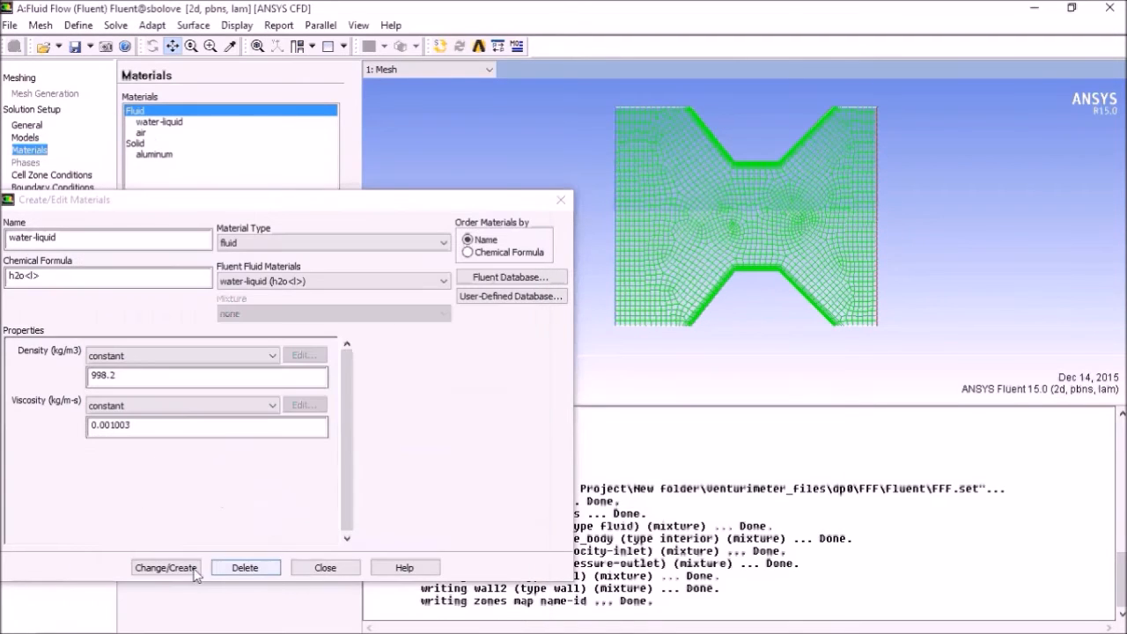
{"action": "left_click", "coordinate": [325, 566]}
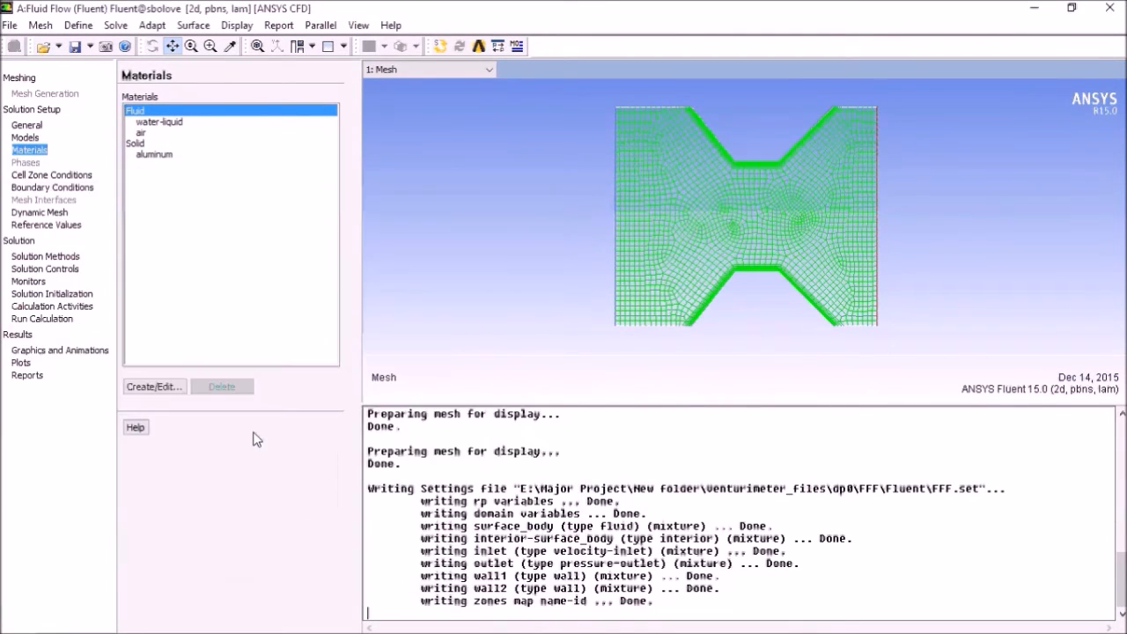
{"action": "left_click", "coordinate": [159, 122]}
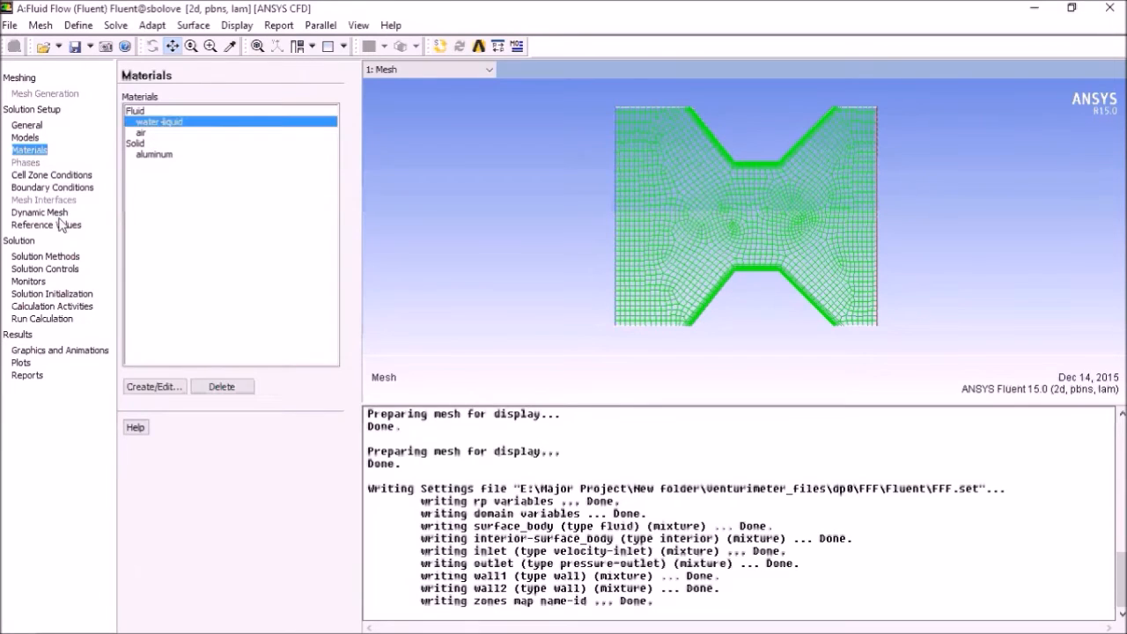
- Set the inlet boundary's velocity magnitude to 2 m/s
{"action": "left_click", "coordinate": [52, 187]}
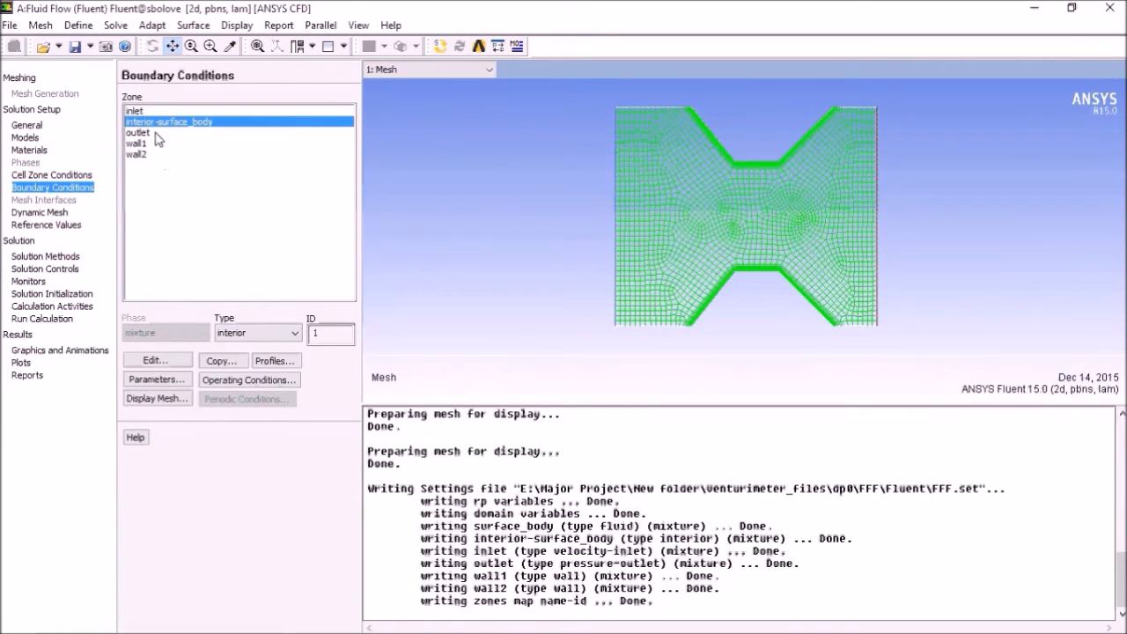
{"action": "left_click", "coordinate": [134, 110]}
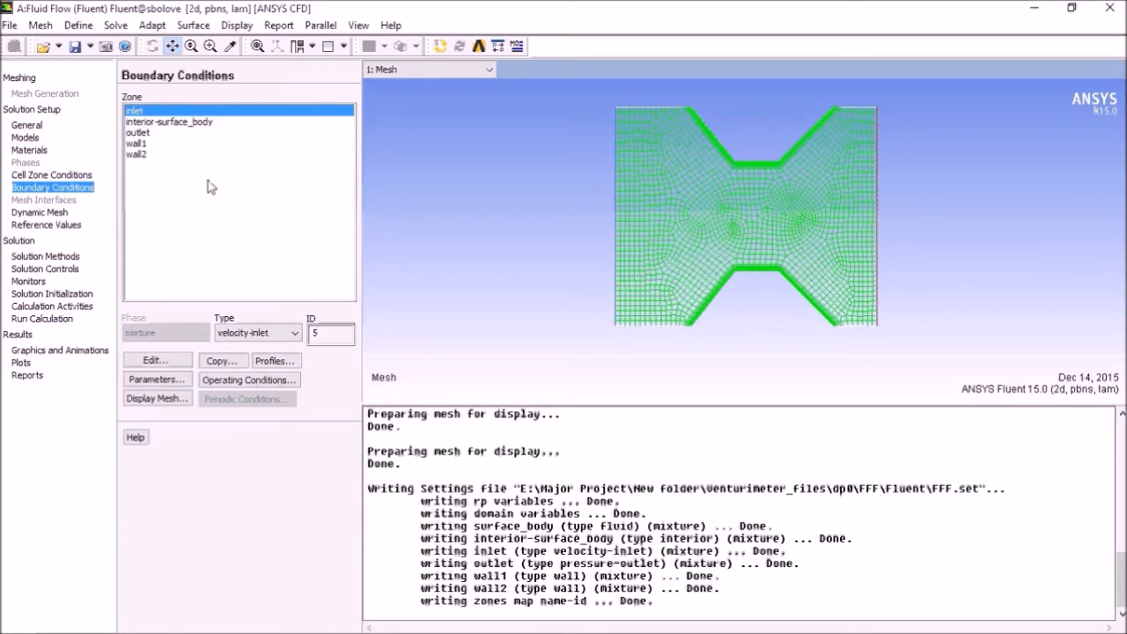
{"action": "left_click", "coordinate": [156, 360]}
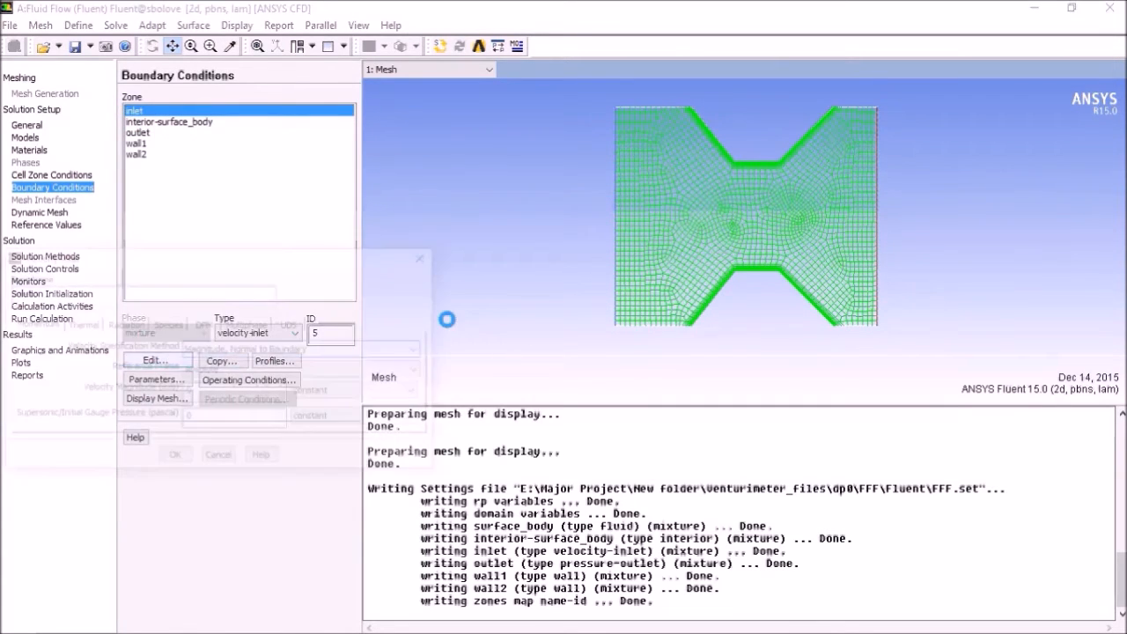
{"action": "left_click", "coordinate": [155, 360]}
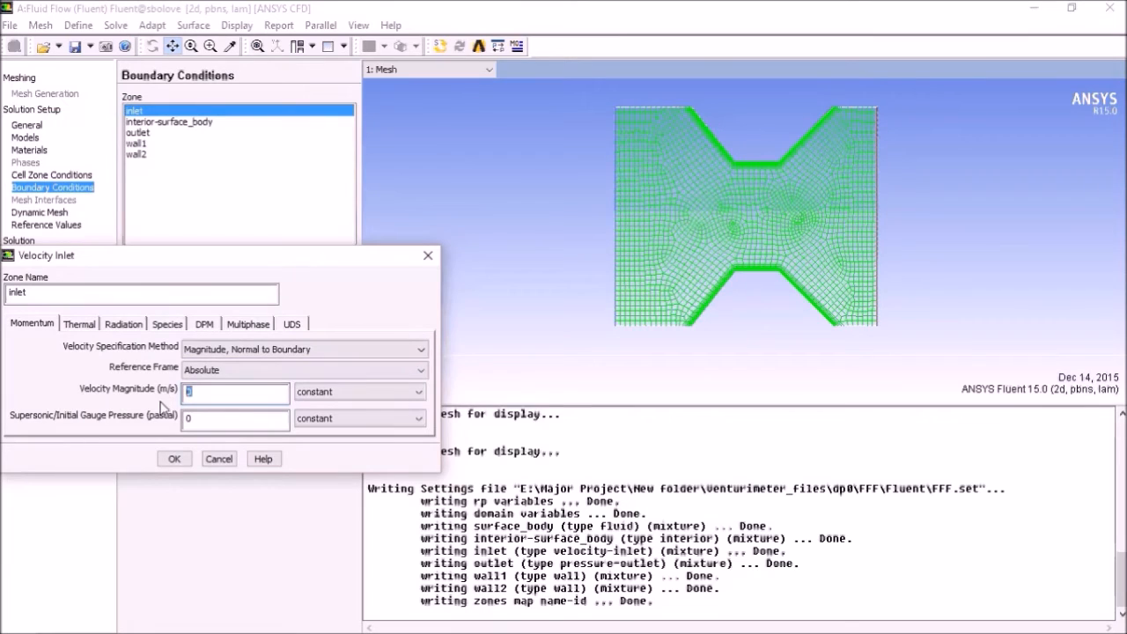
{"action": "type", "text": "2"}
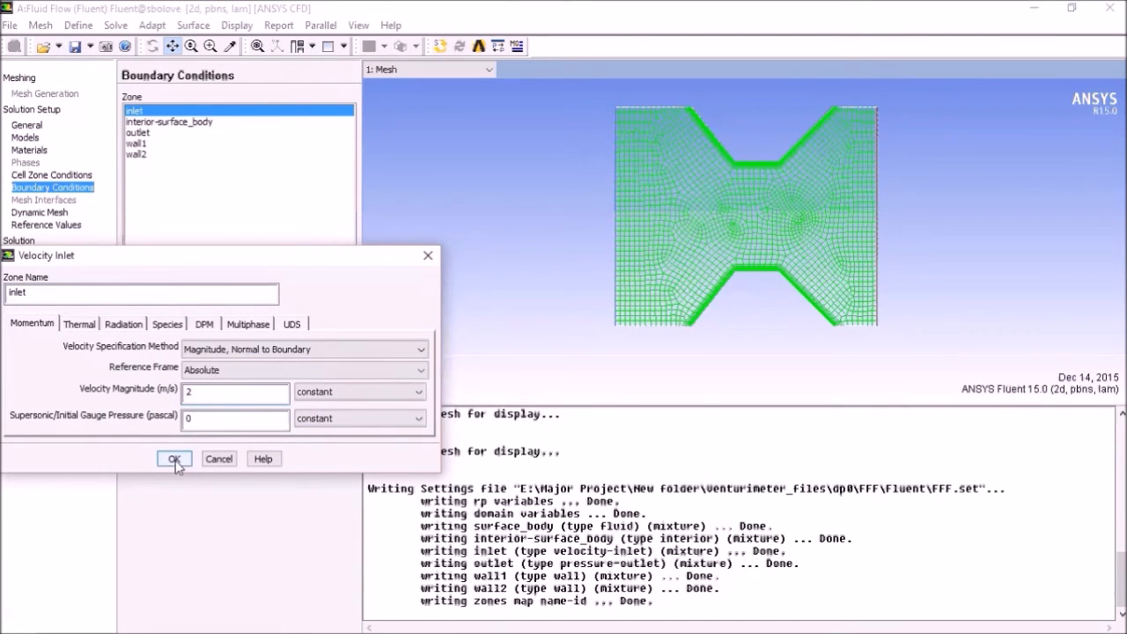
{"action": "left_click", "coordinate": [174, 459]}
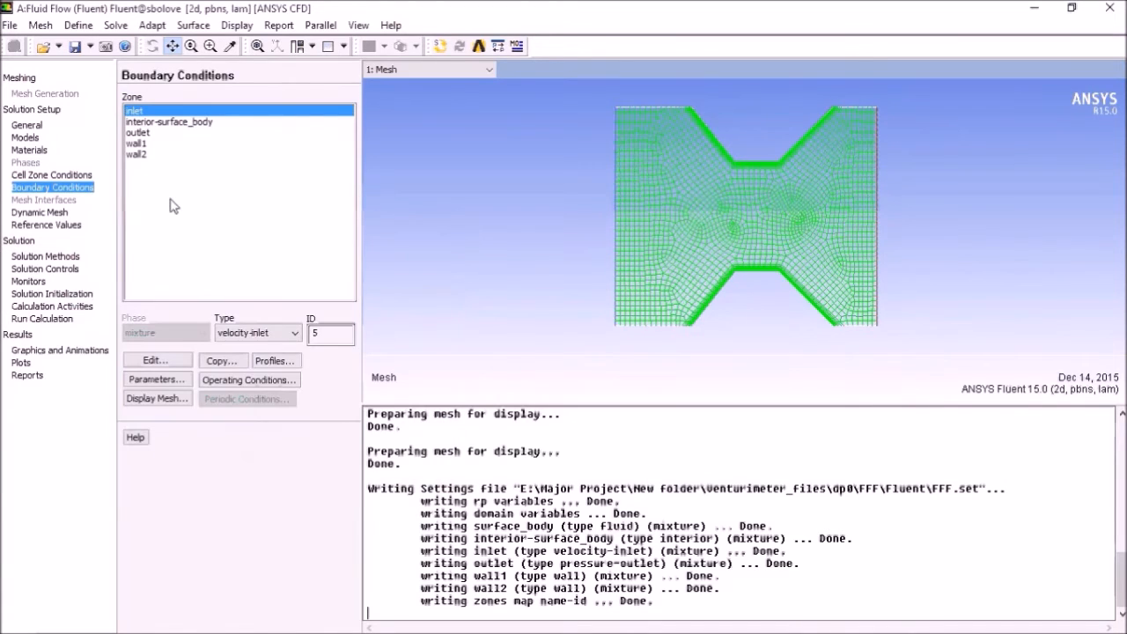
- Review the outlet pressure-outlet and keep its gauge pressure at 0 Pa
{"action": "left_click", "coordinate": [137, 132]}
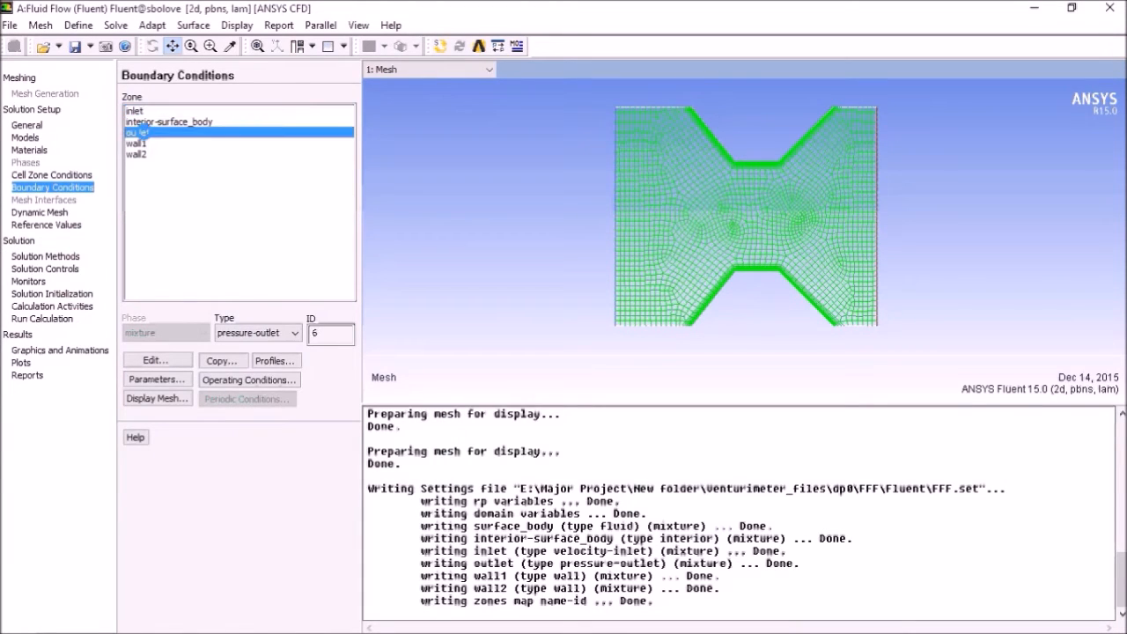
{"action": "double_click", "coordinate": [137, 132]}
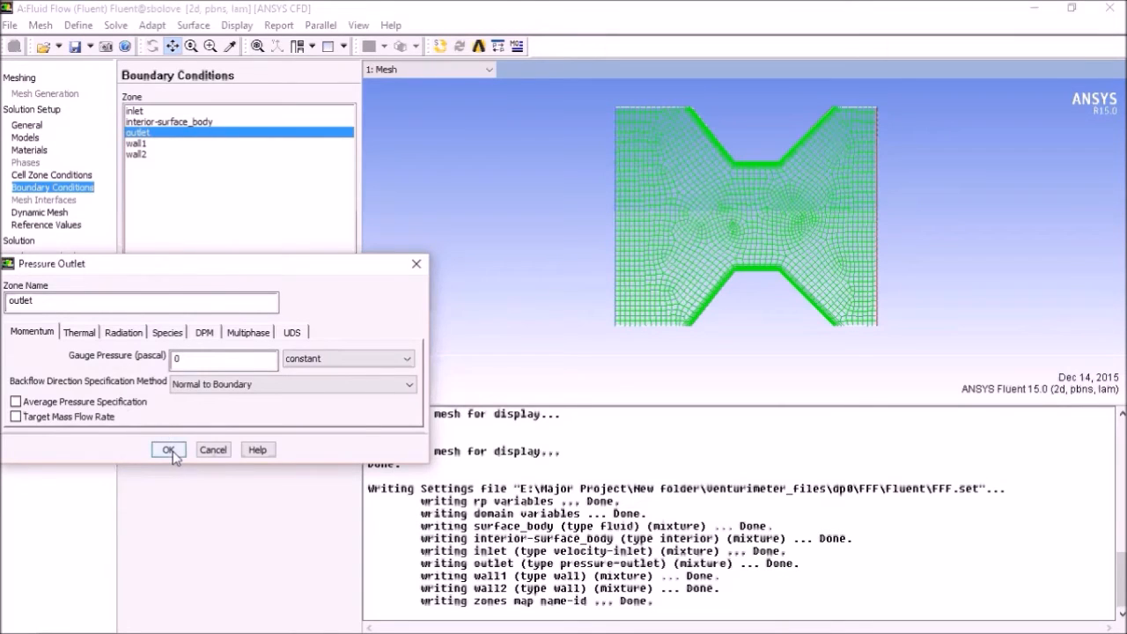
{"action": "left_click", "coordinate": [168, 450]}
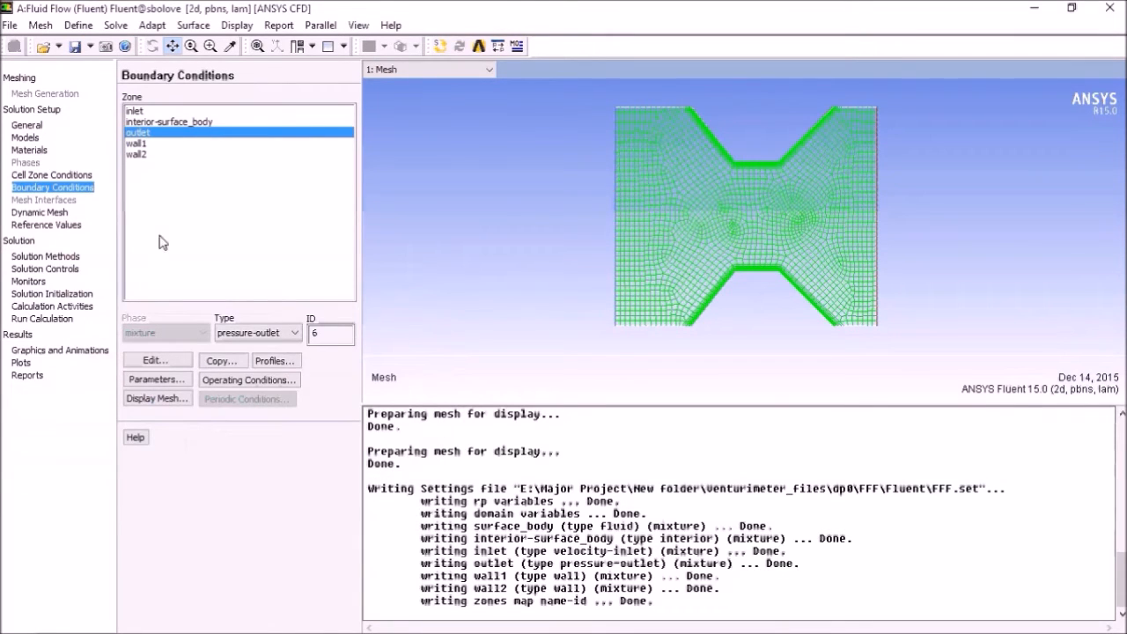
{"action": "left_click", "coordinate": [136, 154]}
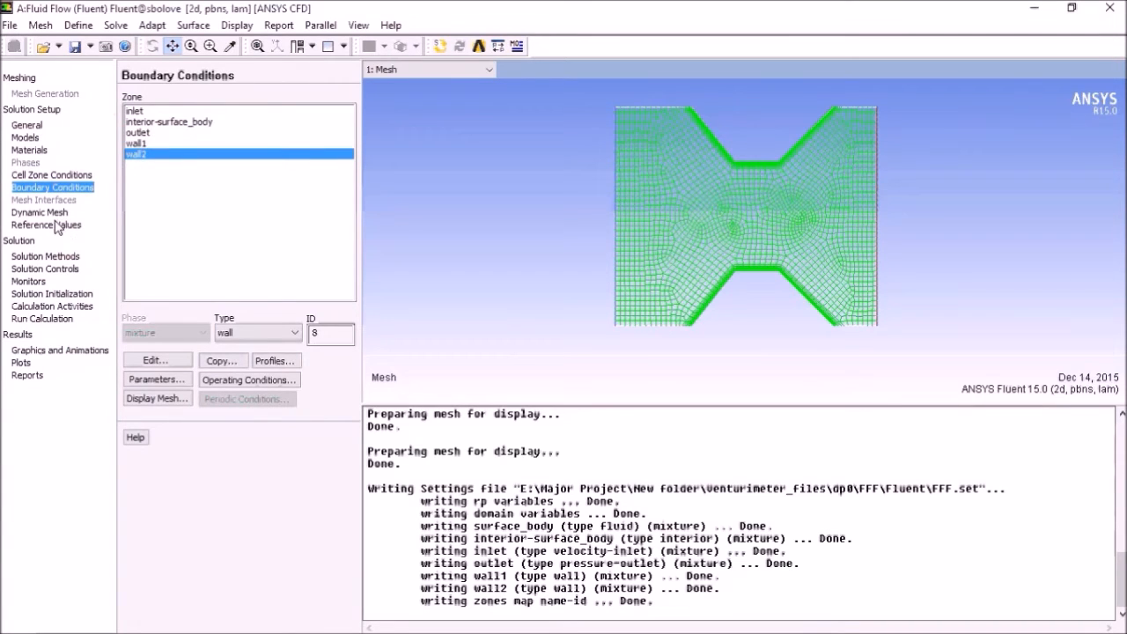
{"action": "mouse_move", "coordinate": [40, 292]}
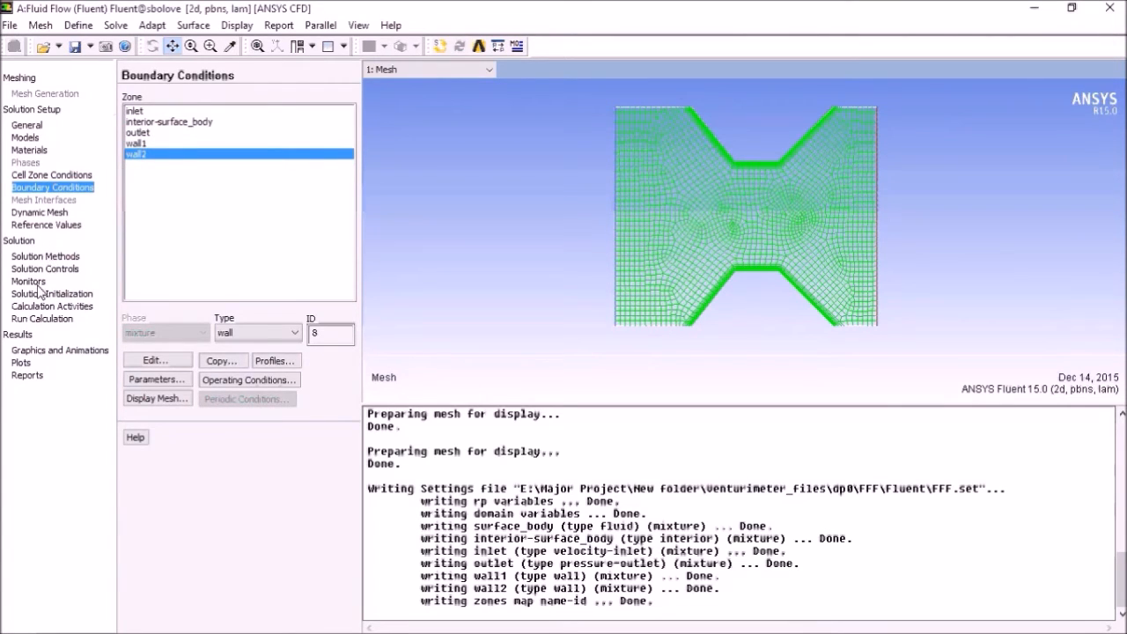
- Initialize the solution with Standard Initialization using a 2 m/s X velocity
{"action": "left_click", "coordinate": [51, 293]}
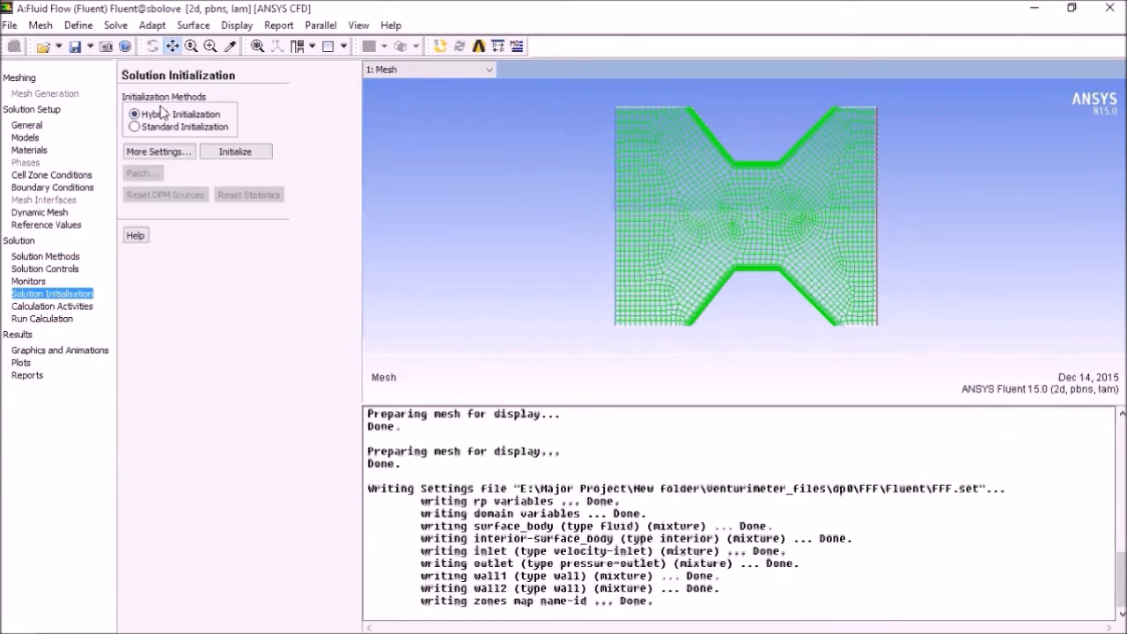
{"action": "left_click", "coordinate": [134, 126]}
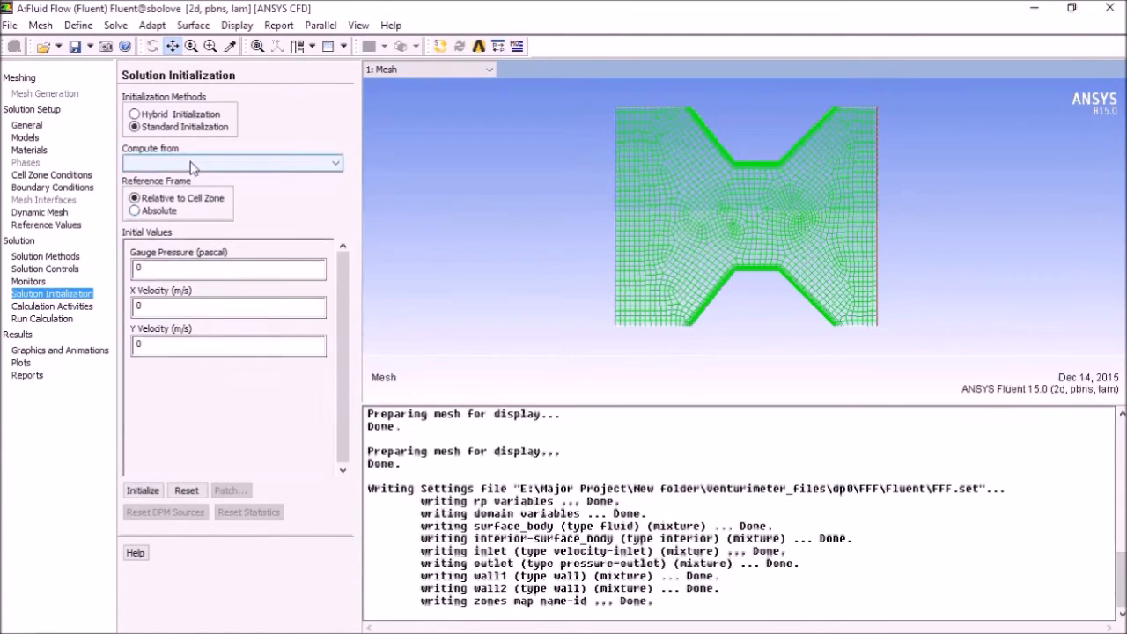
{"action": "left_click", "coordinate": [231, 163]}
{"action": "type", "text": "2"}
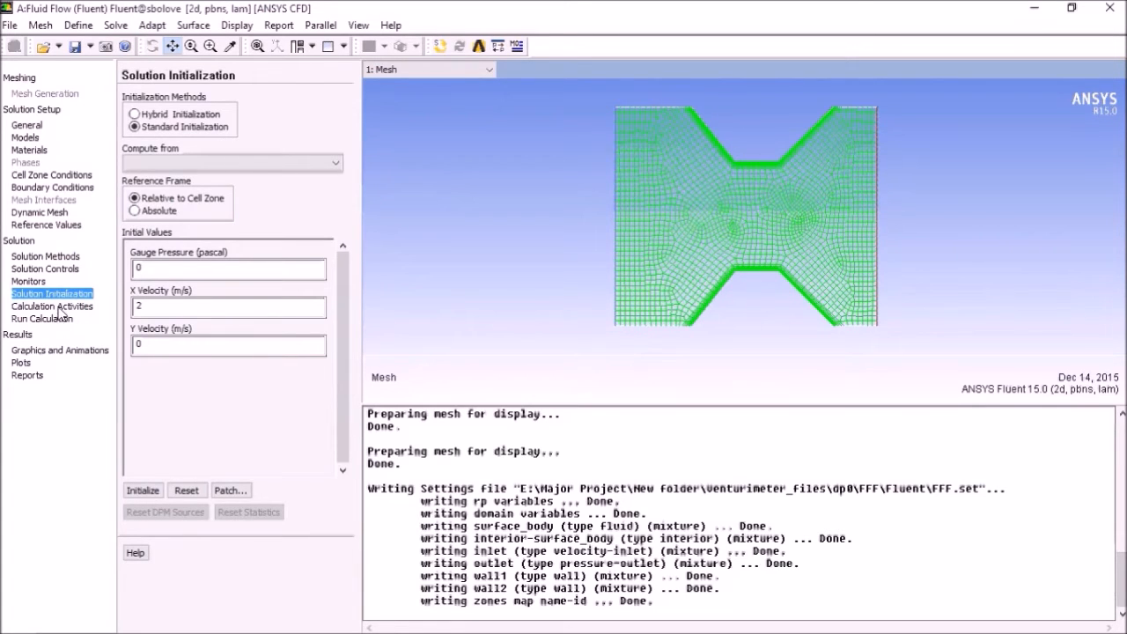
{"action": "left_click", "coordinate": [41, 318]}
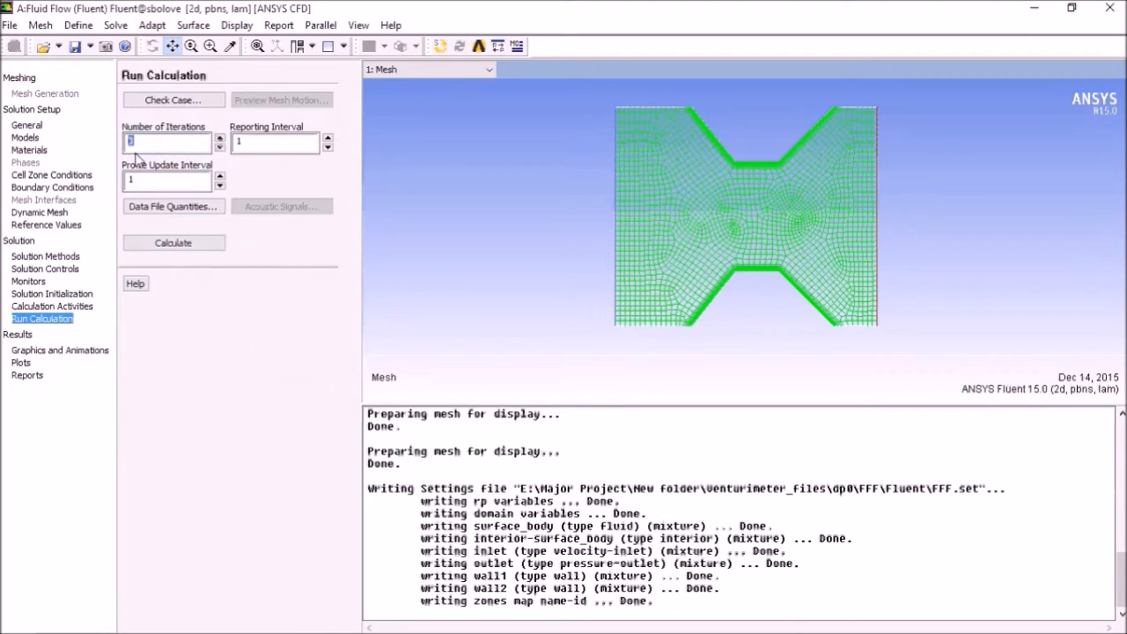
- Run the calculation for 200 iterations and acknowledge the completion message
{"action": "type", "text": "2"}
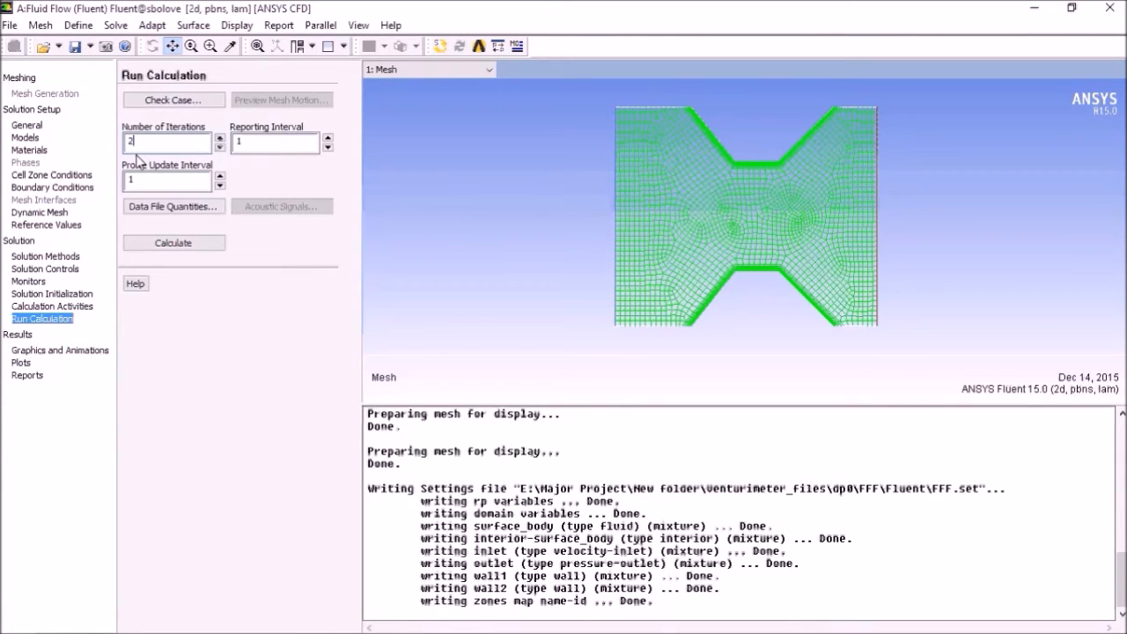
{"action": "left_click", "coordinate": [173, 242]}
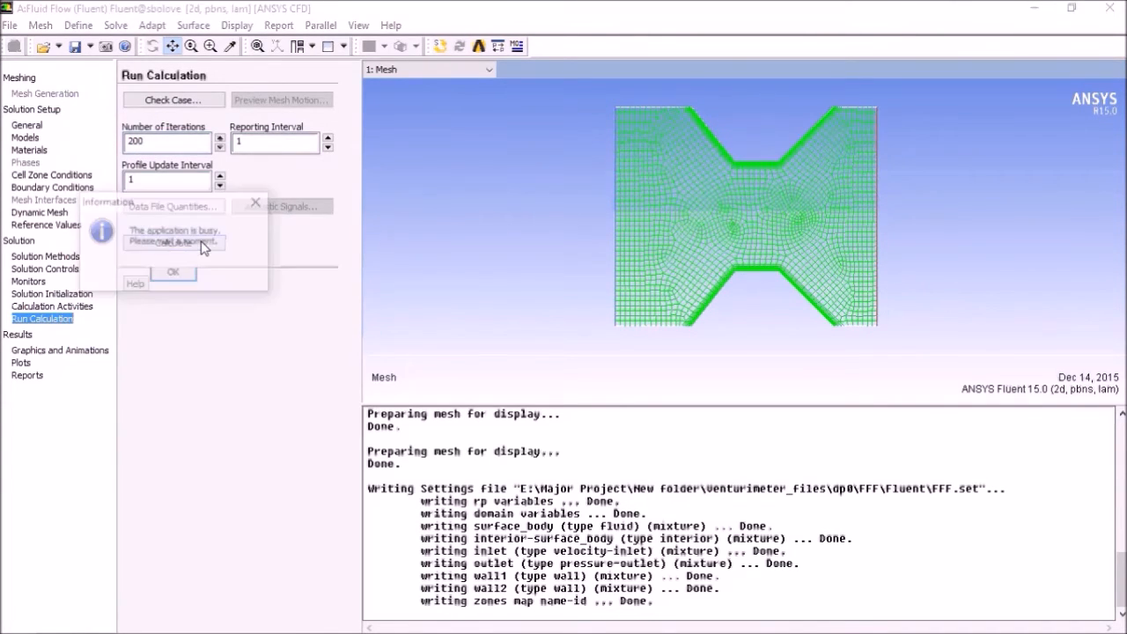
{"action": "left_click", "coordinate": [173, 271]}
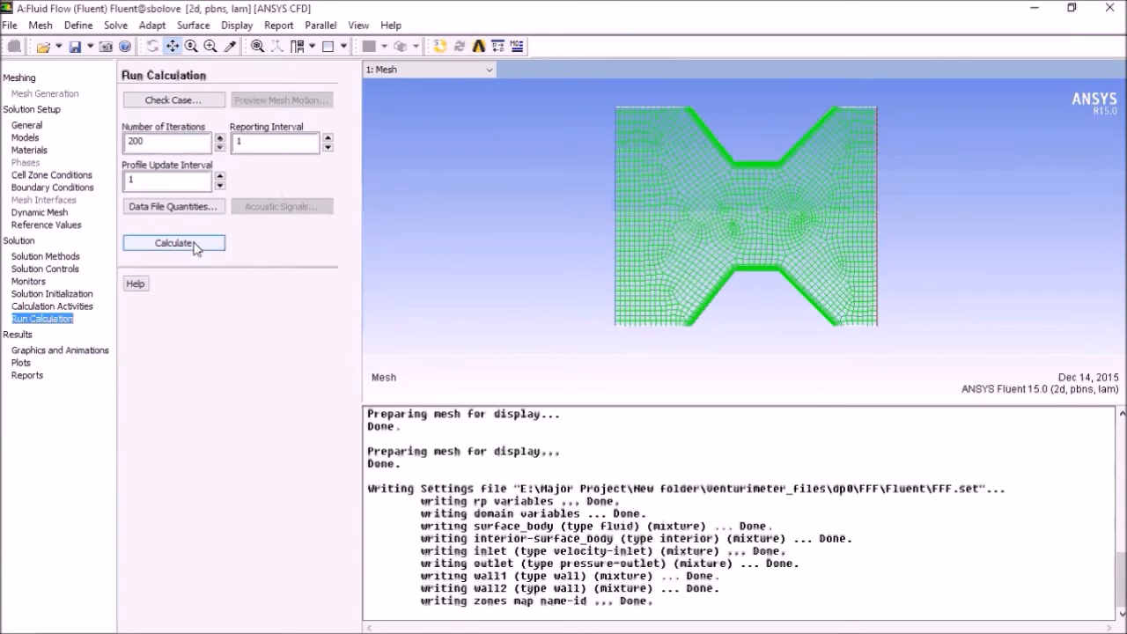
{"action": "left_click", "coordinate": [173, 243]}
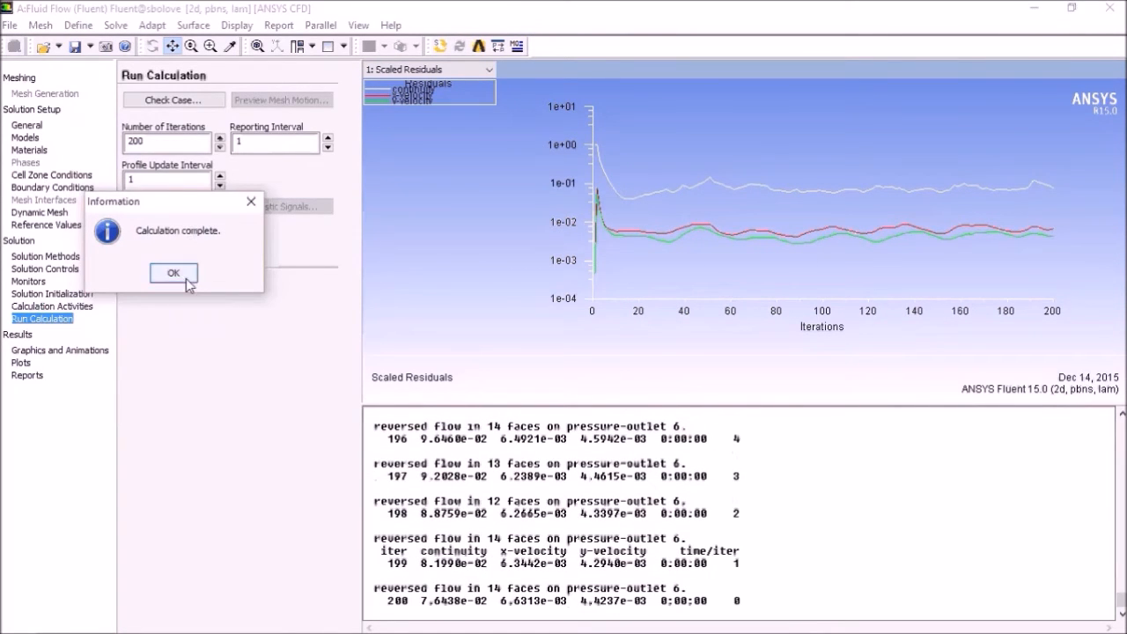
{"action": "left_click", "coordinate": [173, 272]}
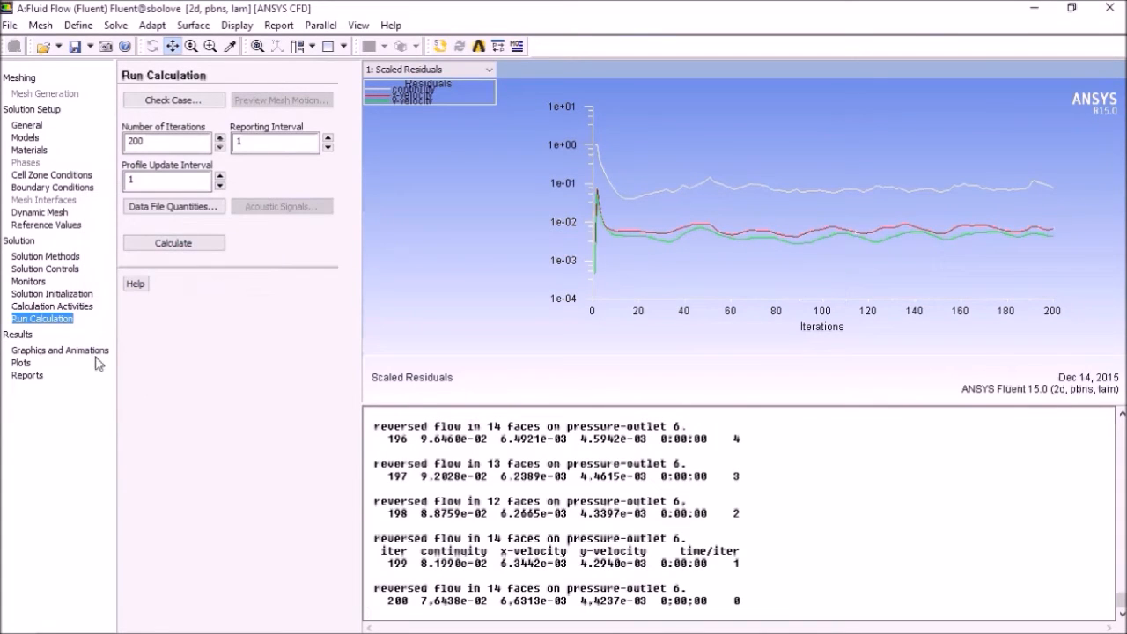
- Show filled Velocity Magnitude contours of the venturi, then exit Fluent
{"action": "left_click", "coordinate": [59, 350]}
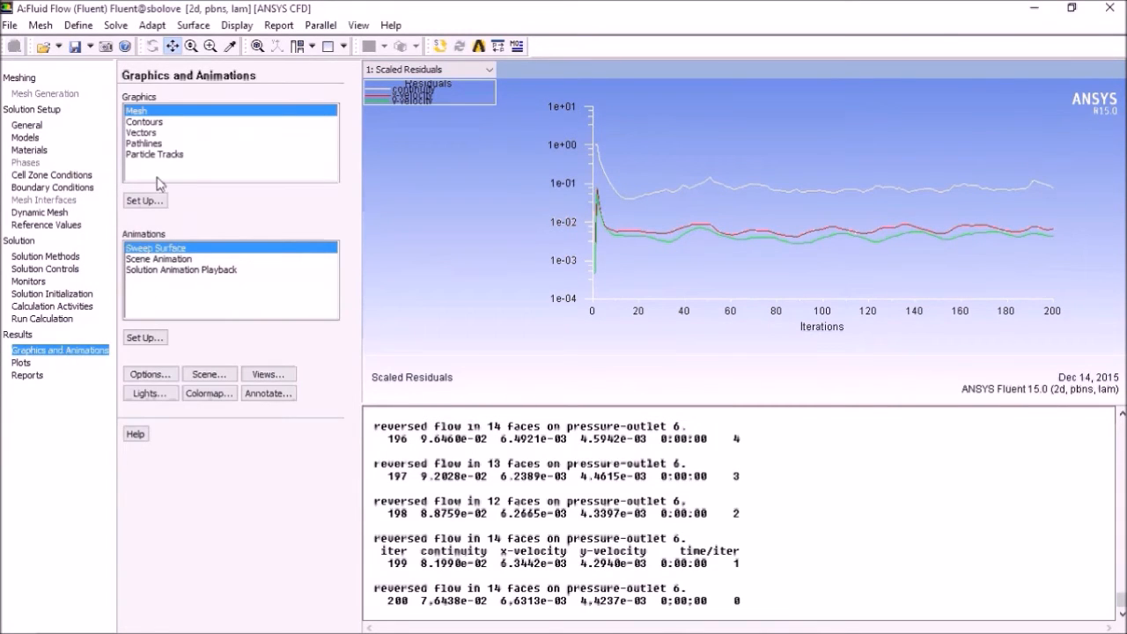
{"action": "mouse_move", "coordinate": [154, 128]}
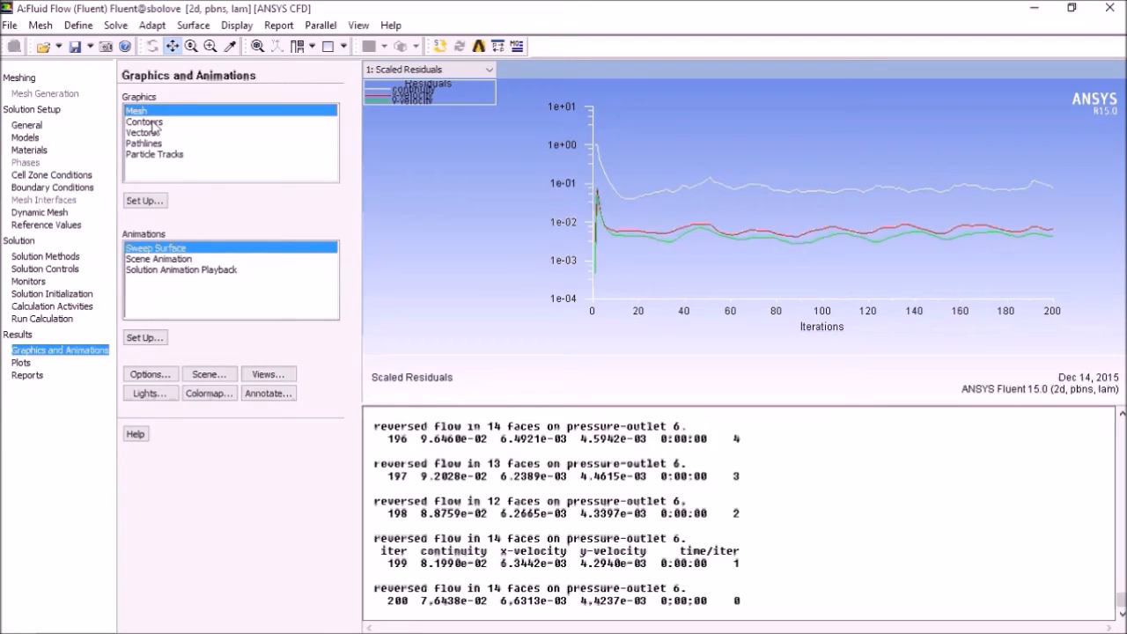
{"action": "double_click", "coordinate": [144, 122]}
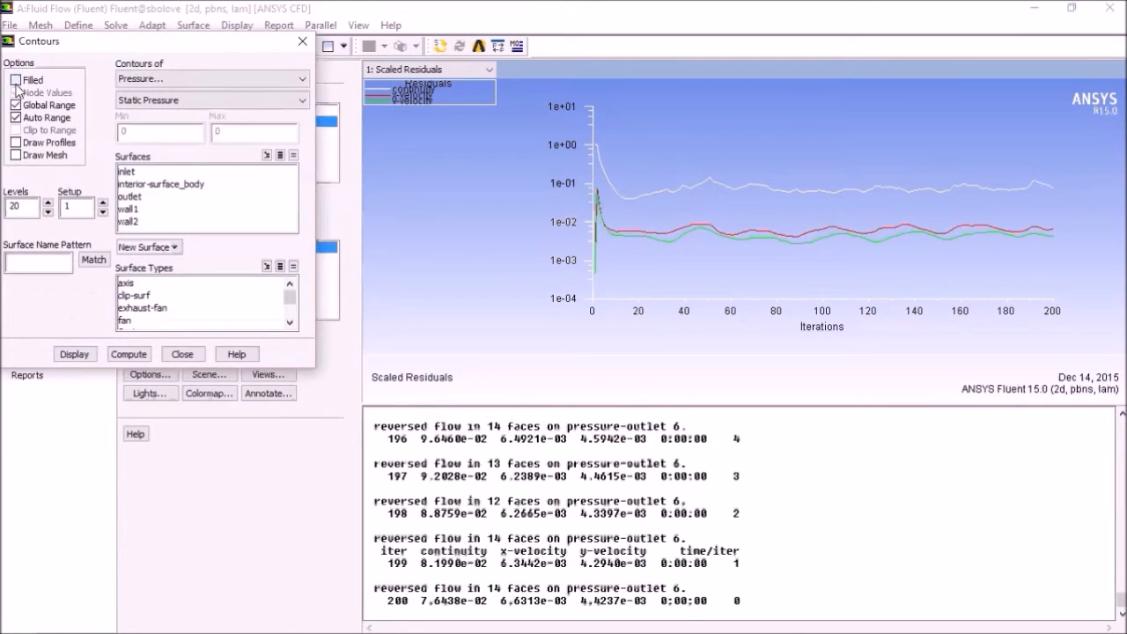
{"action": "left_click", "coordinate": [16, 80]}
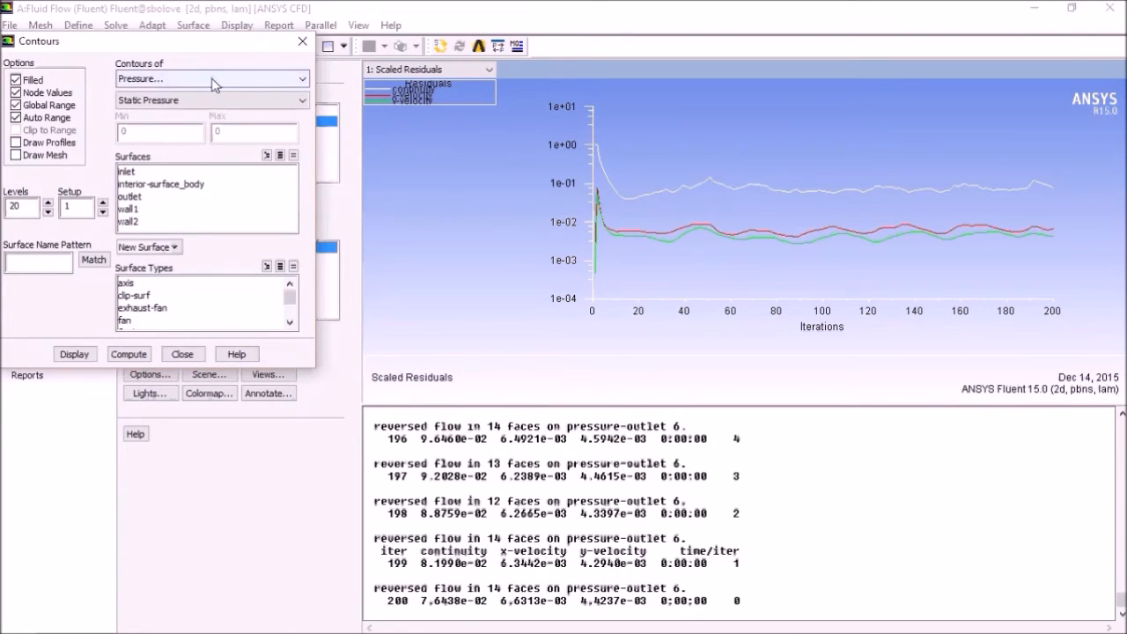
{"action": "left_click", "coordinate": [211, 79]}
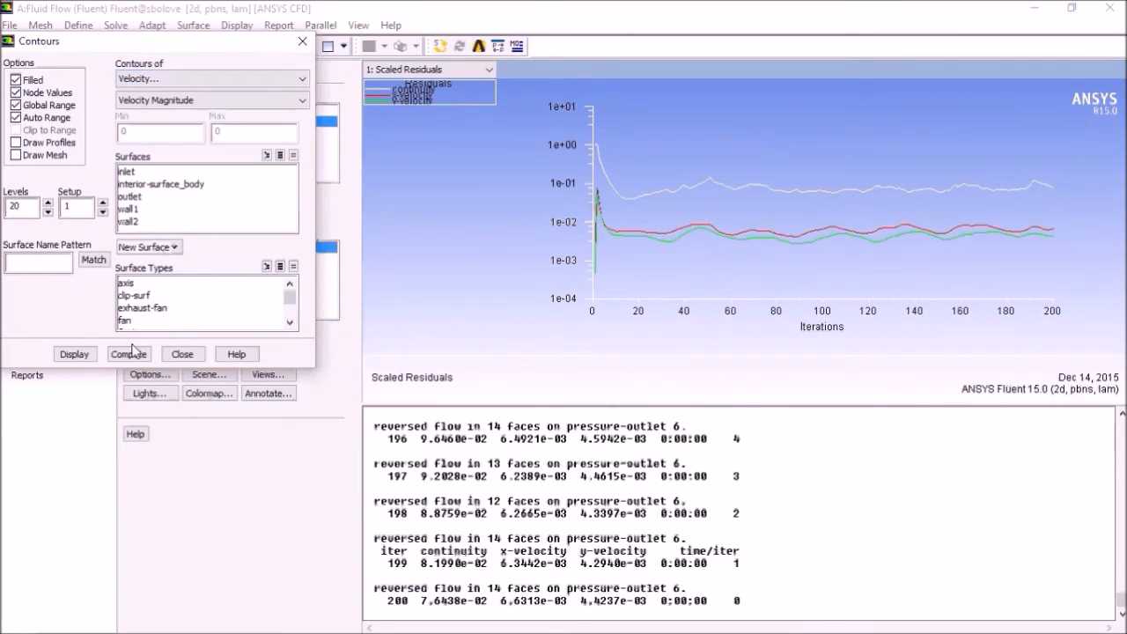
{"action": "left_click", "coordinate": [74, 353]}
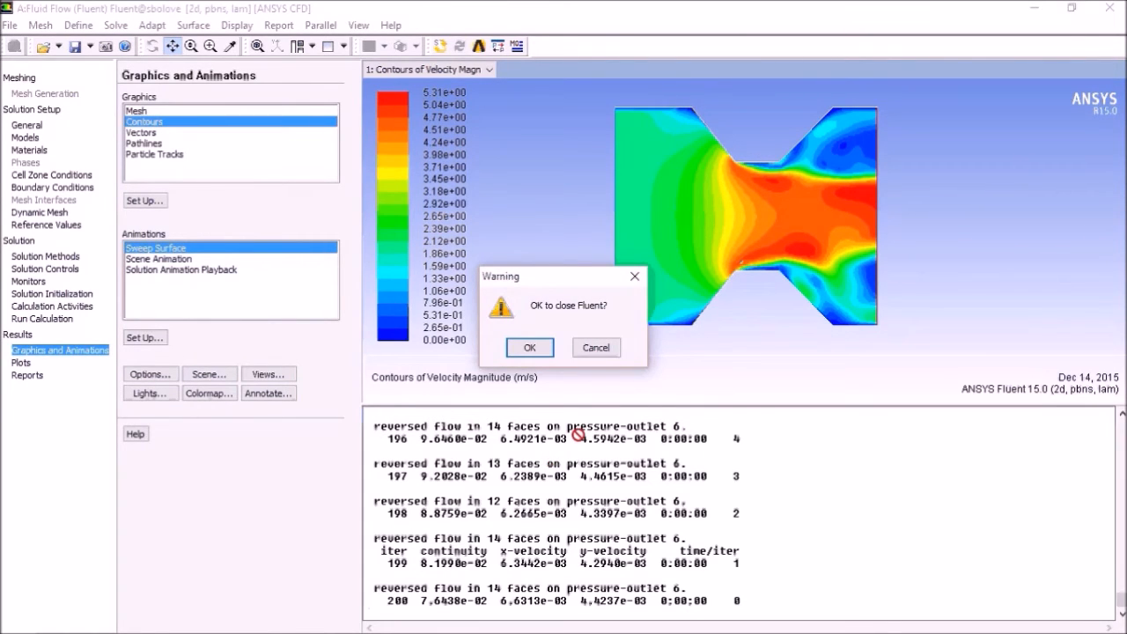
{"action": "left_click", "coordinate": [529, 347]}
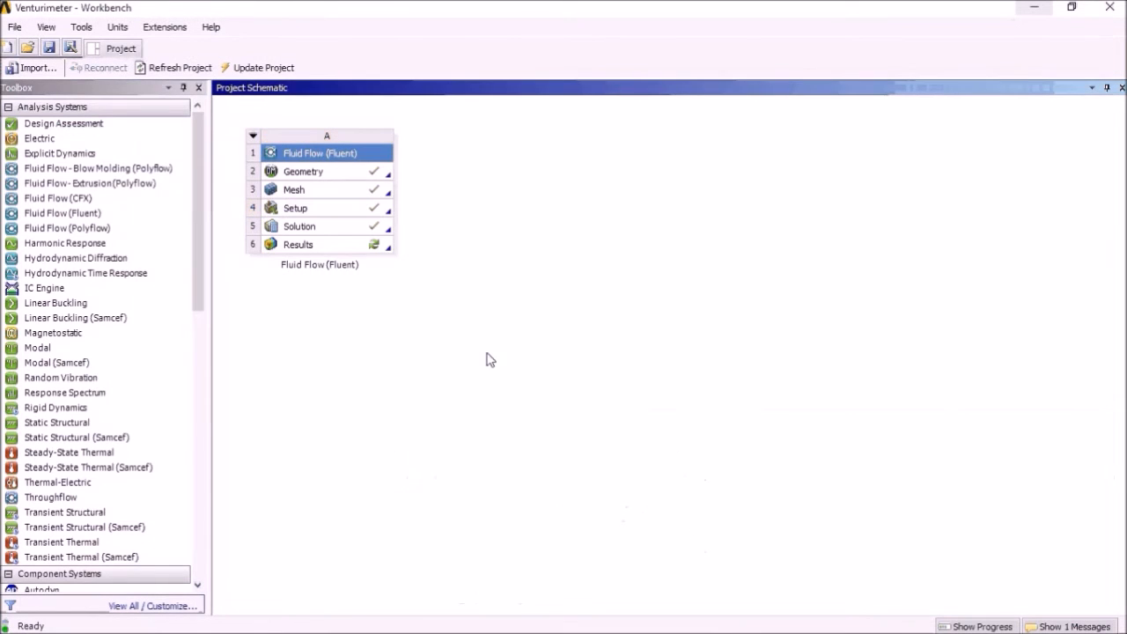
- Launch CFD-Post from the Fluid Flow Results cell, dismissing the error message
{"action": "double_click", "coordinate": [298, 244]}
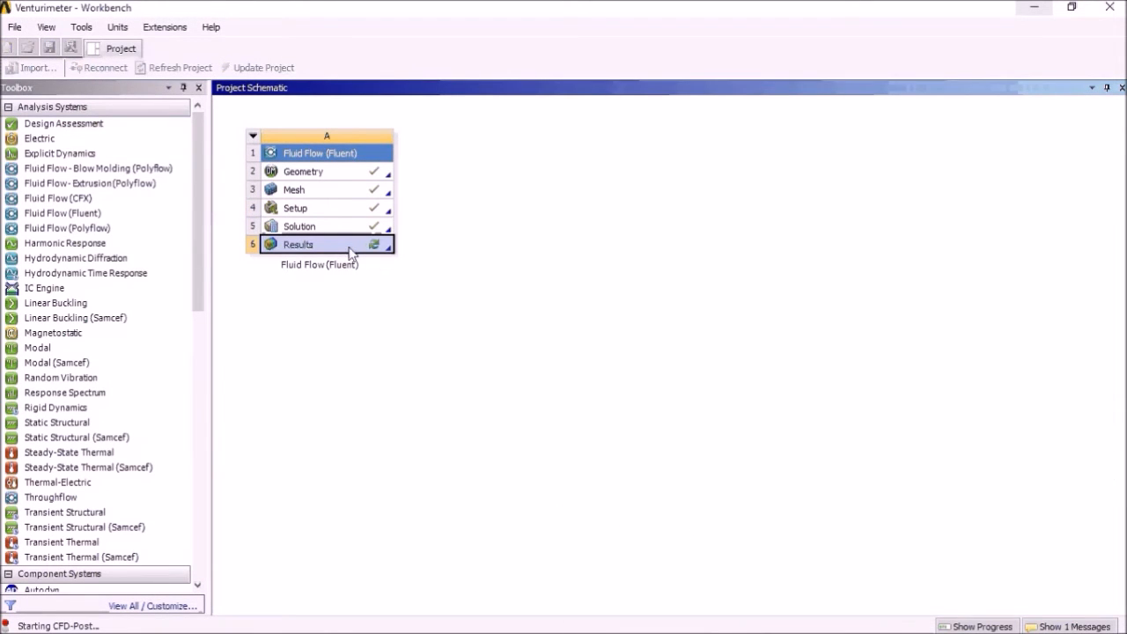
{"action": "double_click", "coordinate": [297, 243]}
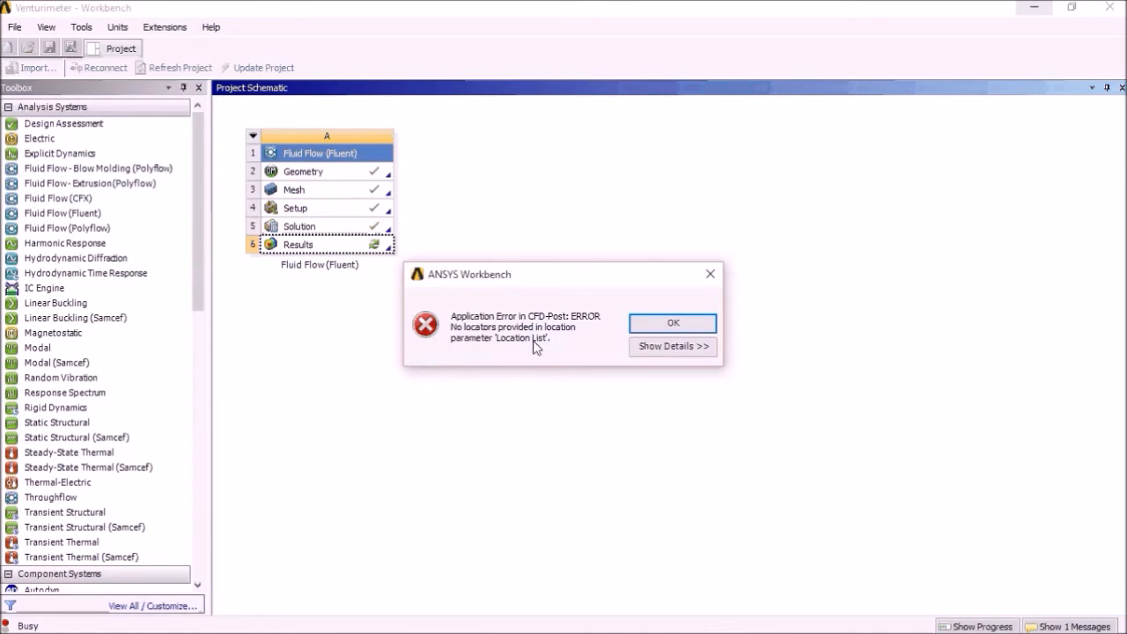
{"action": "left_click", "coordinate": [672, 323]}
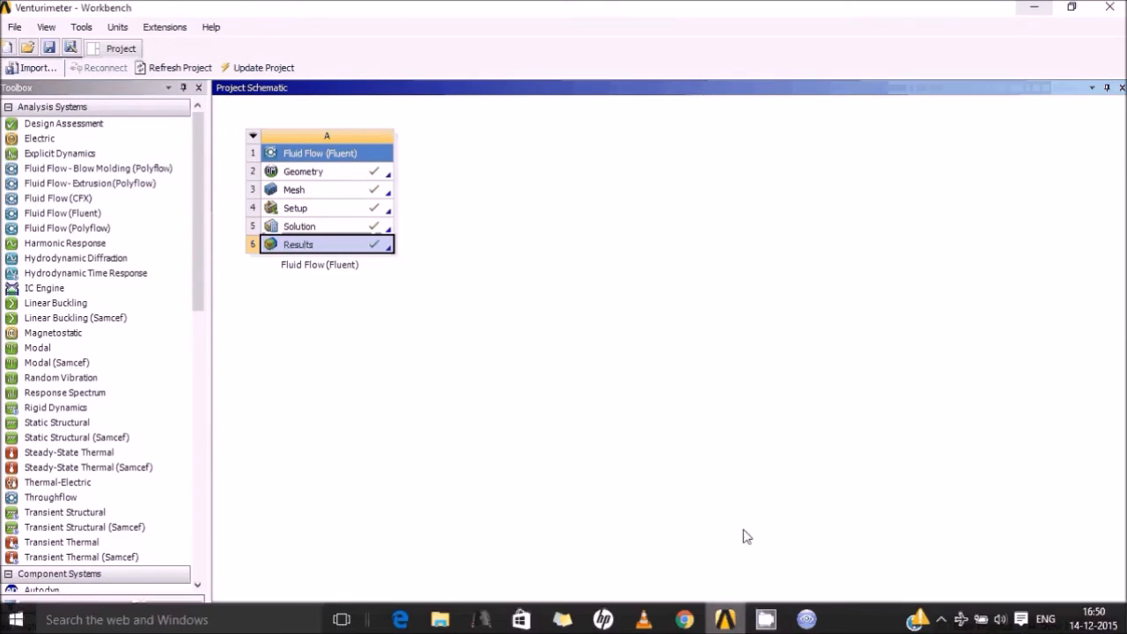
{"action": "double_click", "coordinate": [298, 244]}
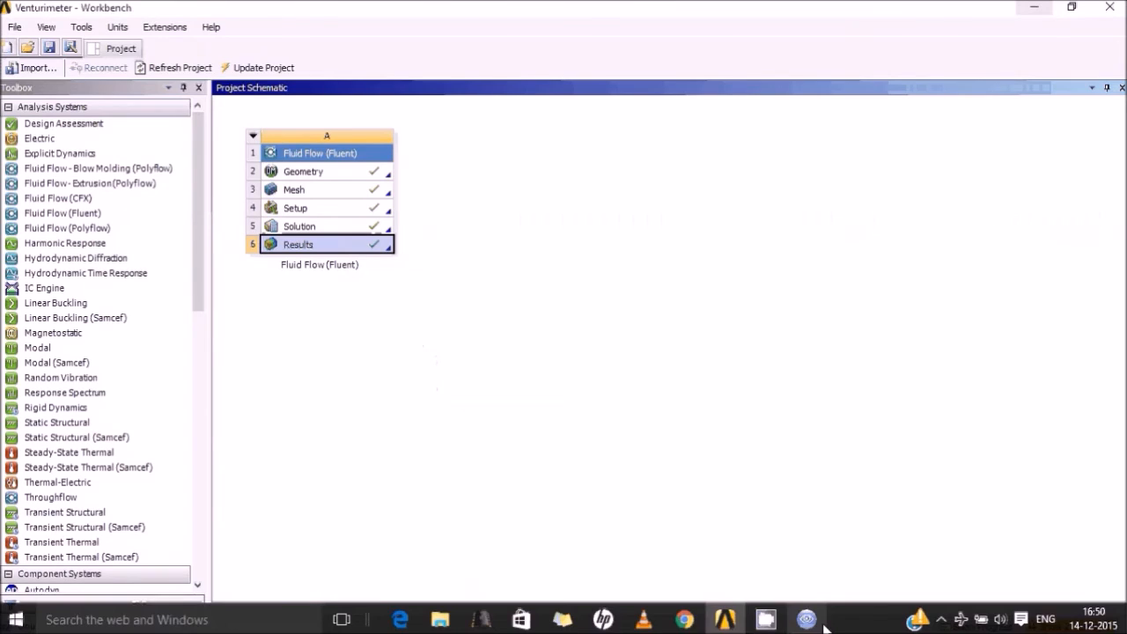
{"action": "double_click", "coordinate": [298, 244]}
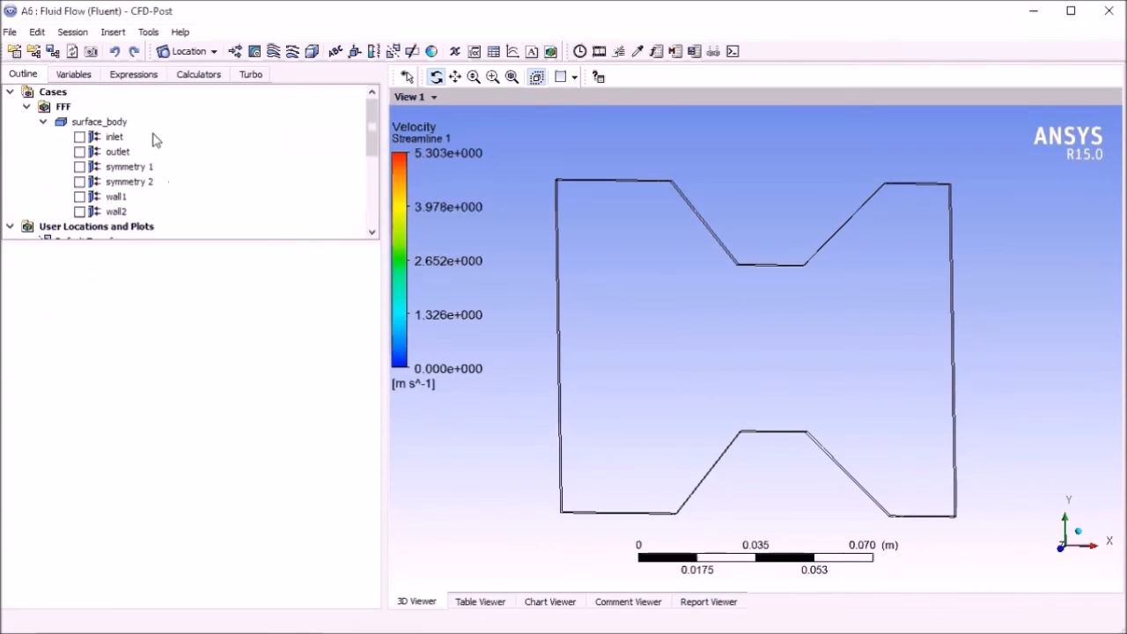
- Create a surface streamline on symmetry 1, traced forward and backward
{"action": "left_click", "coordinate": [114, 137]}
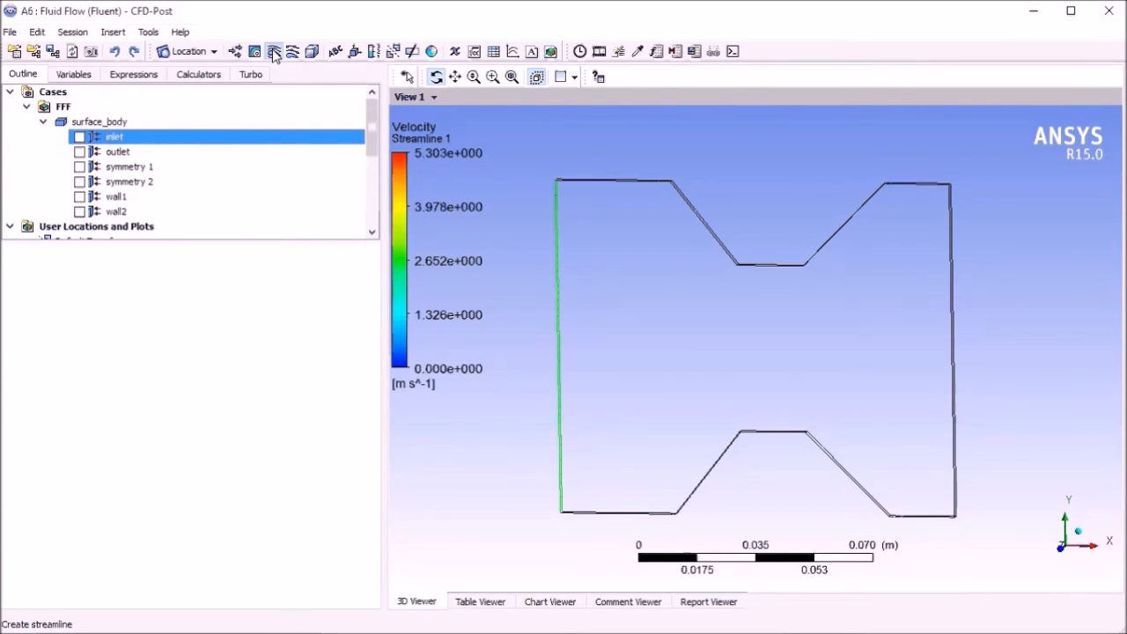
{"action": "left_click", "coordinate": [274, 51]}
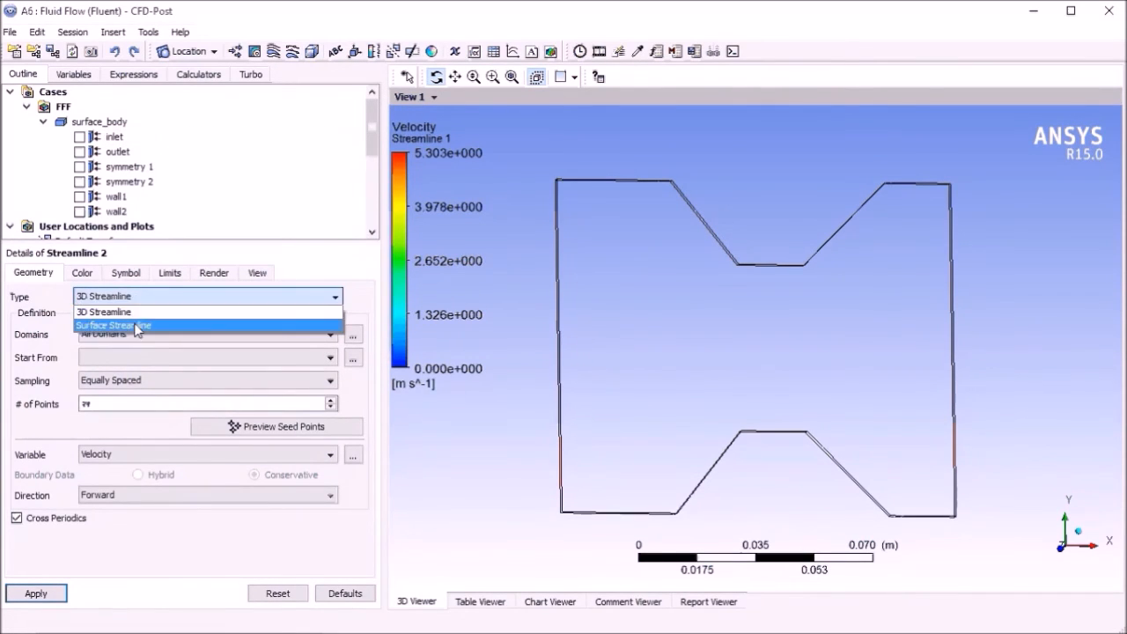
{"action": "left_click", "coordinate": [112, 325]}
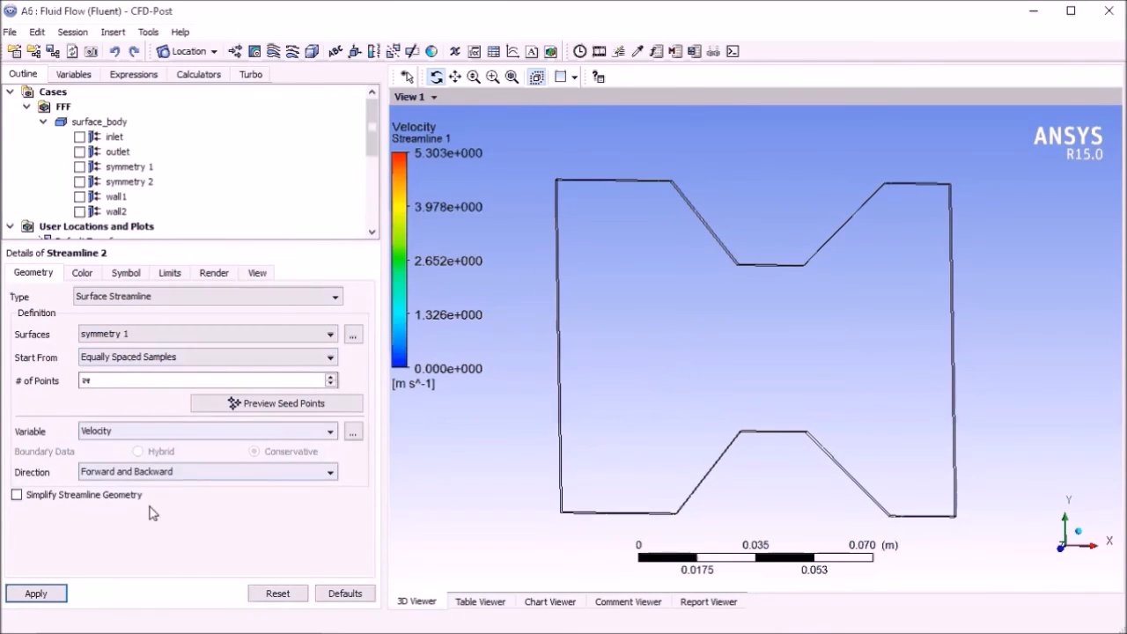
{"action": "left_click", "coordinate": [35, 592]}
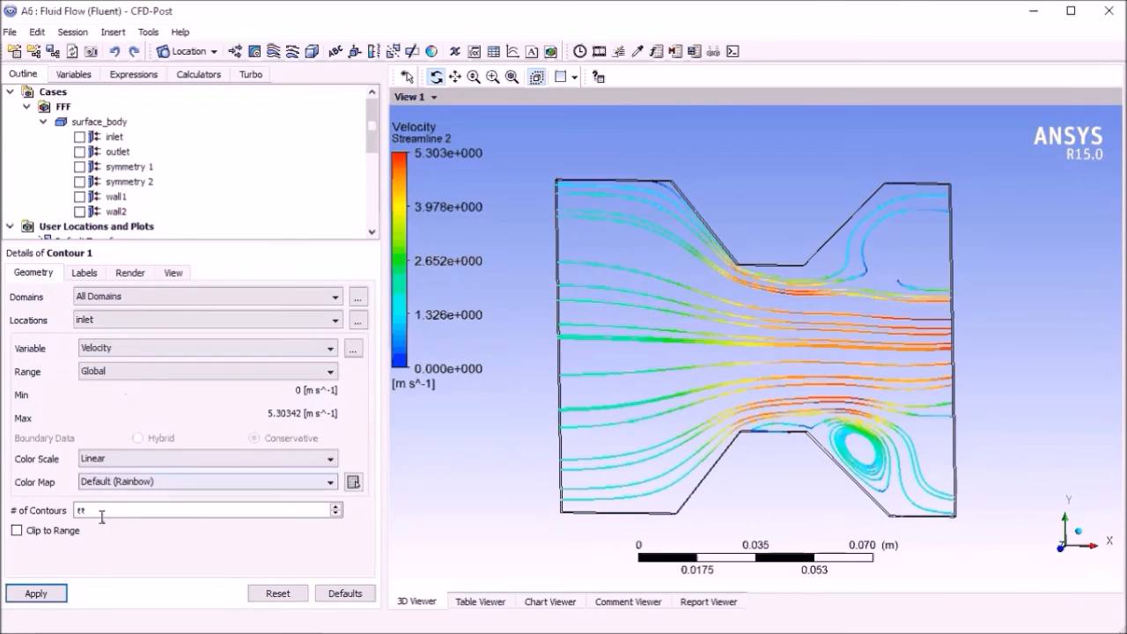
- Apply Contour 1 and re-apply Streamline 1 with a larger number of points
{"action": "left_click", "coordinate": [35, 592]}
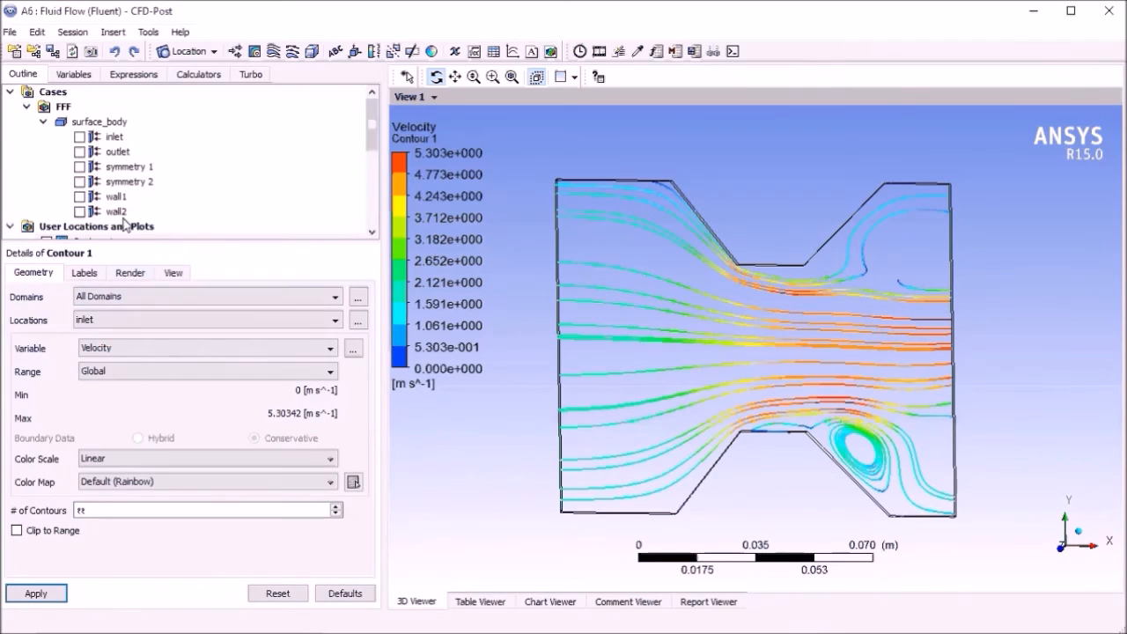
{"action": "left_click", "coordinate": [97, 107]}
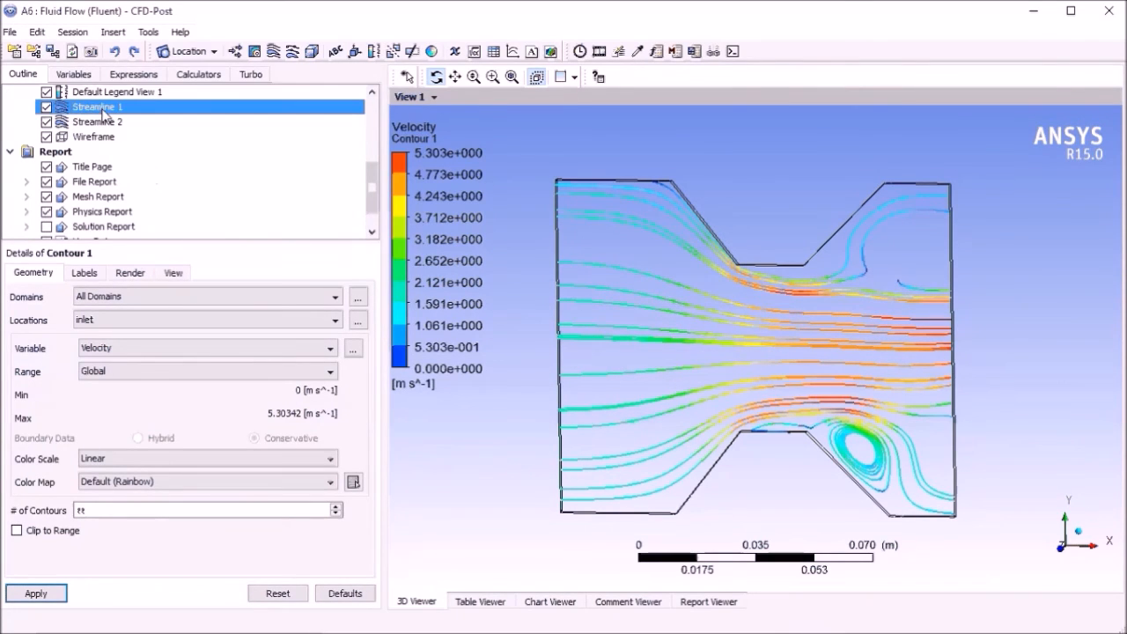
{"action": "left_click", "coordinate": [35, 593]}
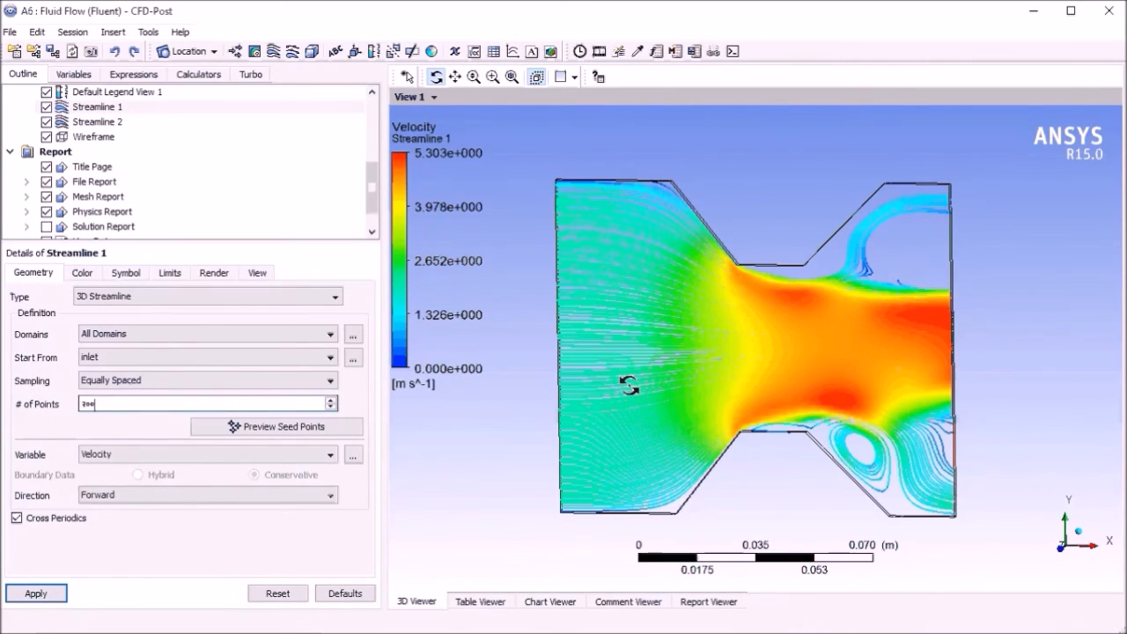
- Zoom and orbit the venturi to view the throat streamlines obliquely
{"action": "left_click_drag", "start_coordinate": [629, 386], "coordinate": [685, 341]}
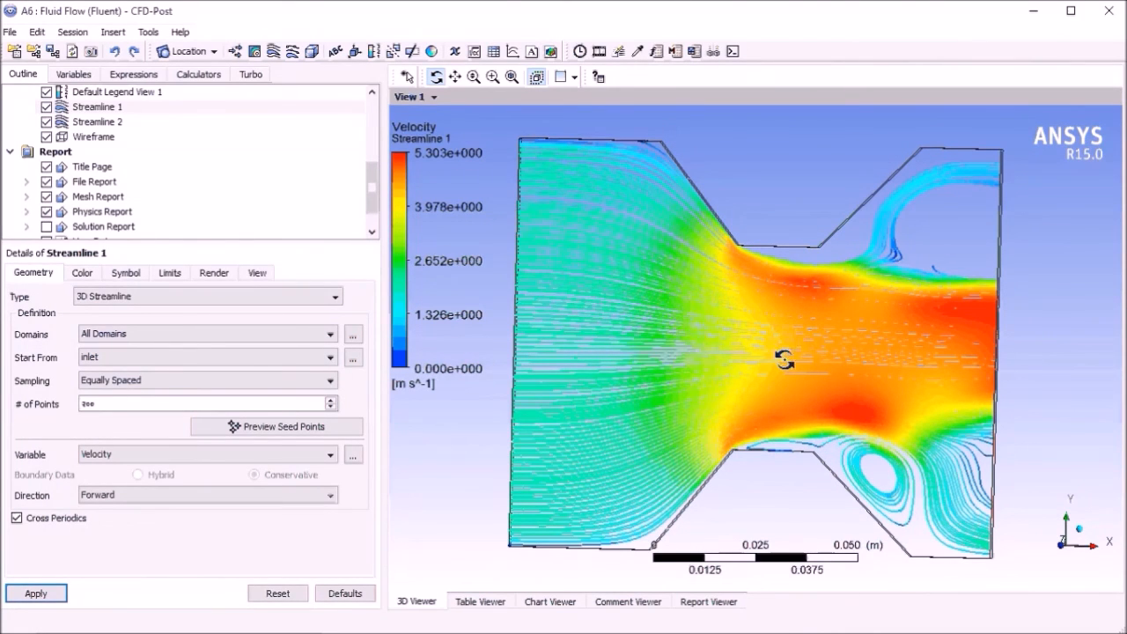
{"action": "left_click_drag", "start_coordinate": [784, 359], "coordinate": [757, 398]}
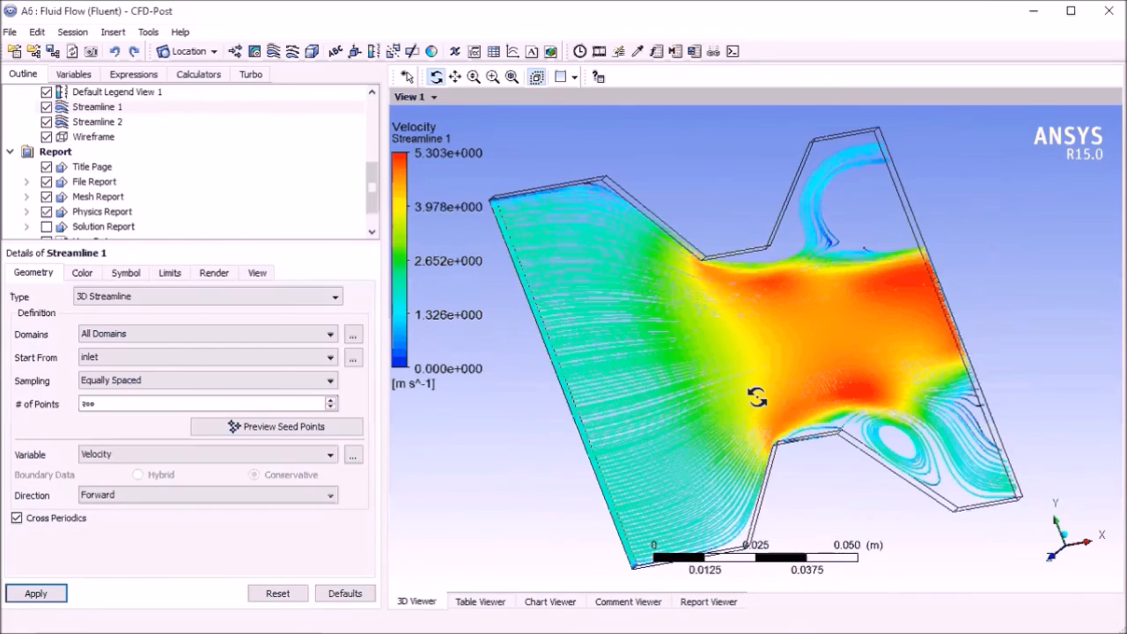
{"action": "left_click_drag", "start_coordinate": [757, 397], "coordinate": [787, 395]}
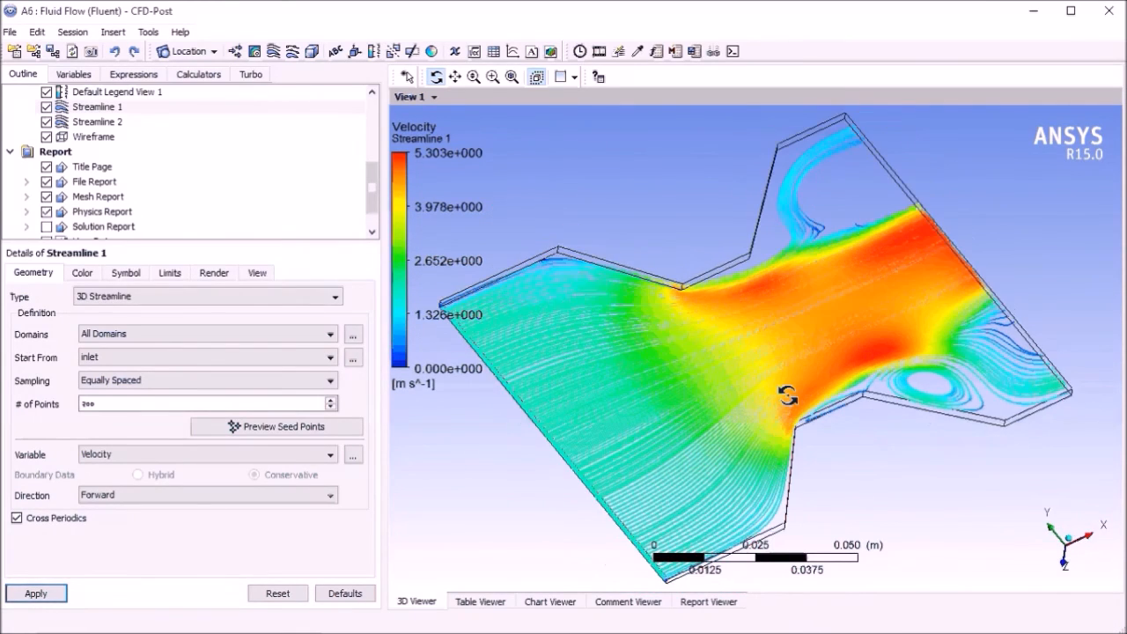
{"action": "left_click_drag", "start_coordinate": [788, 396], "coordinate": [859, 366]}
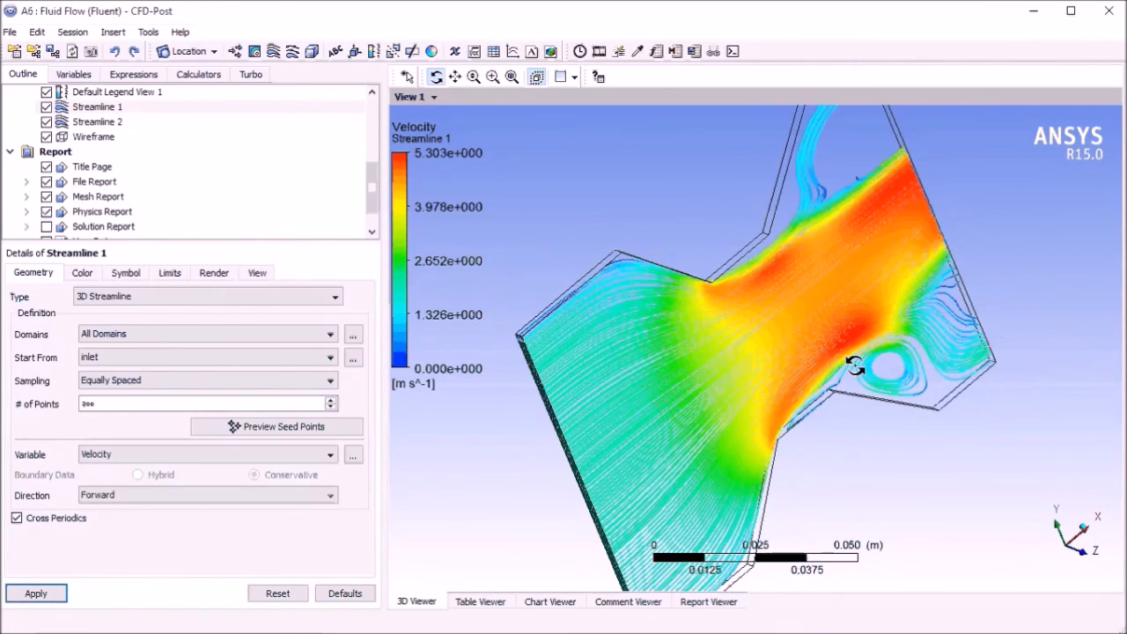
{"action": "left_click_drag", "start_coordinate": [854, 365], "coordinate": [810, 341]}
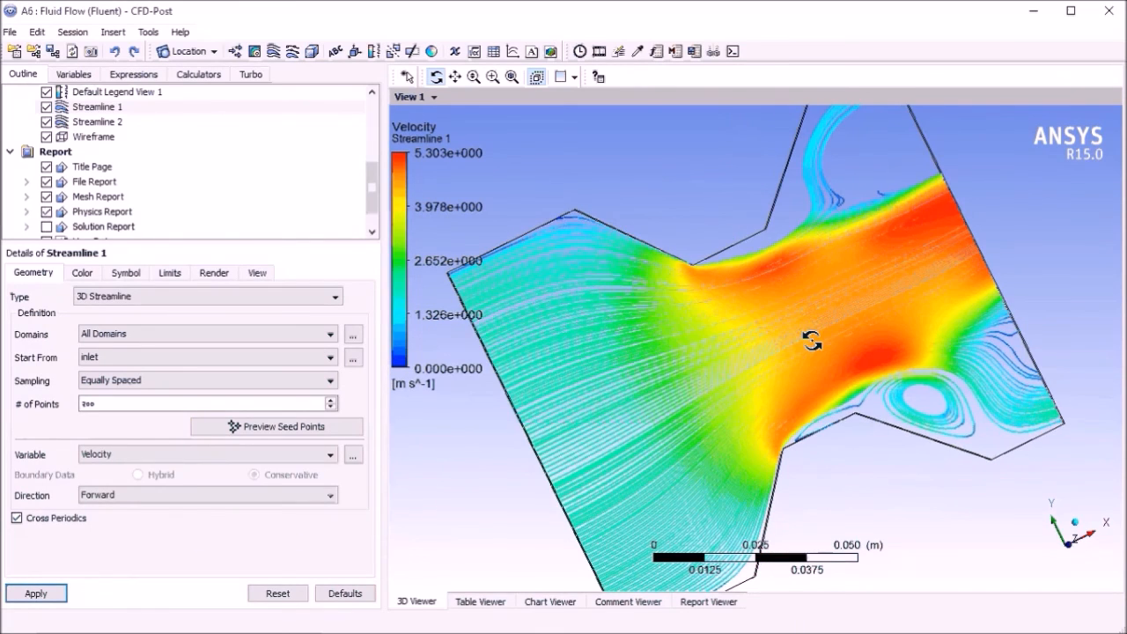